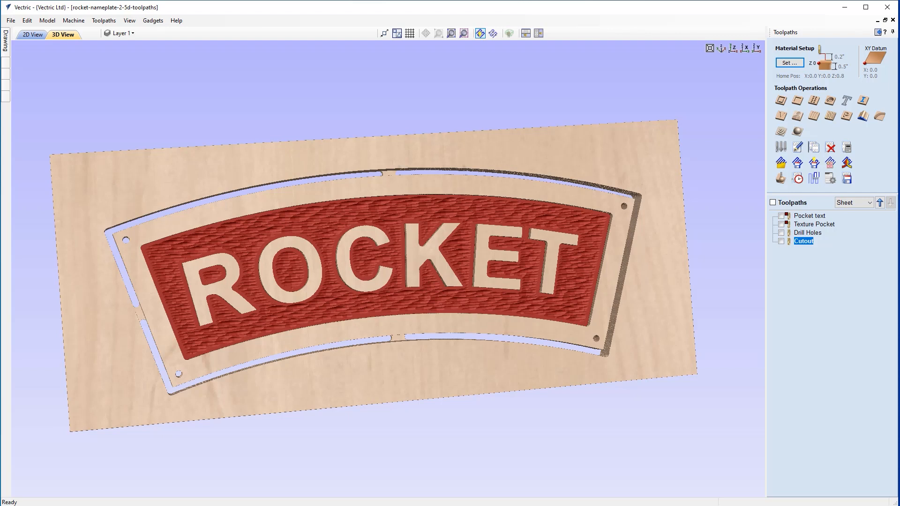
pyautogui.moveTo(60, 49)
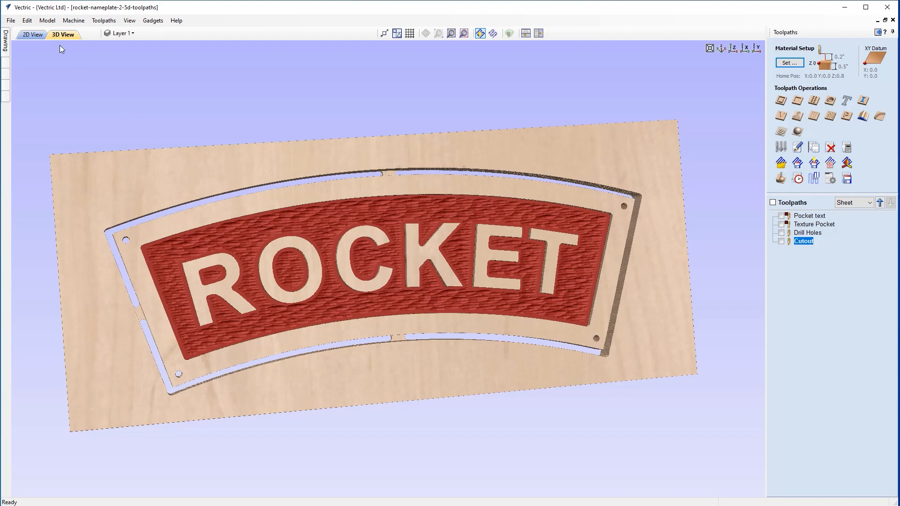
# - Close the finished rocket project and pick Rocket_Nameplate_Vector_Drawing to open
pyautogui.click(9, 20)
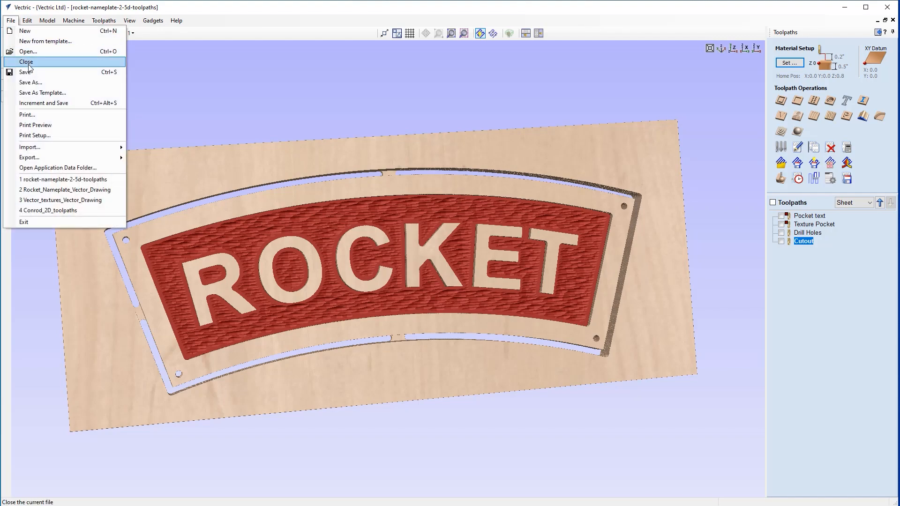
pyautogui.click(27, 62)
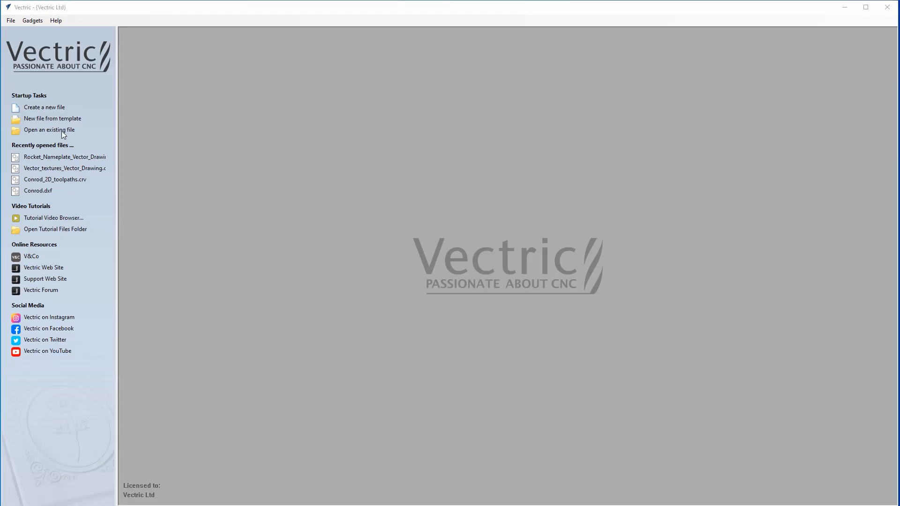
pyautogui.click(49, 129)
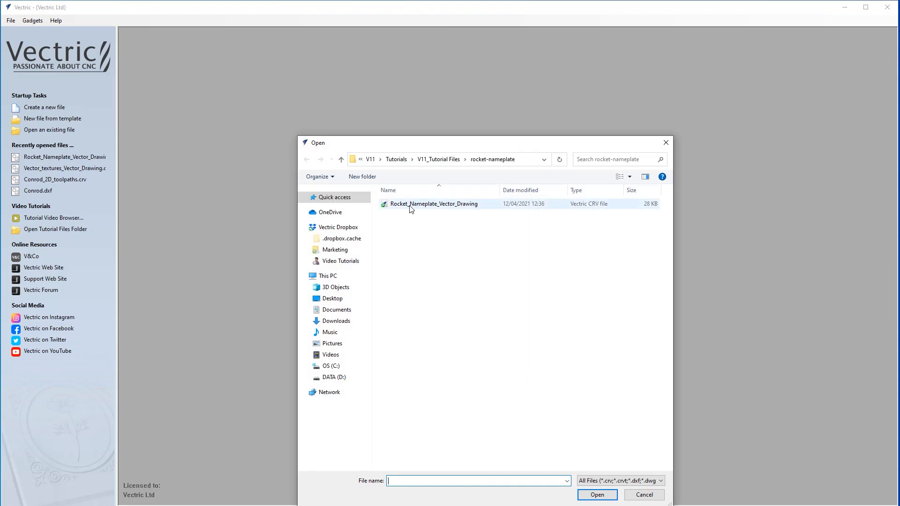
pyautogui.click(434, 203)
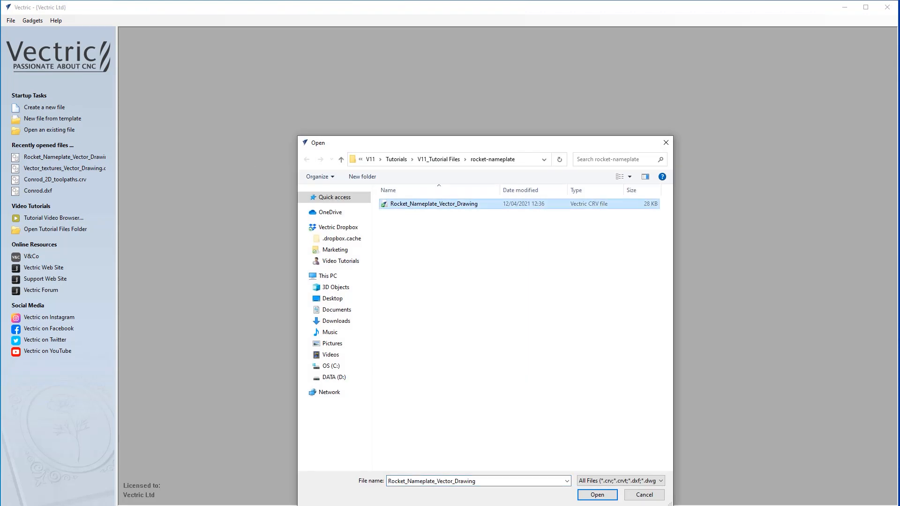
# - Open Rocket_Nameplate_Vector_Drawing and group the selected ROCKET text with the inner border
pyautogui.click(597, 495)
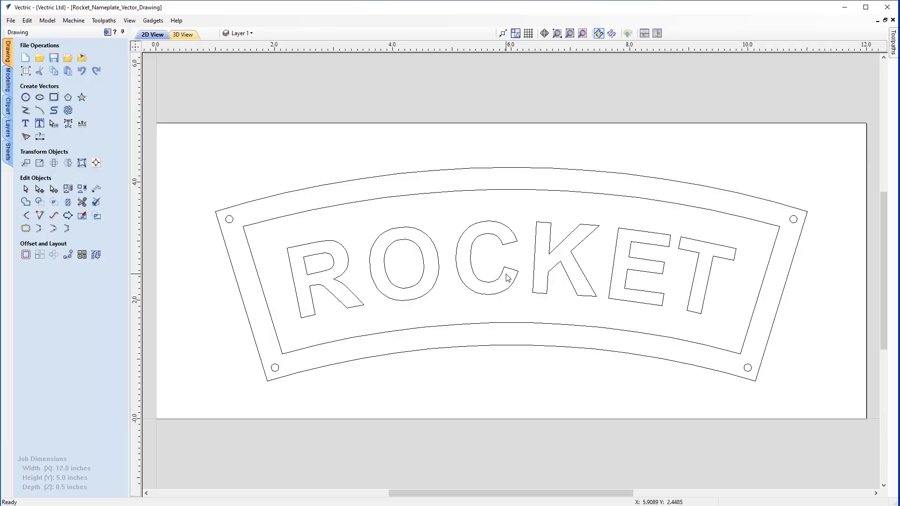
pyautogui.moveTo(668, 346)
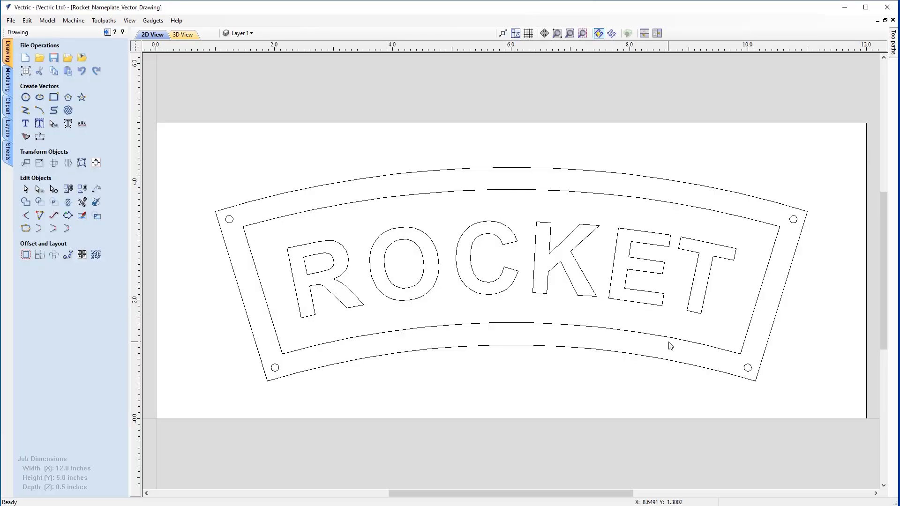
pyautogui.moveTo(439, 331)
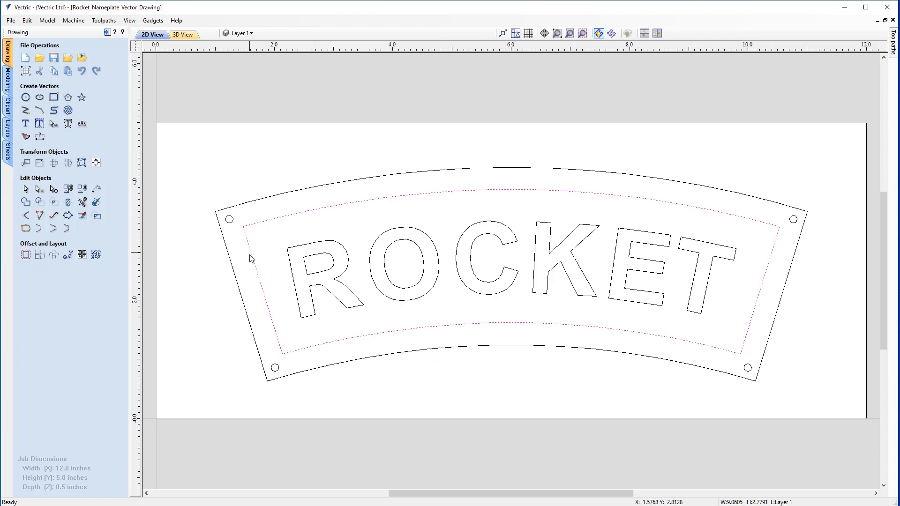
pyautogui.moveTo(328, 288)
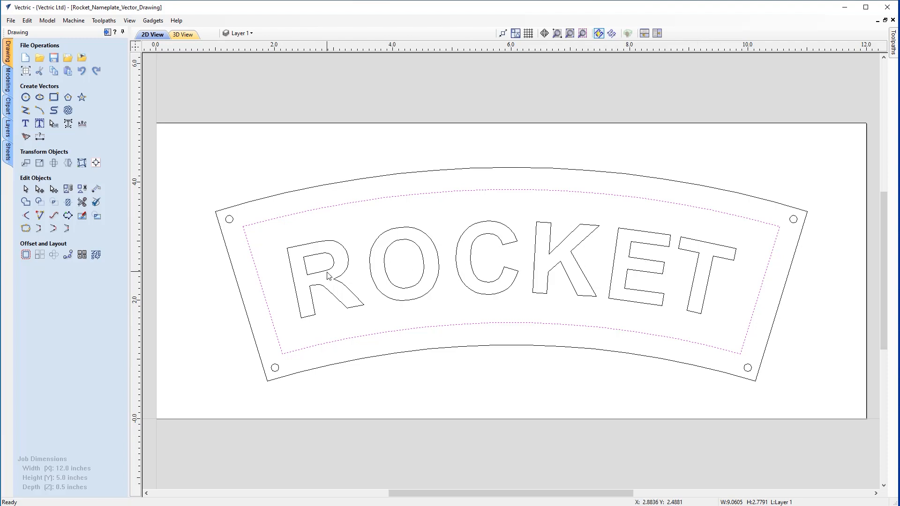
pyautogui.moveTo(338, 288)
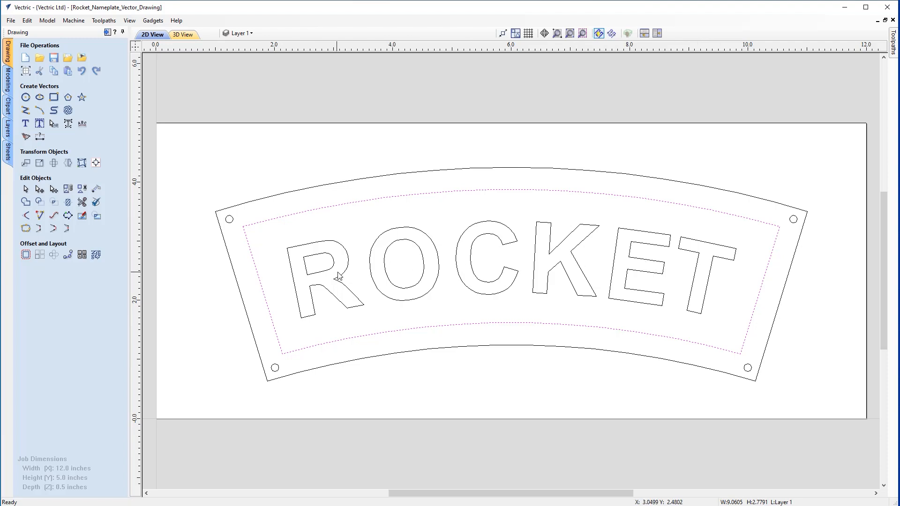
pyautogui.moveTo(257, 268)
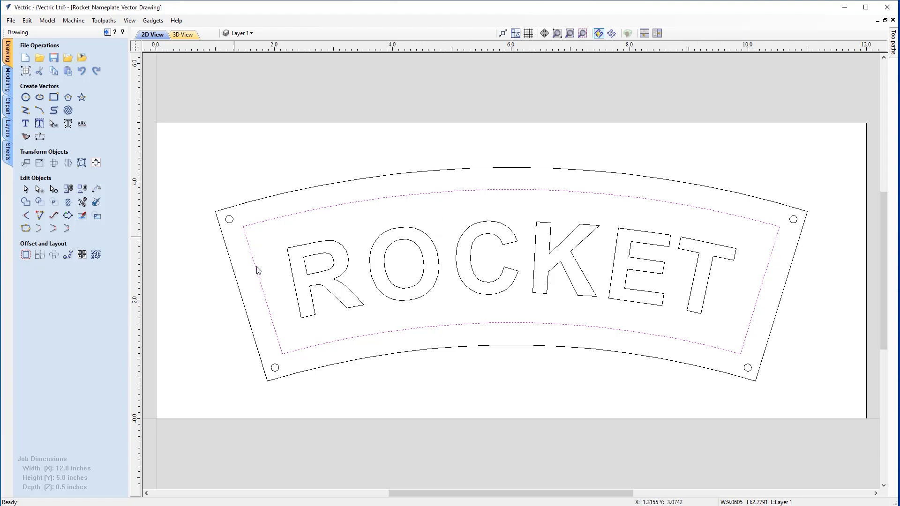
pyautogui.moveTo(590, 390)
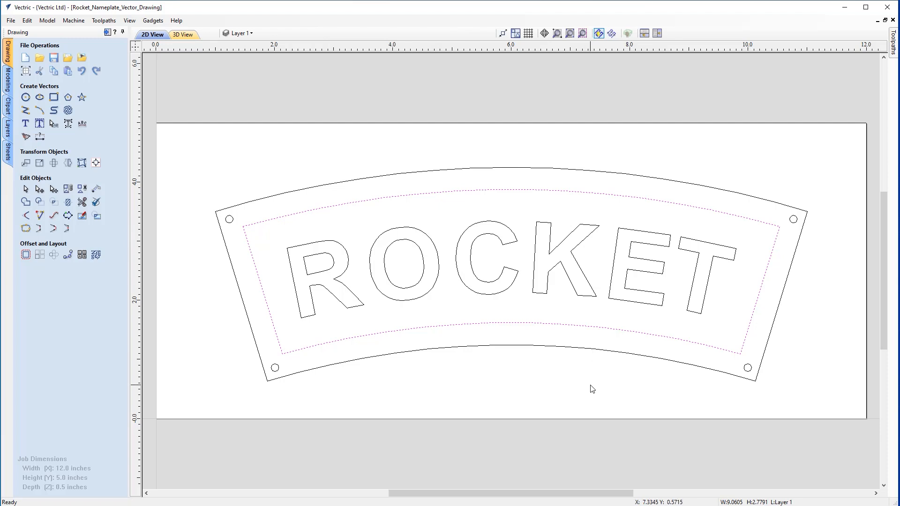
pyautogui.moveTo(383, 244)
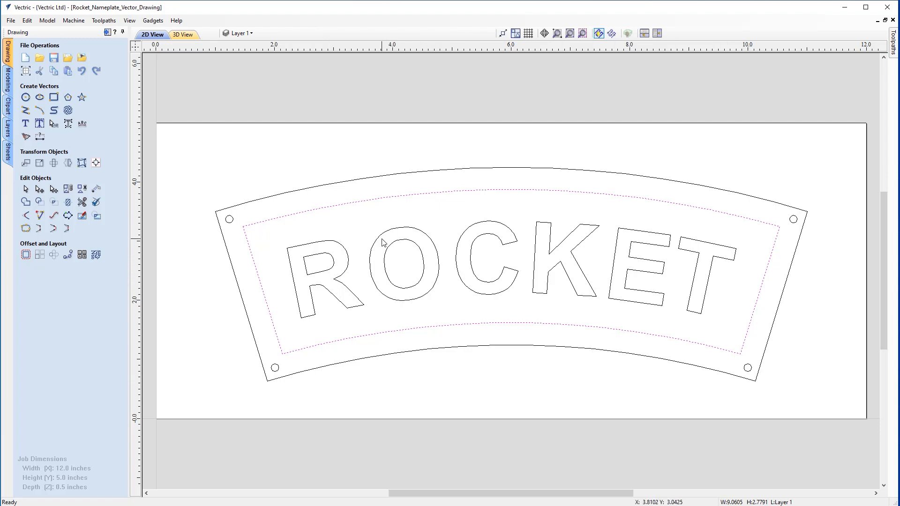
pyautogui.moveTo(395, 236)
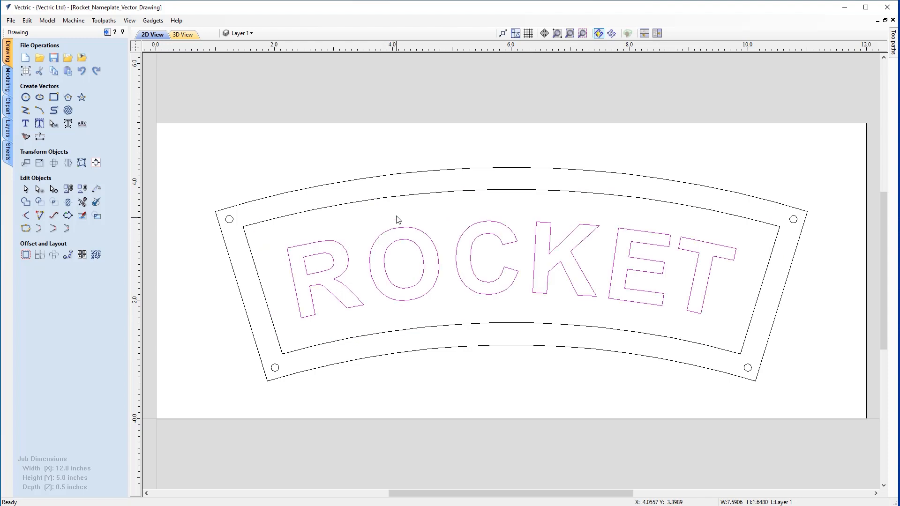
pyautogui.moveTo(410, 231)
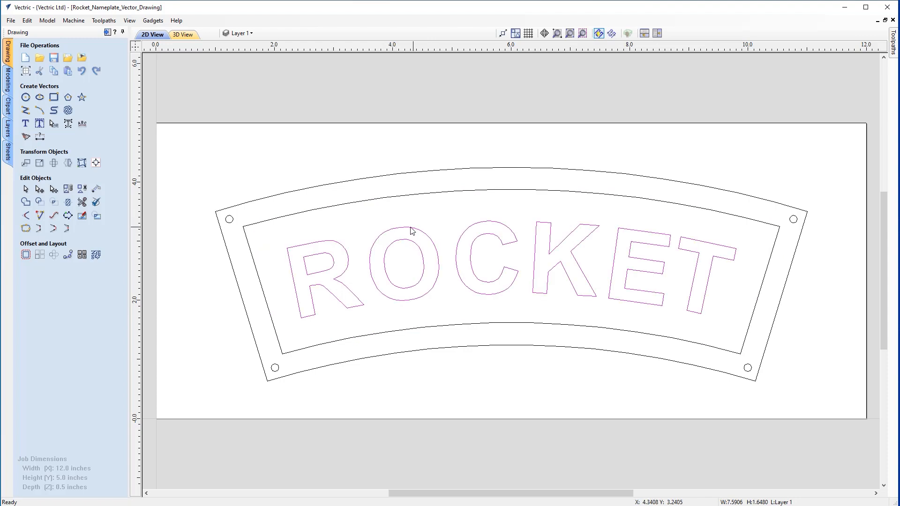
pyautogui.moveTo(392, 201)
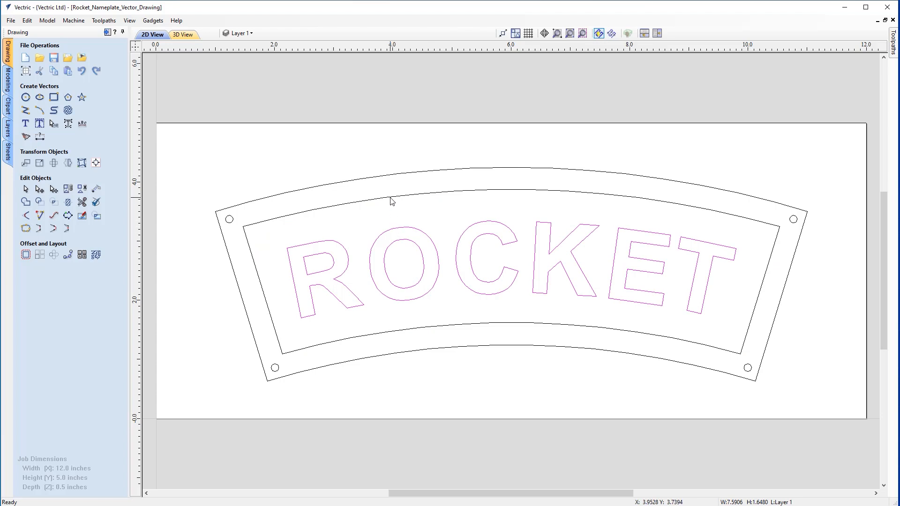
pyautogui.rightClick(391, 201)
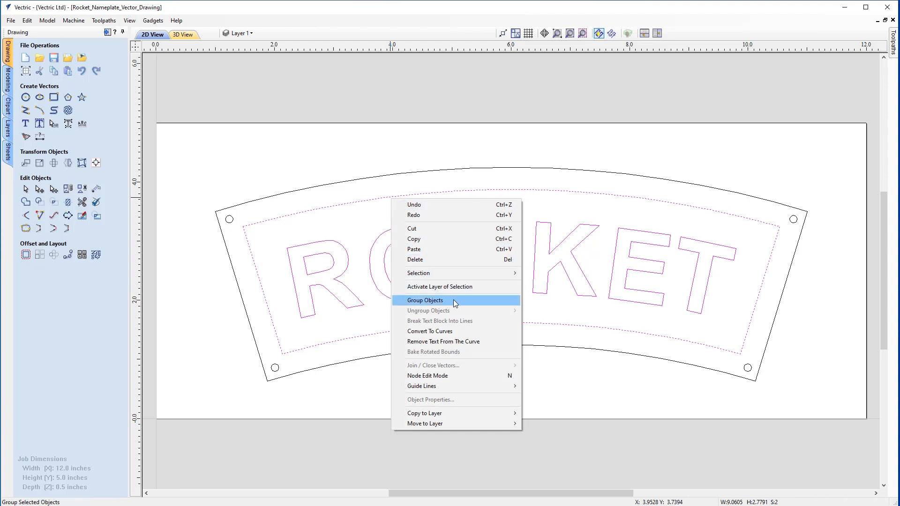
pyautogui.click(424, 300)
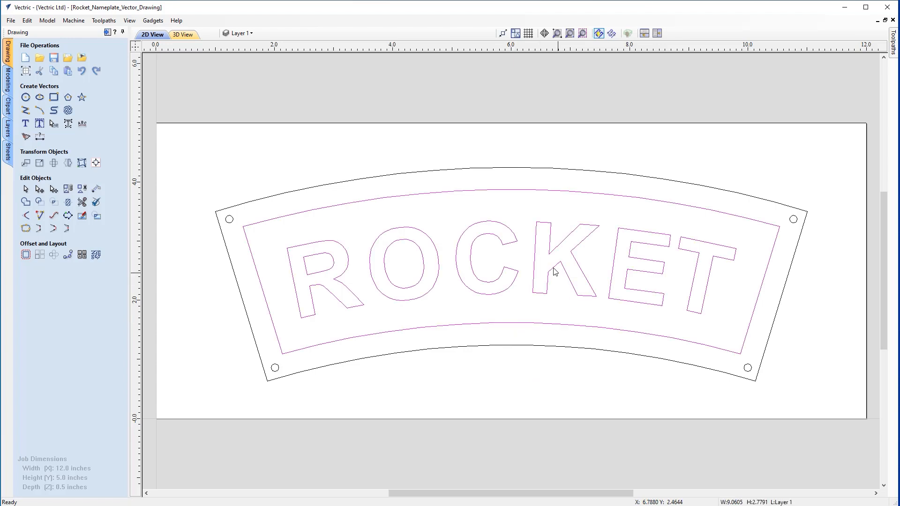
pyautogui.moveTo(398, 377)
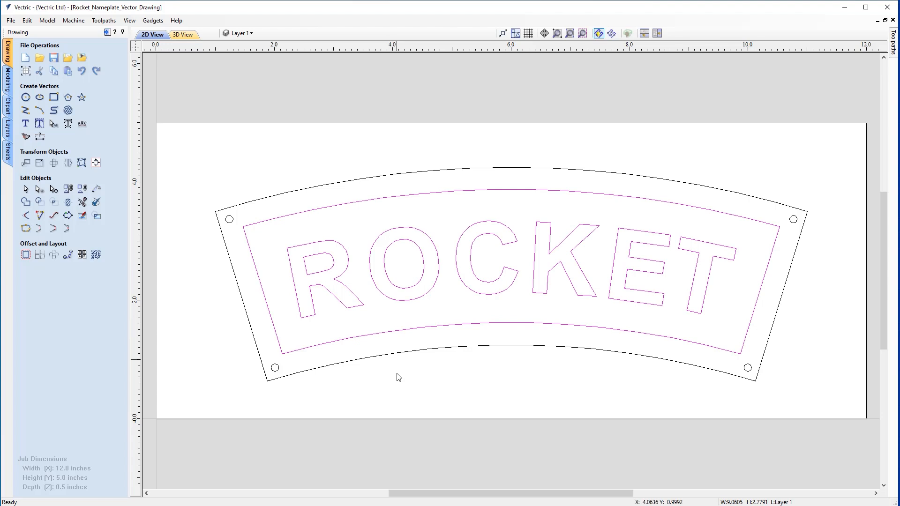
pyautogui.moveTo(402, 411)
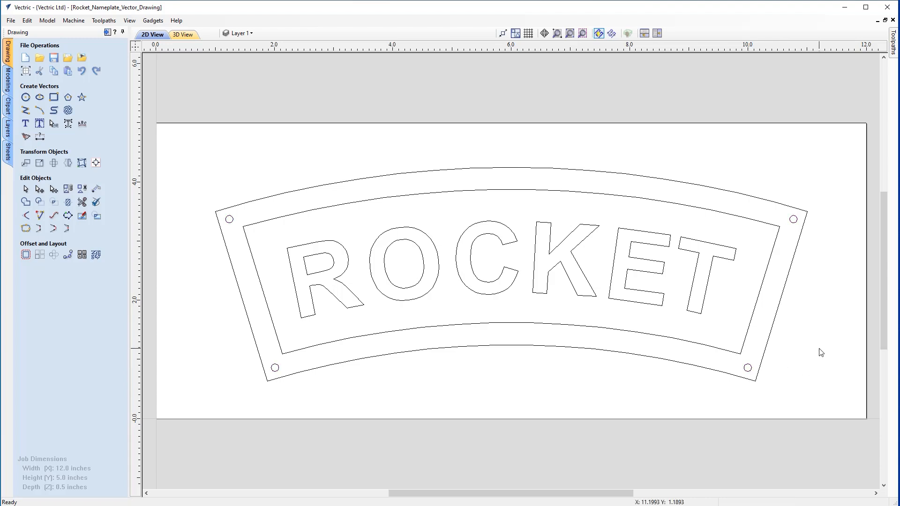
pyautogui.moveTo(647, 309)
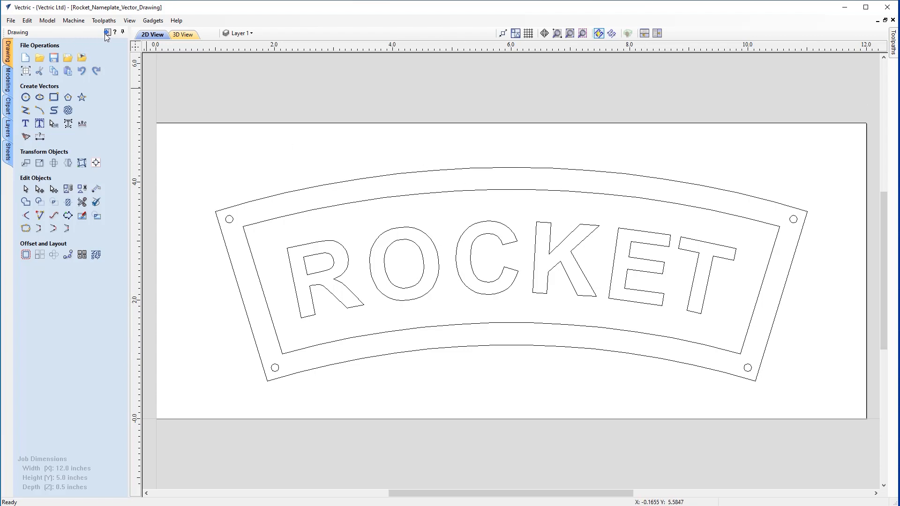
# - Confirm the material setup: 0.5 in thick, Z-zero on surface, origin bottom-left
pyautogui.click(893, 36)
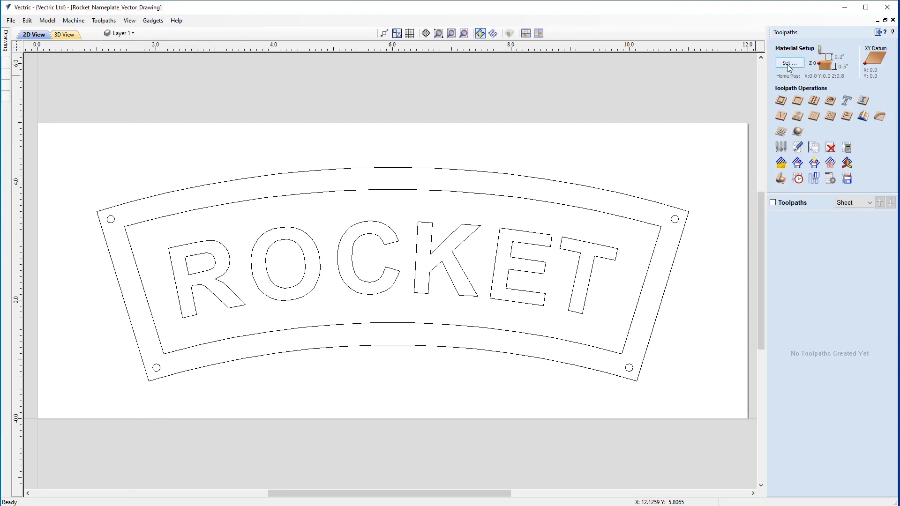
pyautogui.click(789, 62)
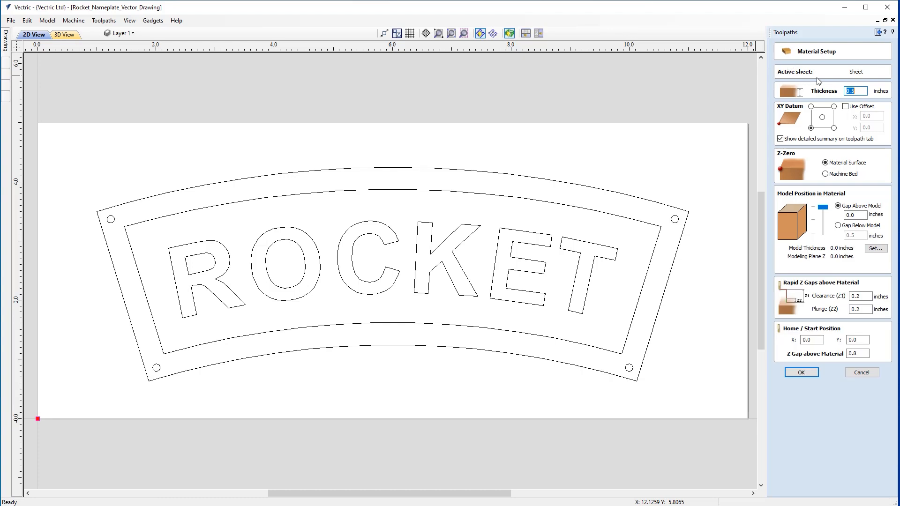
pyautogui.moveTo(831, 96)
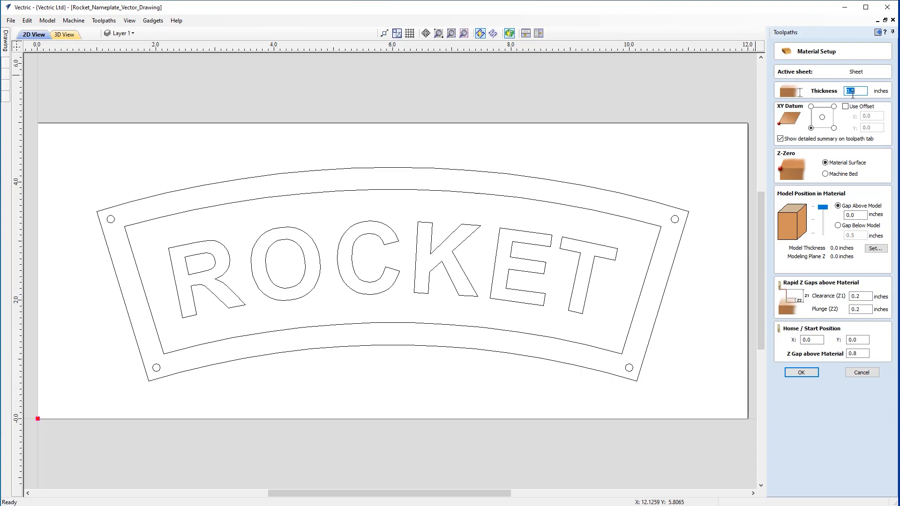
pyautogui.moveTo(815, 141)
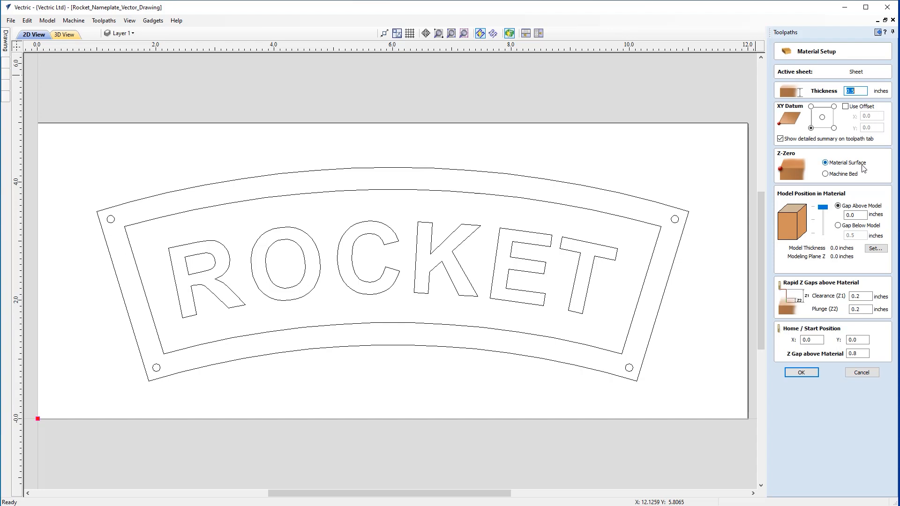
pyautogui.moveTo(781, 298)
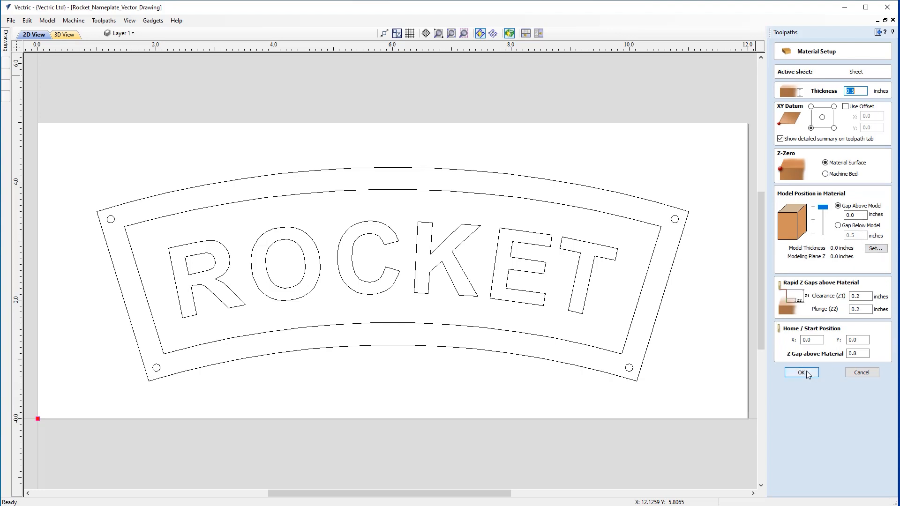
pyautogui.click(801, 373)
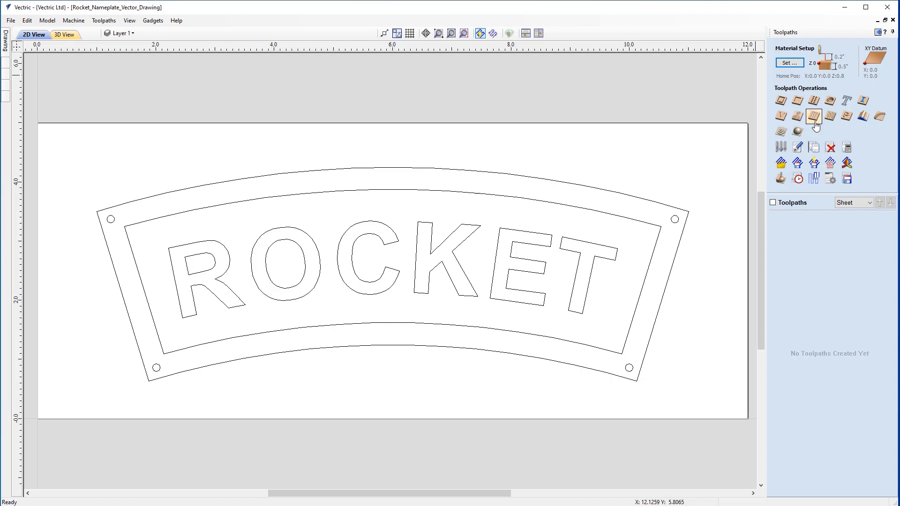
pyautogui.moveTo(533, 225)
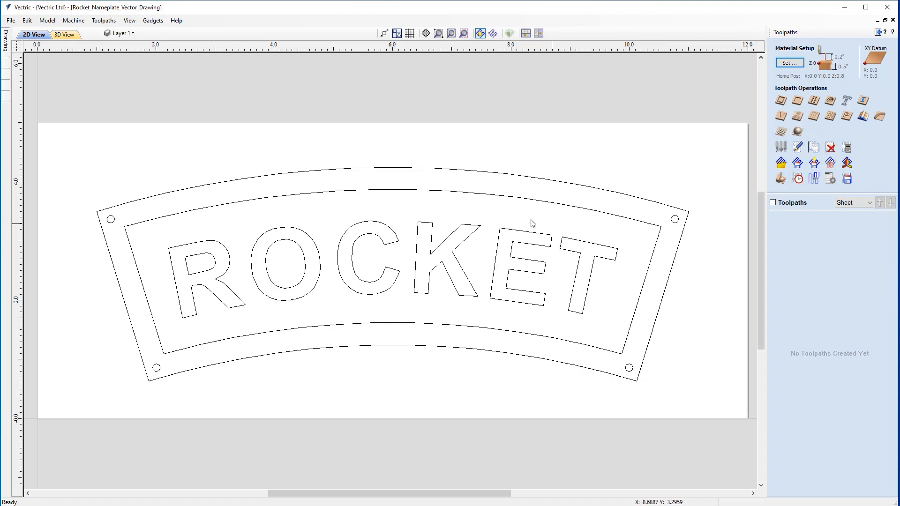
pyautogui.moveTo(375, 192)
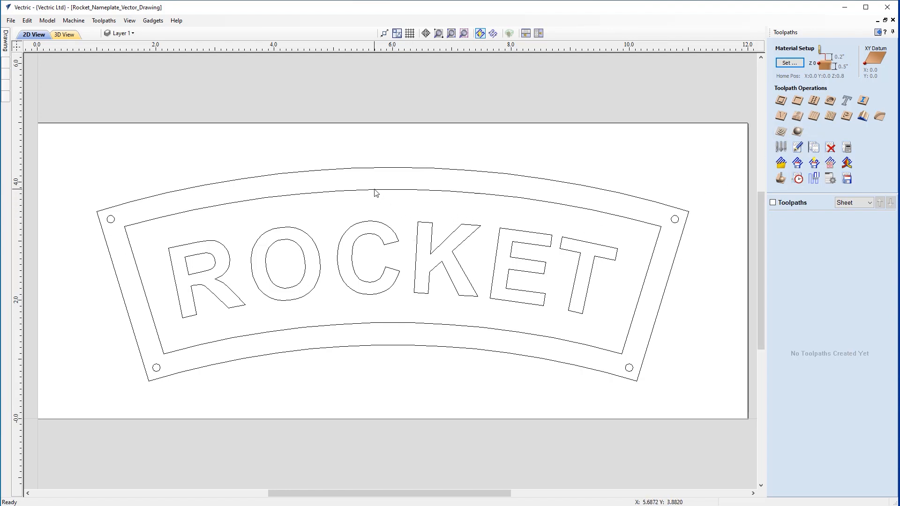
pyautogui.moveTo(520, 340)
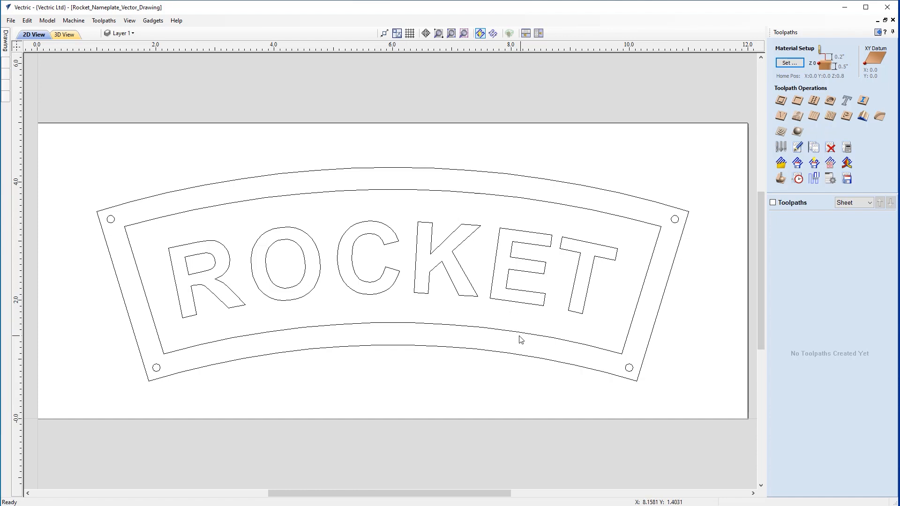
pyautogui.moveTo(479, 330)
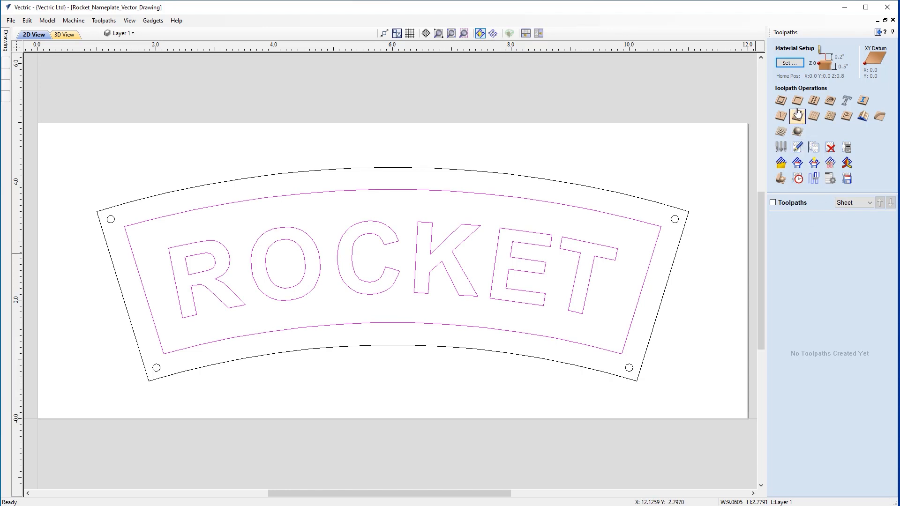
# - Start a pocket toolpath 0.125 in deep using the 1/8 inch end mill
pyautogui.click(797, 115)
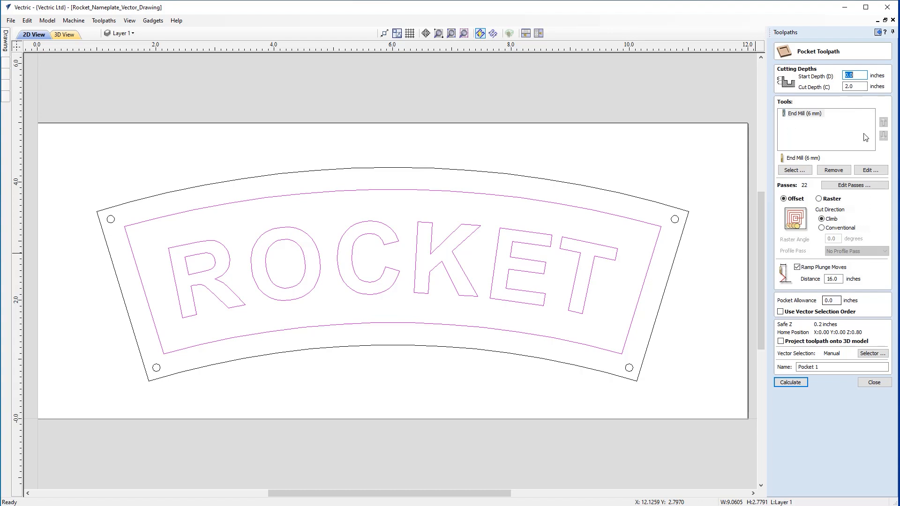
pyautogui.click(855, 75)
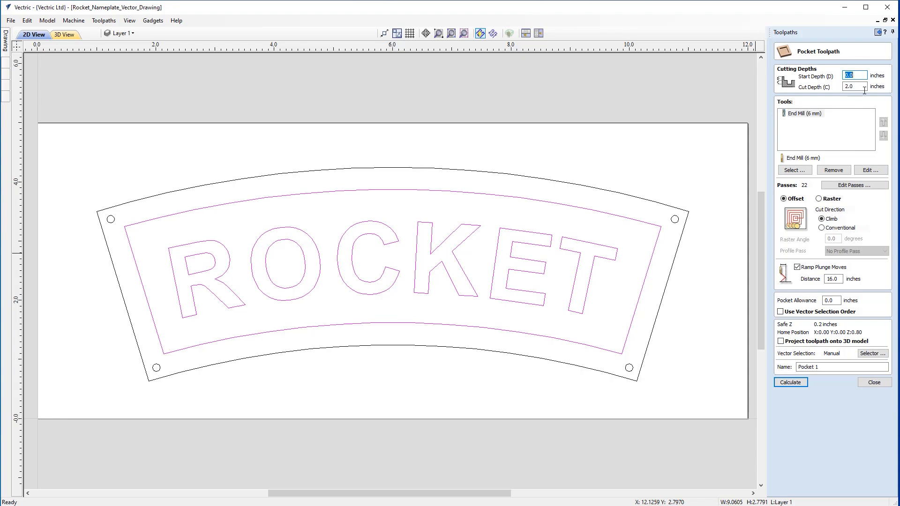
pyautogui.click(855, 87)
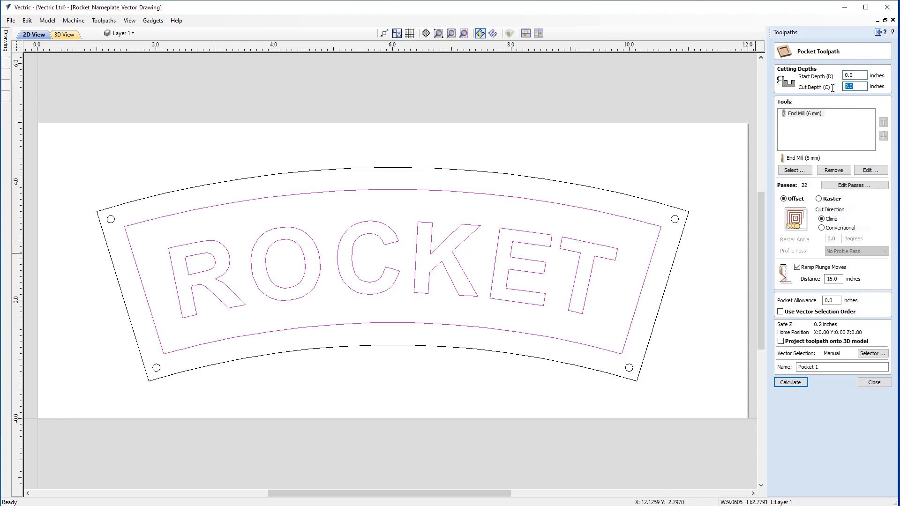
pyautogui.write('.1')
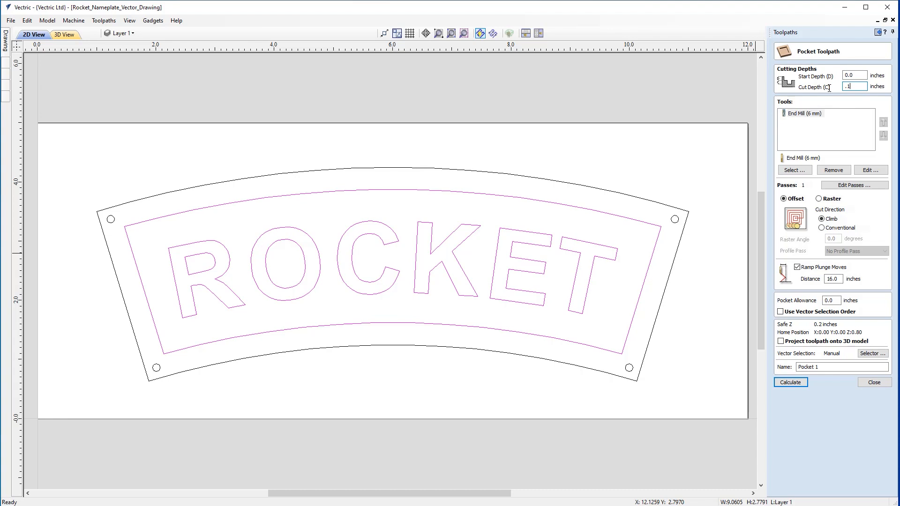
pyautogui.click(794, 170)
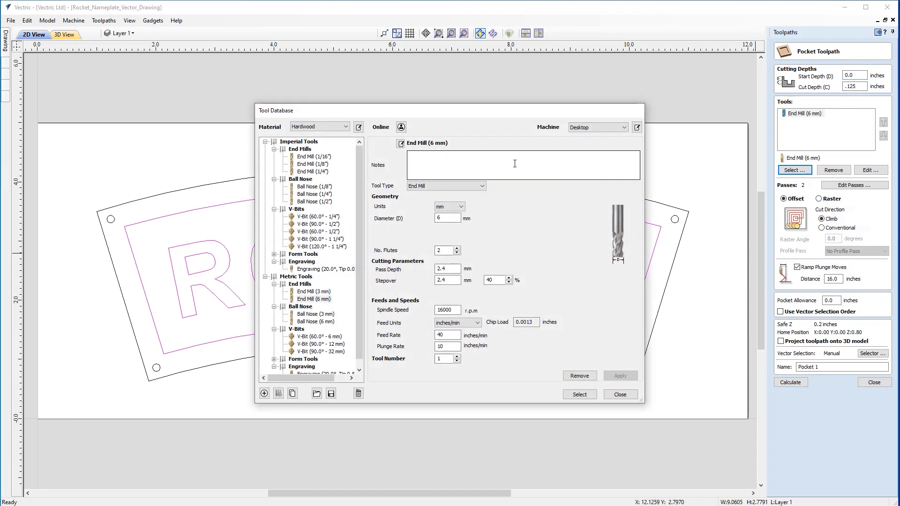
pyautogui.click(311, 164)
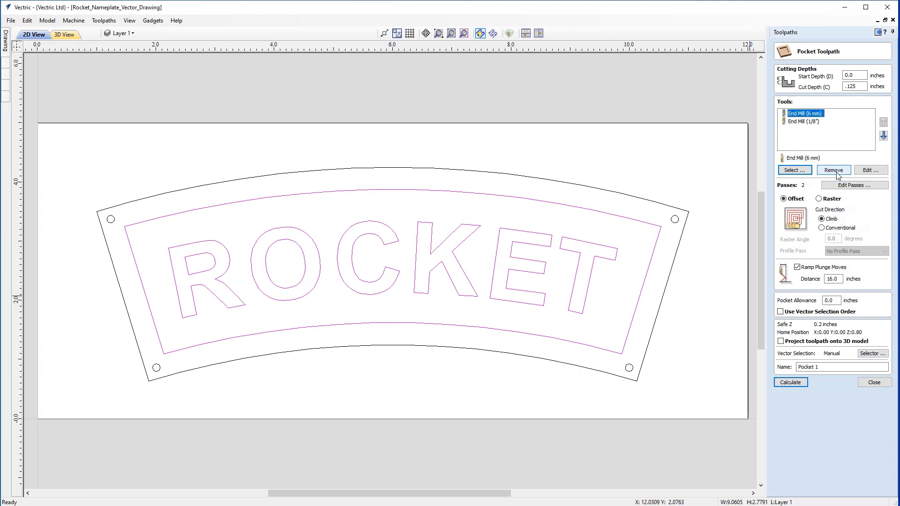
# - Remove the 6 mm mill, disable ramp plunges, name it 'Pocket text' and calculate
pyautogui.click(833, 171)
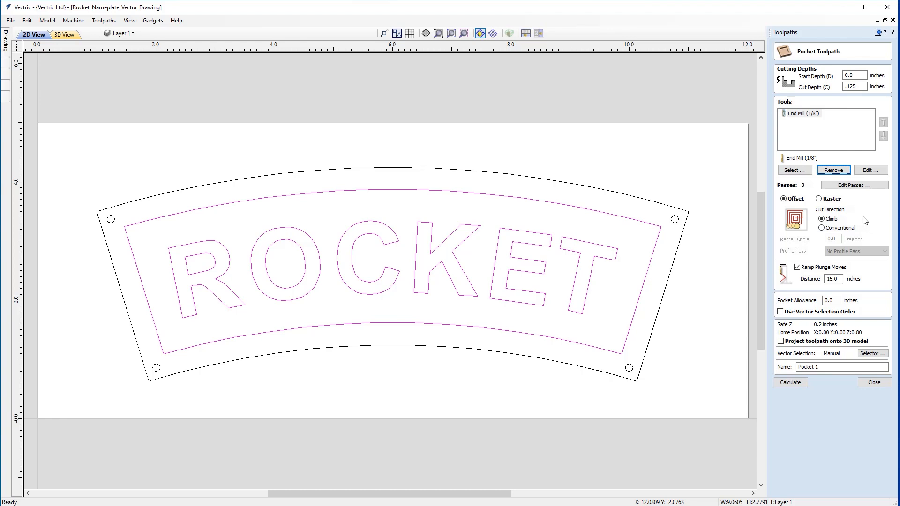
pyautogui.moveTo(838, 200)
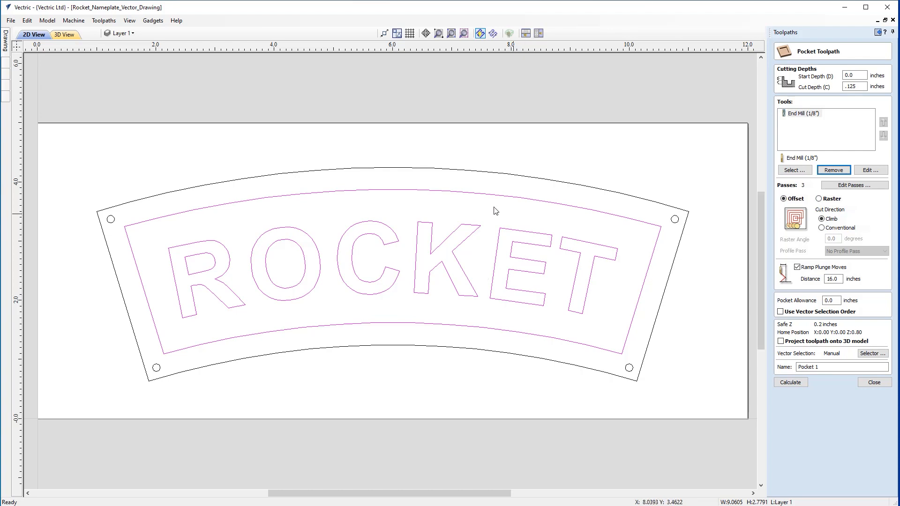
pyautogui.moveTo(601, 222)
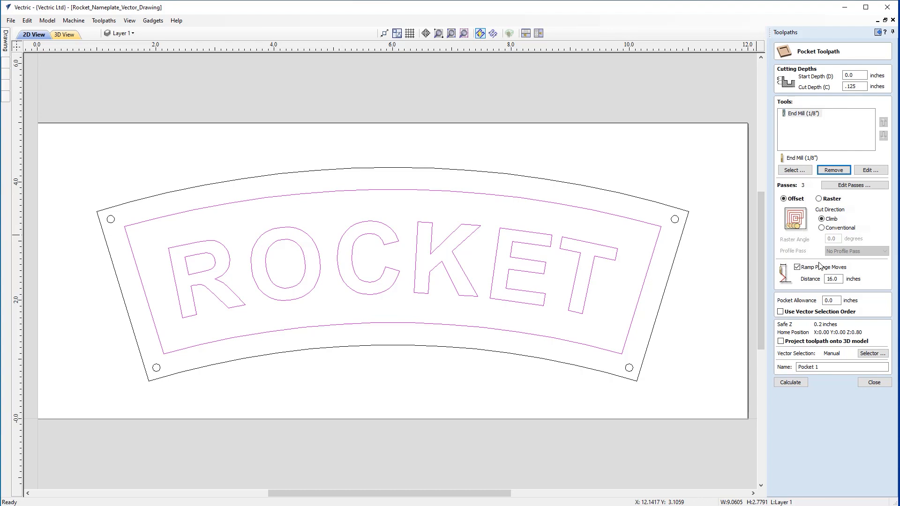
pyautogui.click(799, 267)
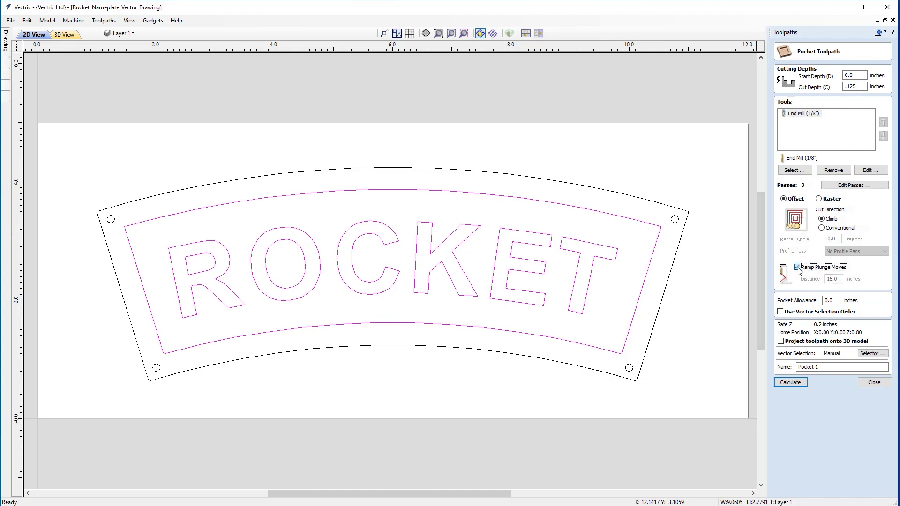
pyautogui.click(798, 267)
pyautogui.write('t')
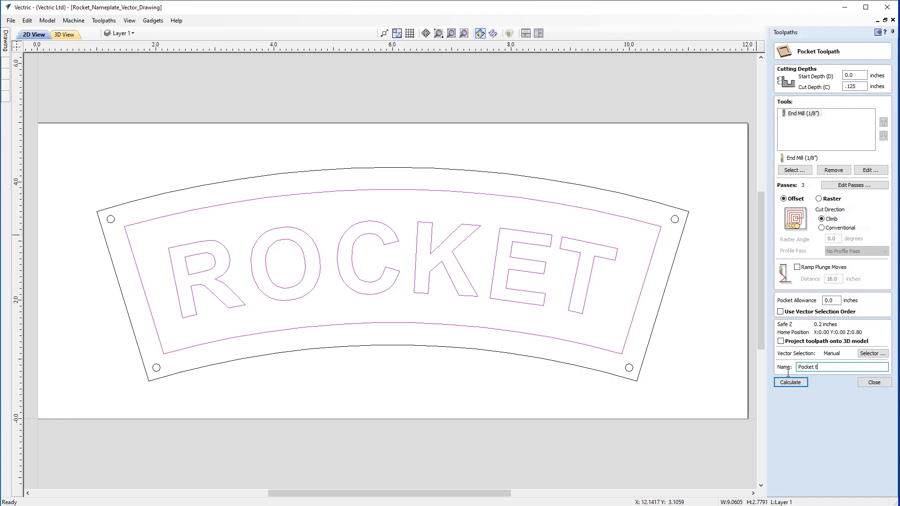
pyautogui.click(791, 382)
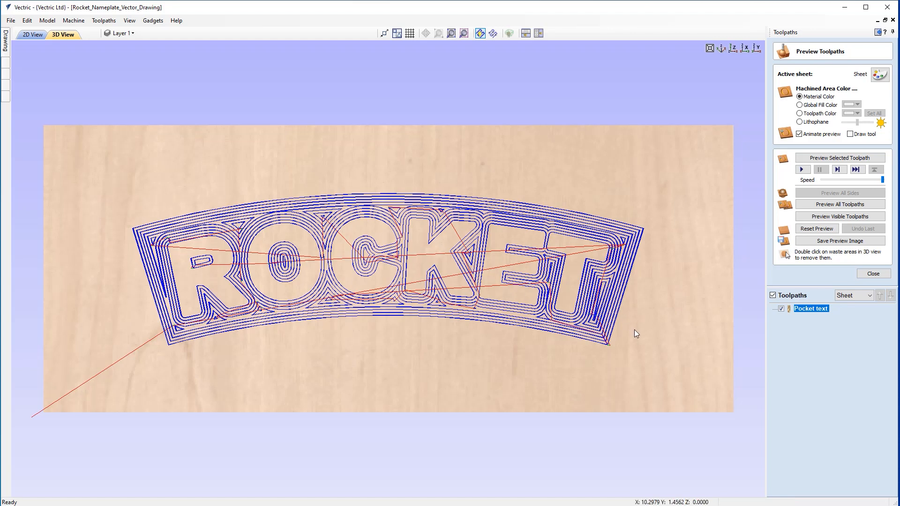
pyautogui.moveTo(340, 215)
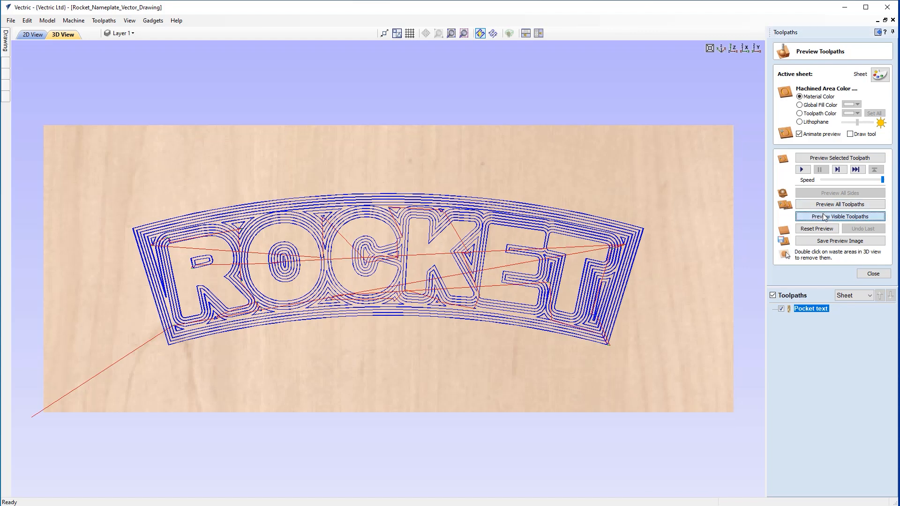
# - Simulate the pocket cut with toolpath lines hidden and machined areas coloured dark red
pyautogui.click(839, 216)
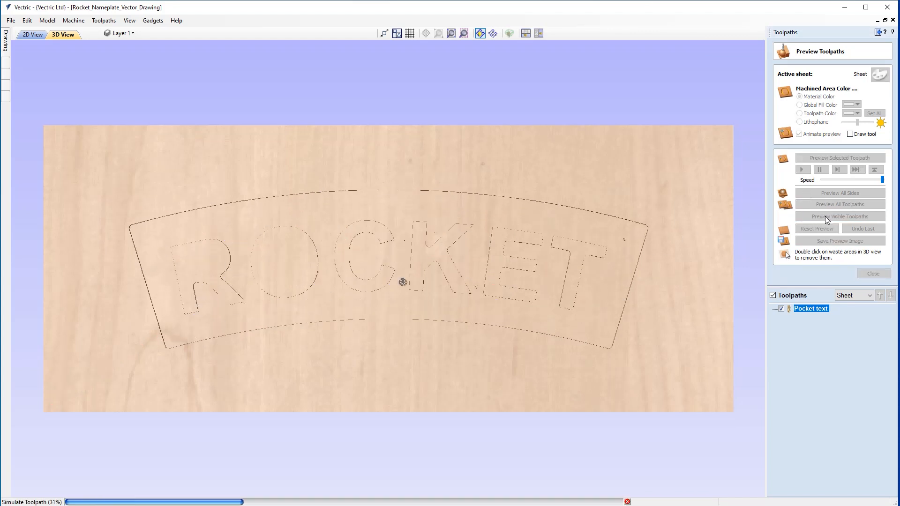
pyautogui.click(839, 217)
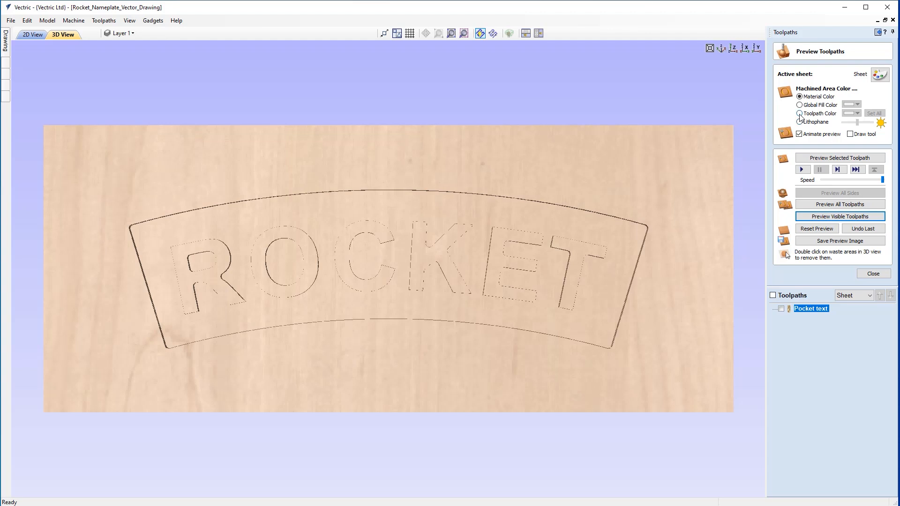
pyautogui.click(799, 114)
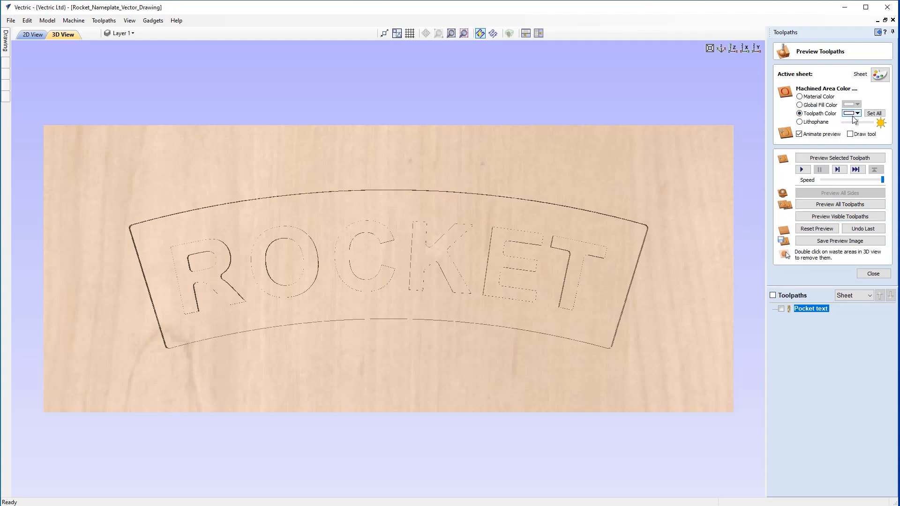
pyautogui.click(856, 113)
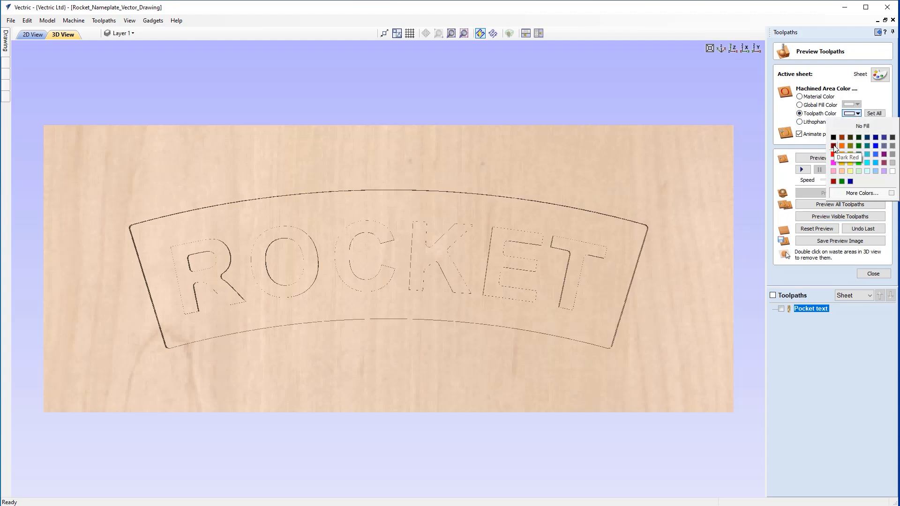
pyautogui.click(833, 150)
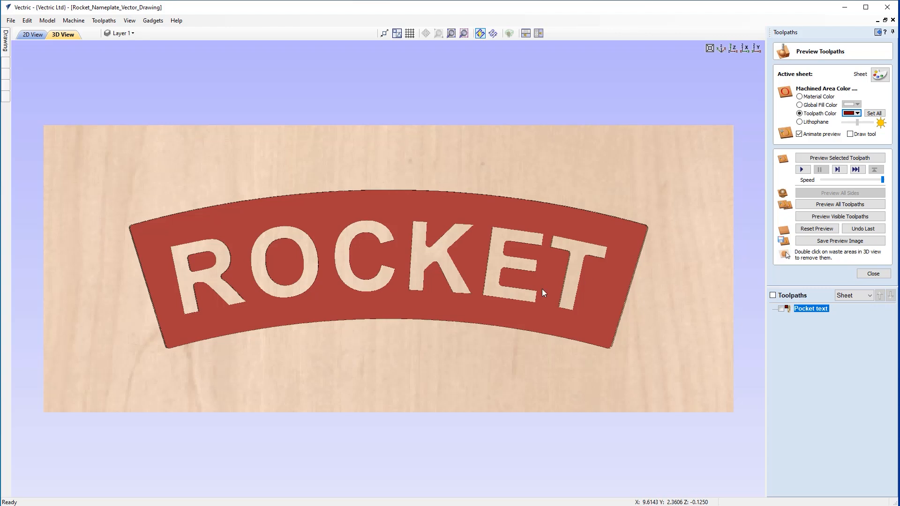
pyautogui.moveTo(158, 267)
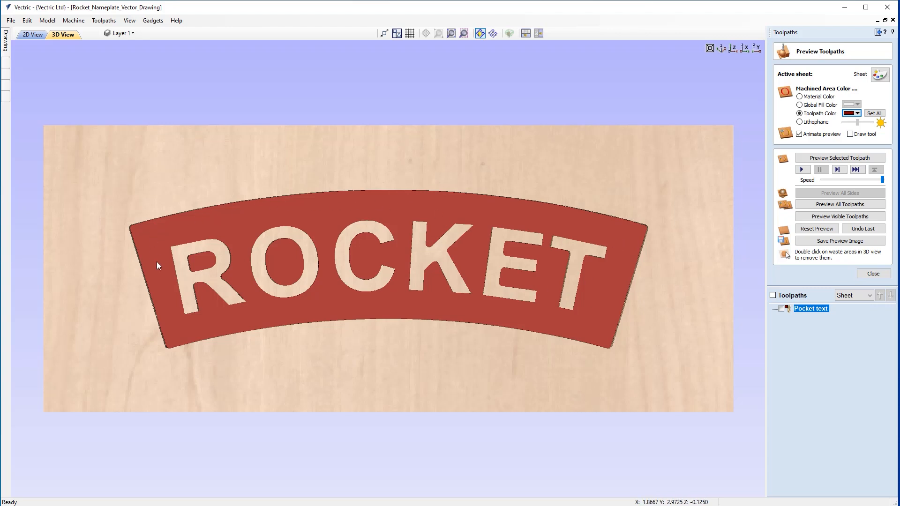
pyautogui.moveTo(697, 334)
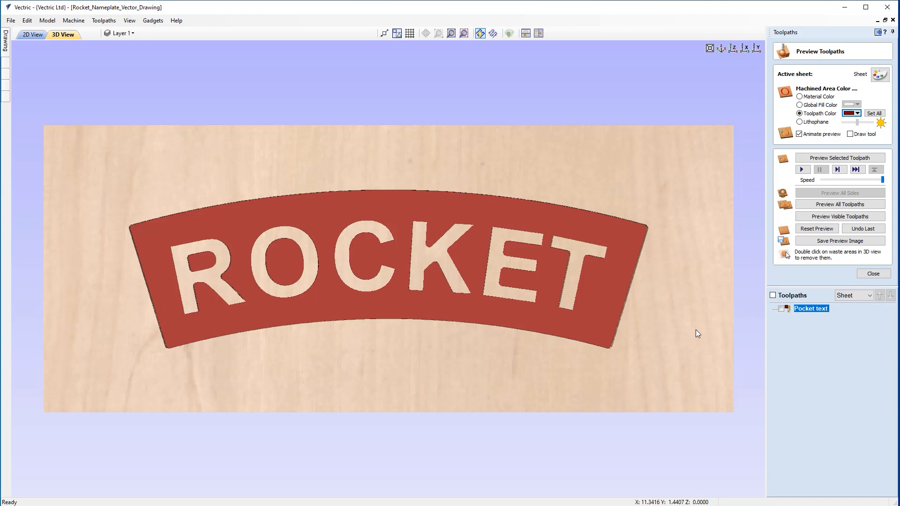
pyautogui.moveTo(331, 208)
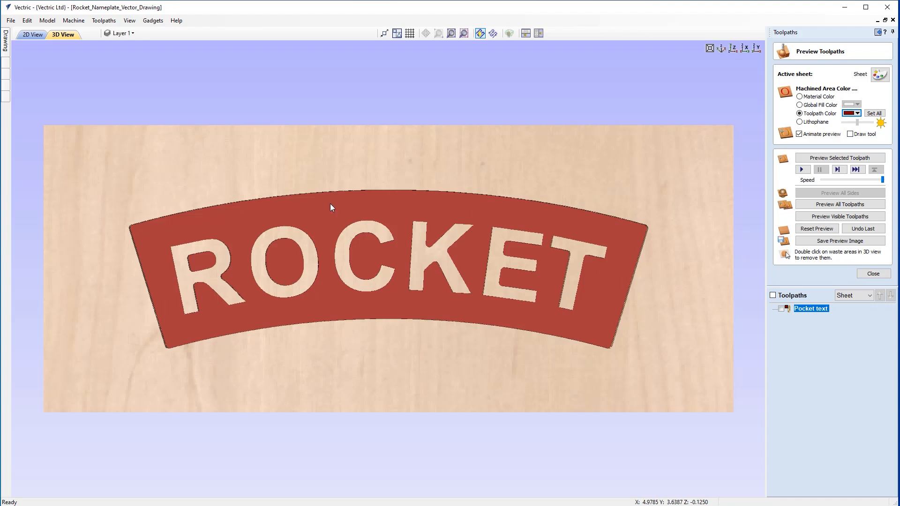
pyautogui.moveTo(338, 218)
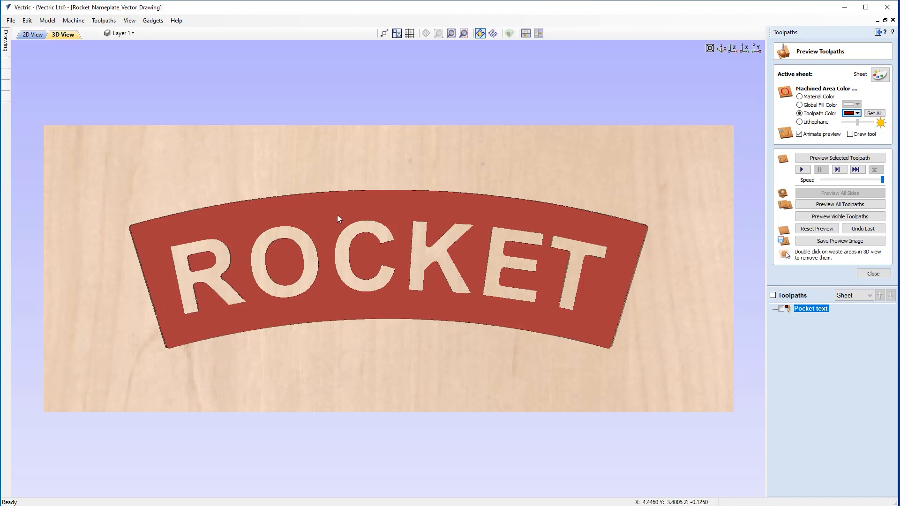
pyautogui.moveTo(344, 295)
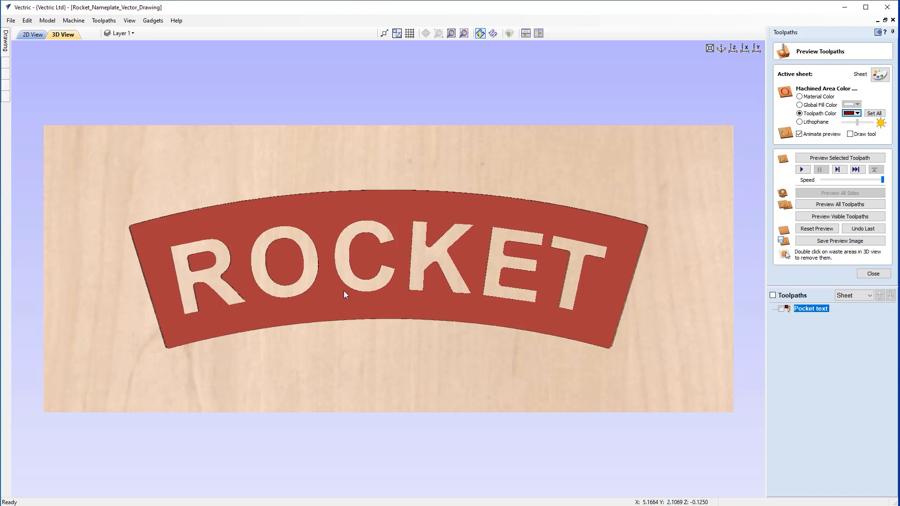
pyautogui.moveTo(281, 205)
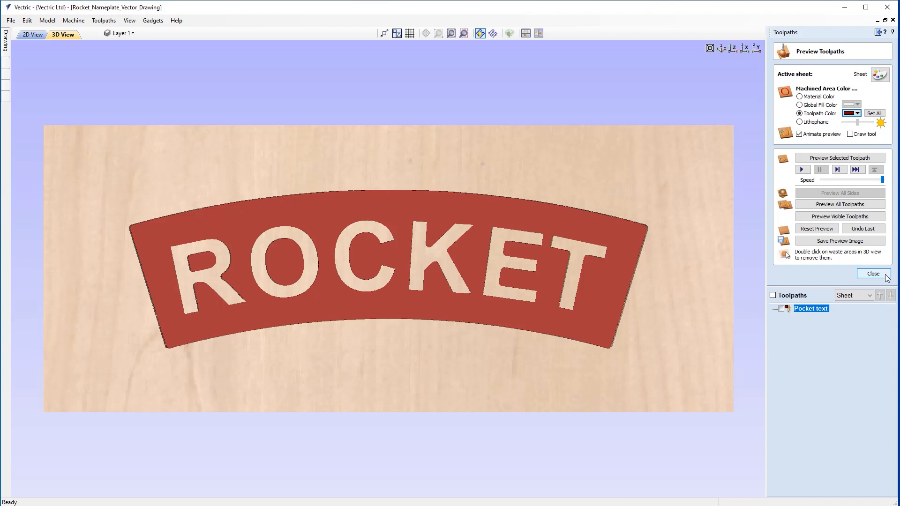
# - Tile the drawing and 3D preview horizontally and start a Texture Toolpath
pyautogui.click(873, 274)
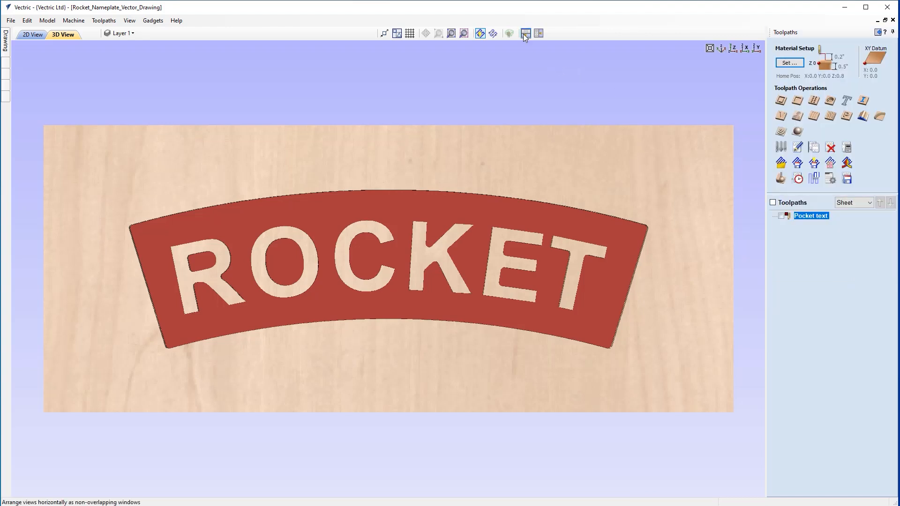
pyautogui.click(528, 33)
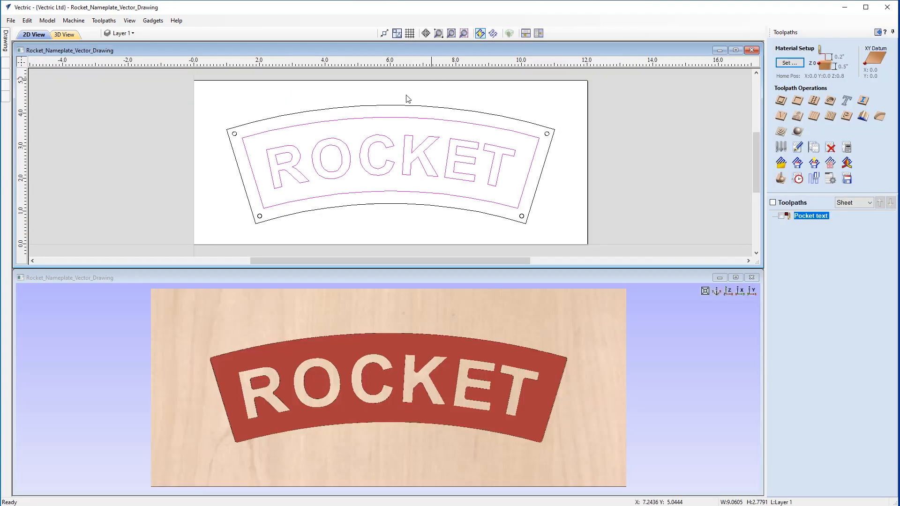
pyautogui.moveTo(187, 216)
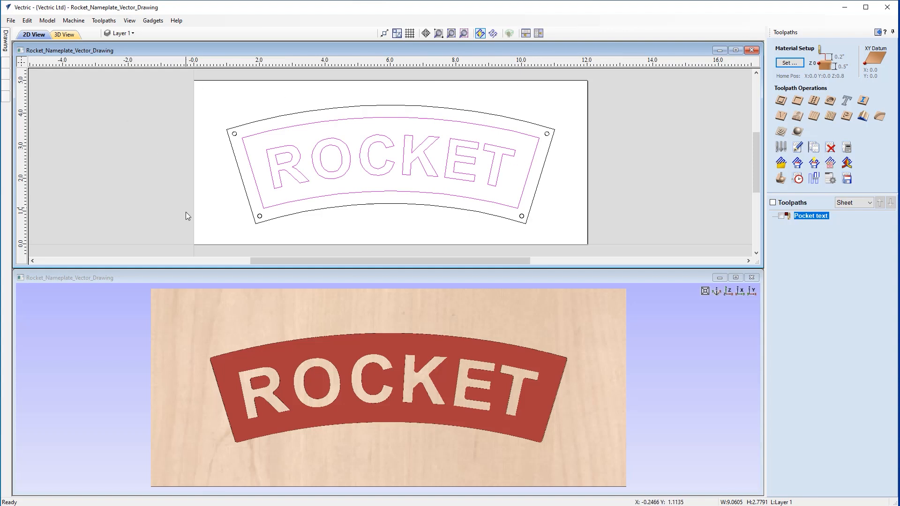
pyautogui.moveTo(703, 251)
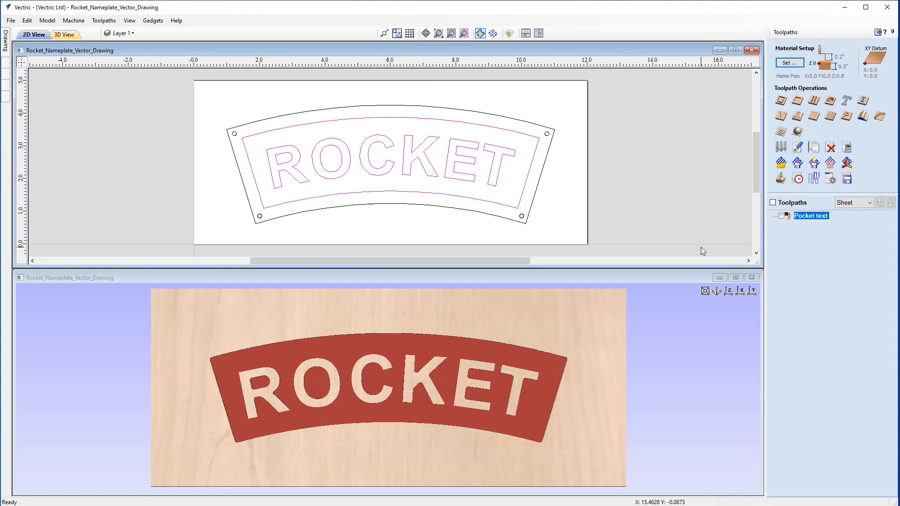
pyautogui.moveTo(461, 185)
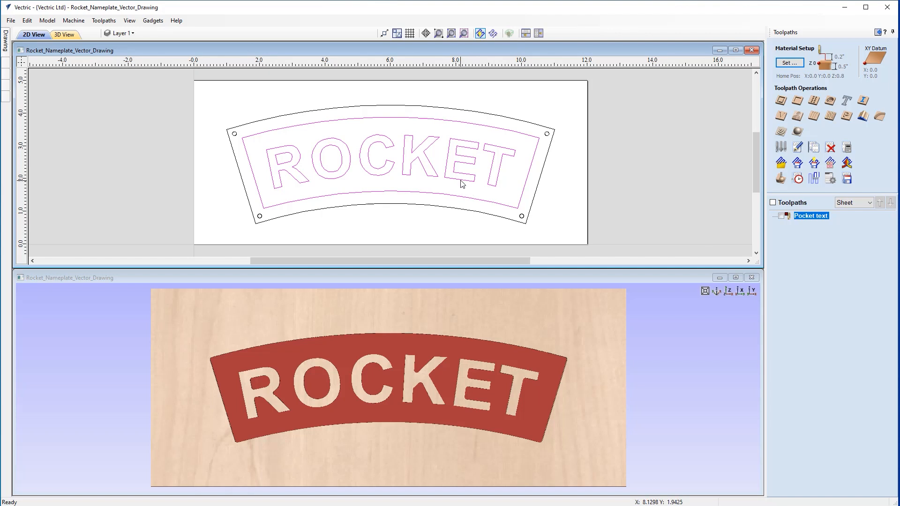
pyautogui.moveTo(830, 116)
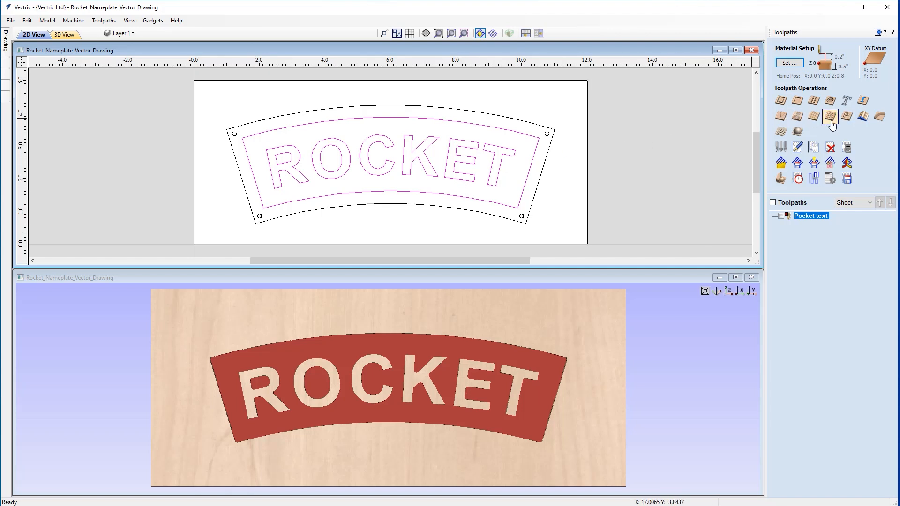
pyautogui.moveTo(830, 117)
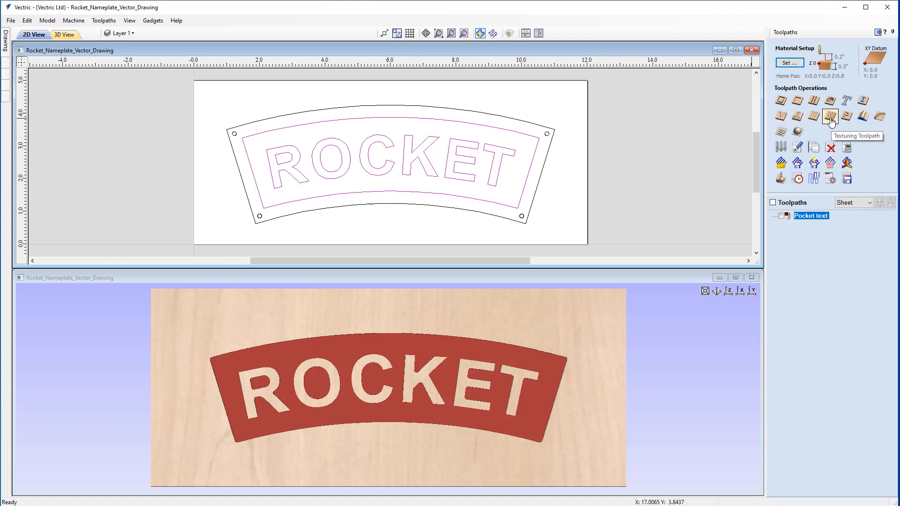
pyautogui.click(829, 116)
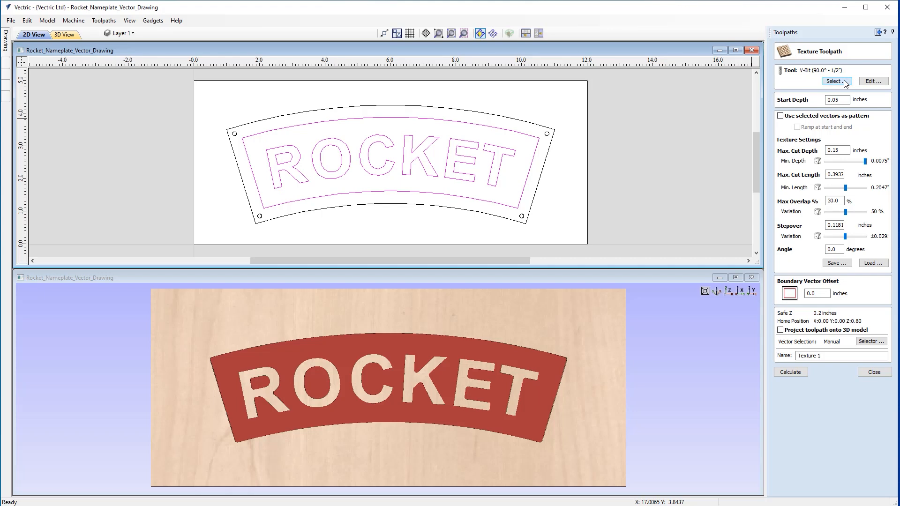
# - Choose the 1/8 inch Ball Nose from the Imperial Tools database as the texture cutter
pyautogui.click(837, 80)
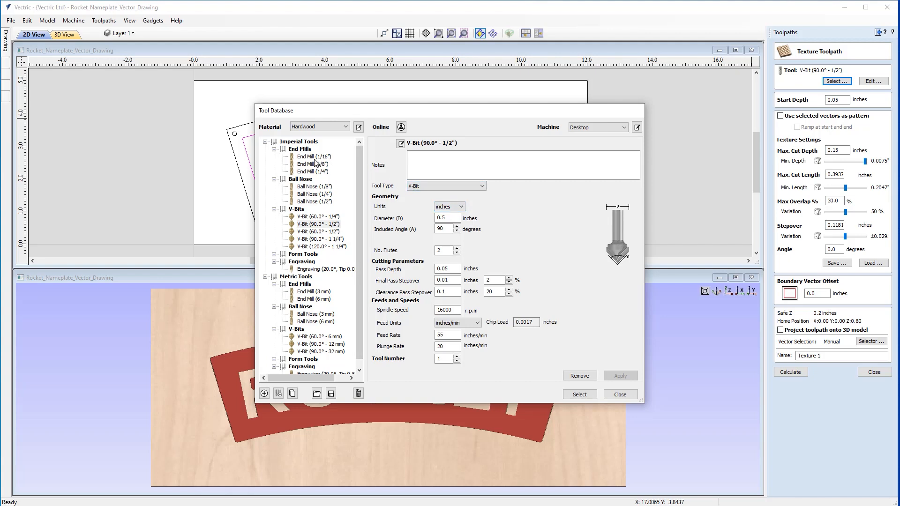
pyautogui.moveTo(352, 183)
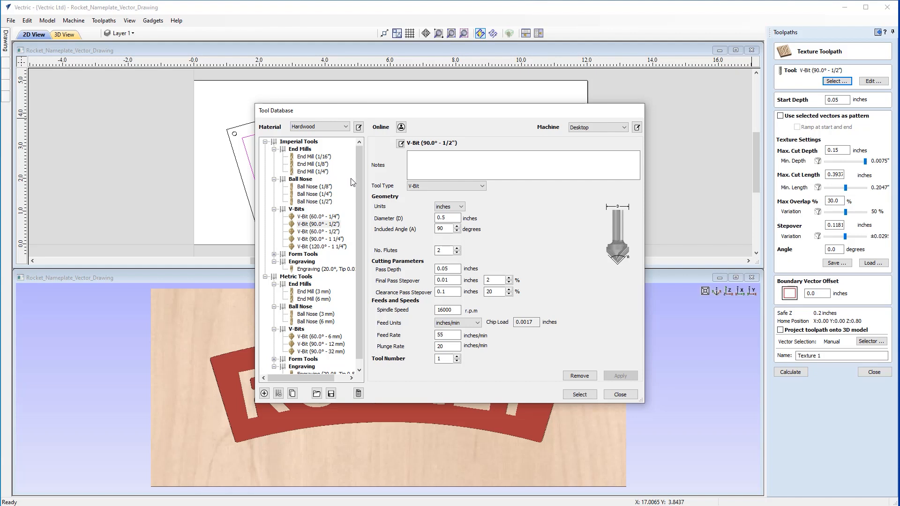
pyautogui.moveTo(314, 194)
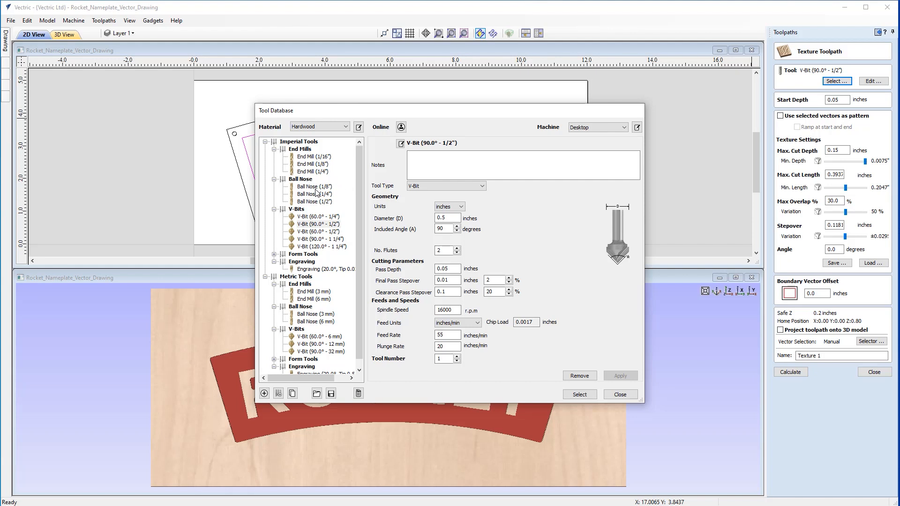
pyautogui.click(314, 186)
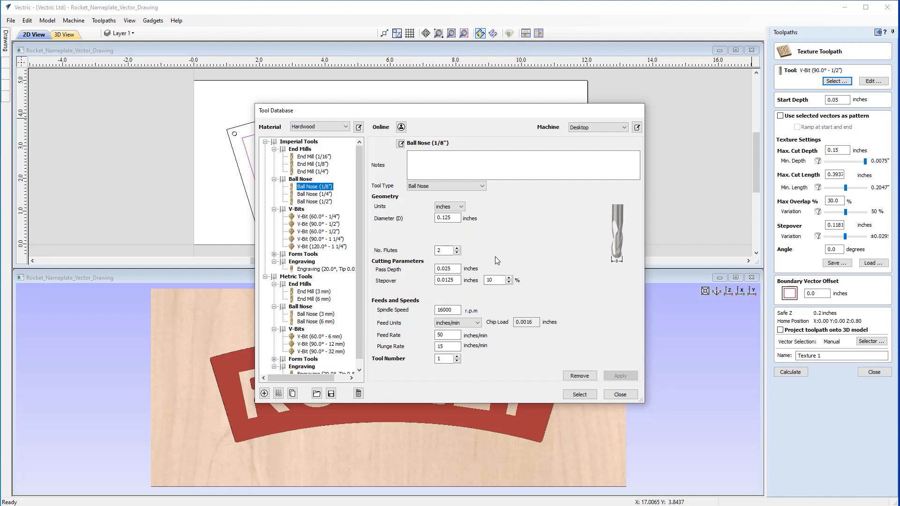
pyautogui.moveTo(391, 310)
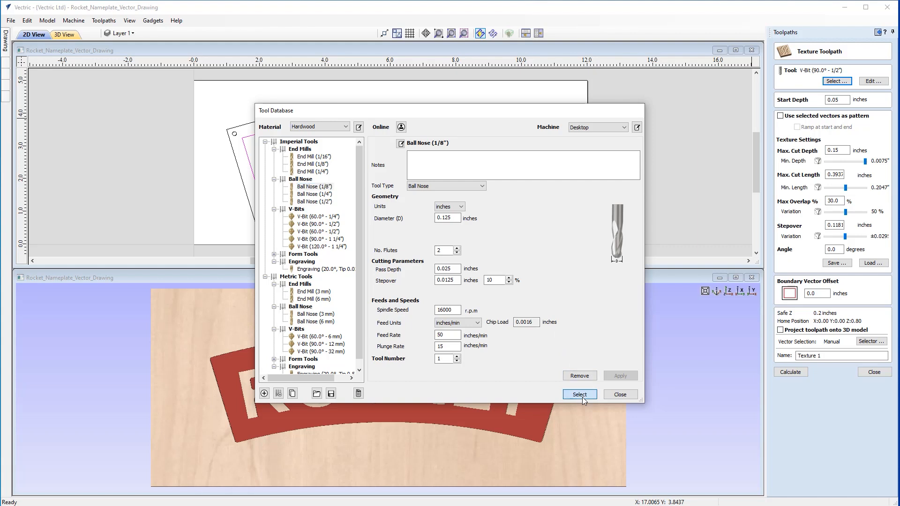
pyautogui.click(579, 395)
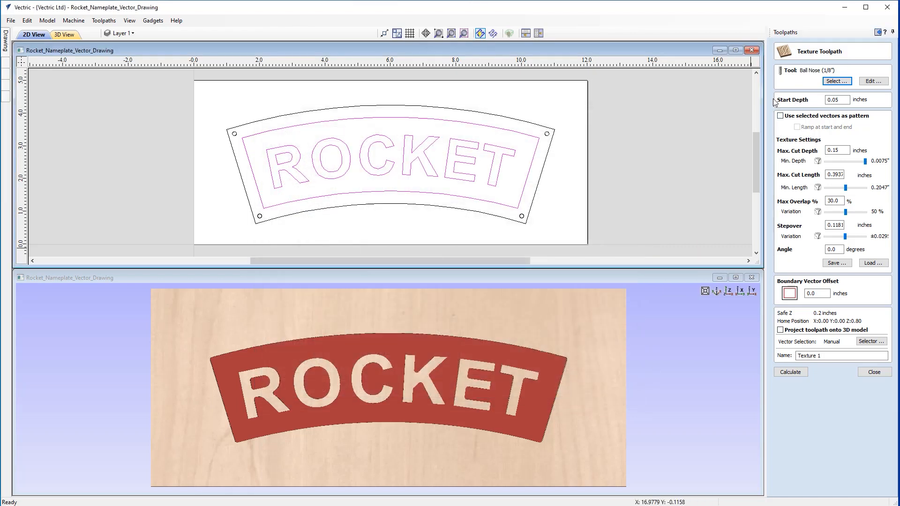
pyautogui.moveTo(532, 307)
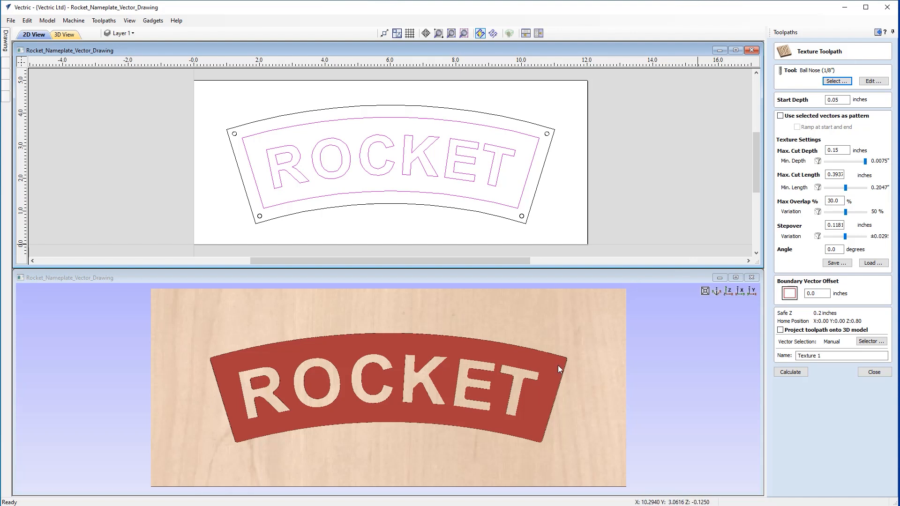
pyautogui.moveTo(323, 354)
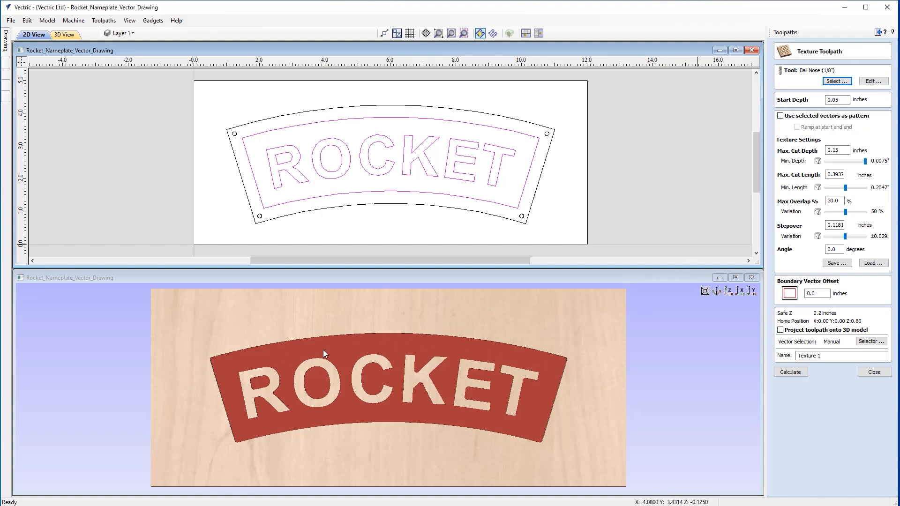
pyautogui.moveTo(405, 351)
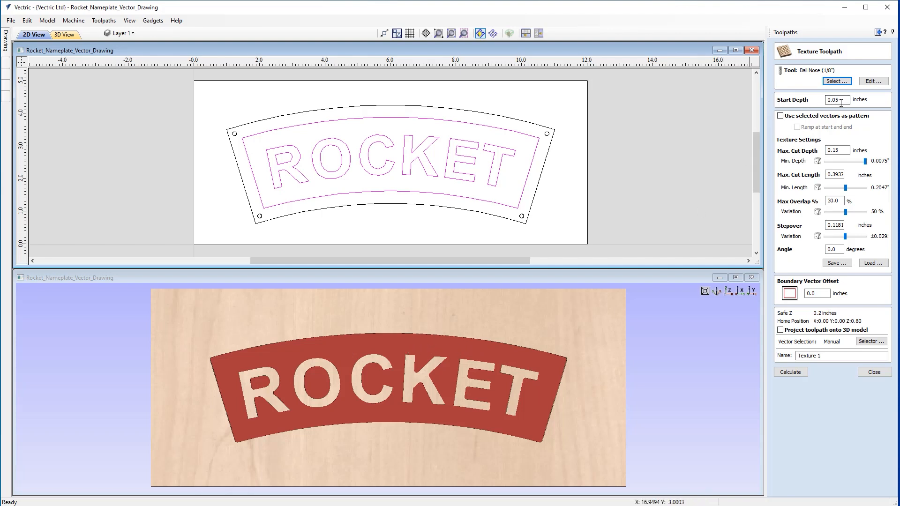
pyautogui.moveTo(309, 353)
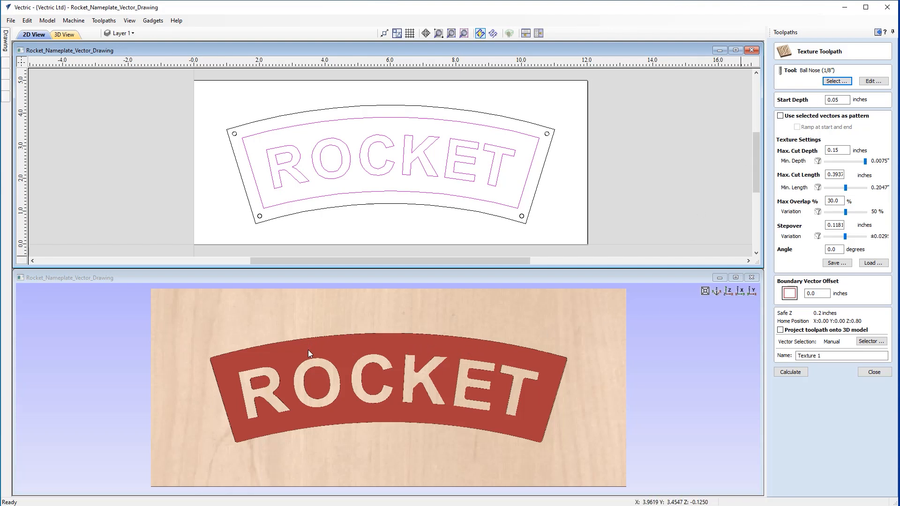
# - Set the texture cut depths, giving a 0.03 in deep texture
pyautogui.click(836, 99)
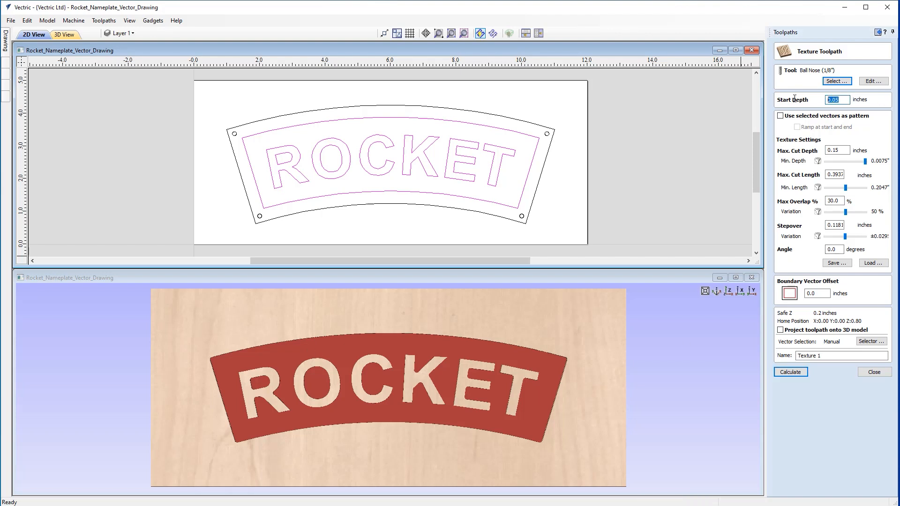
pyautogui.write('.12')
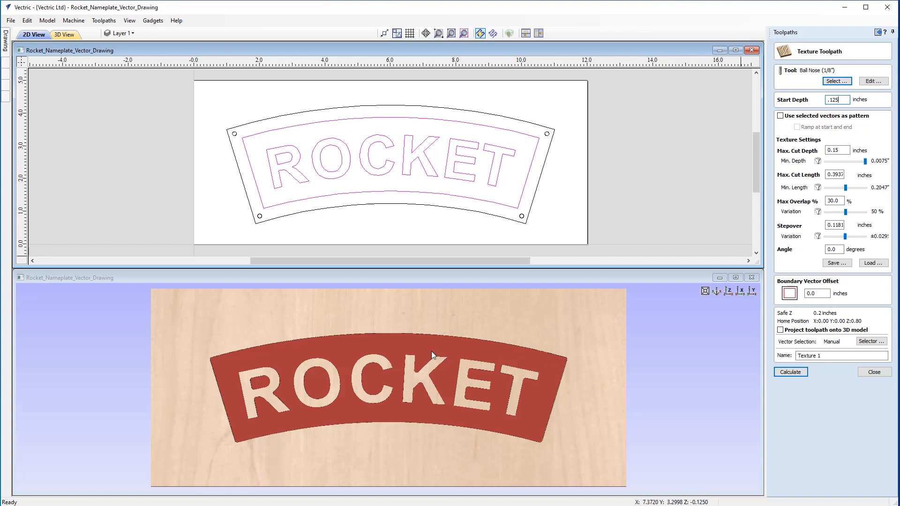
pyautogui.moveTo(329, 355)
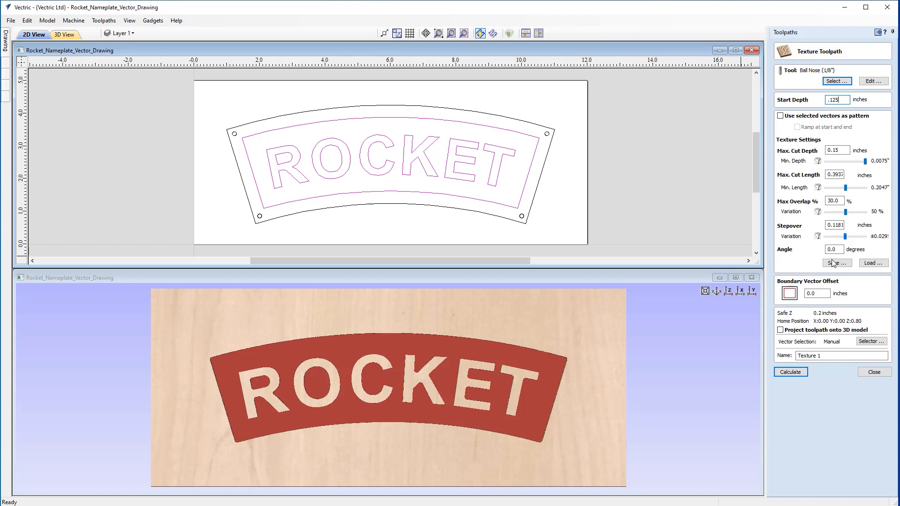
pyautogui.moveTo(883, 148)
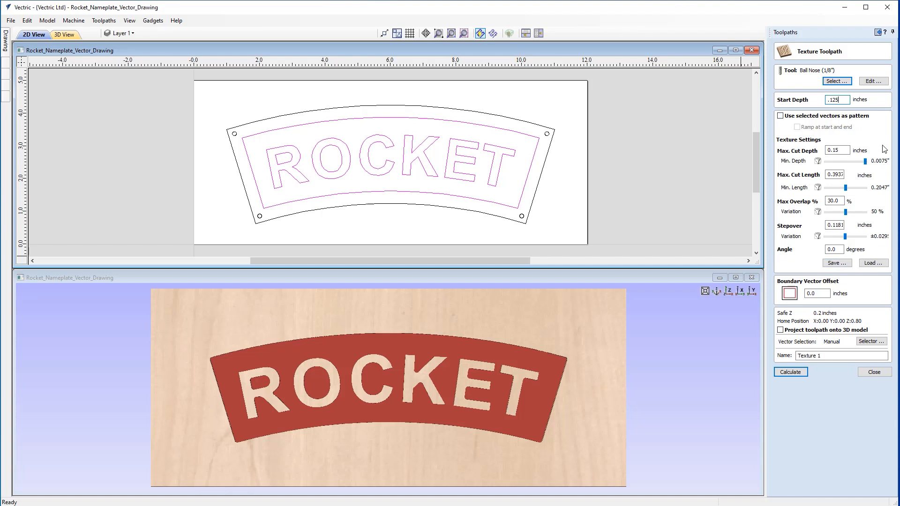
pyautogui.moveTo(880, 127)
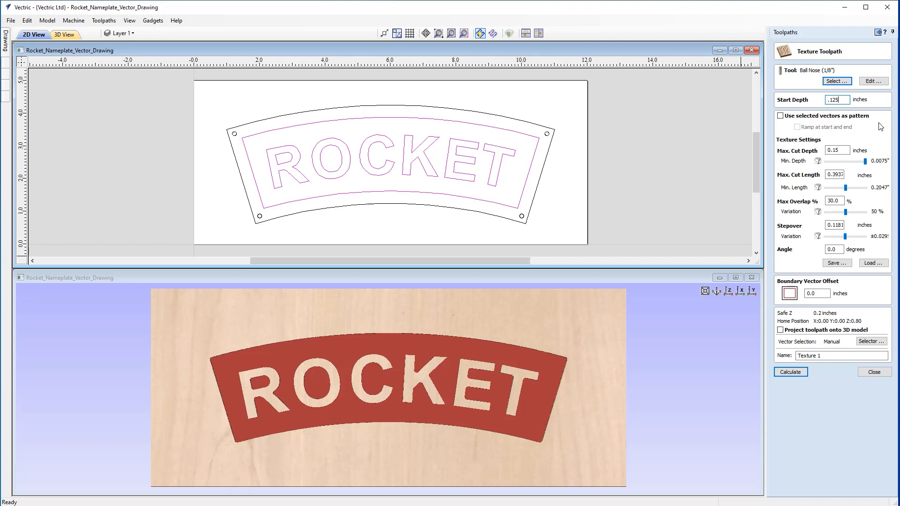
pyautogui.moveTo(827, 129)
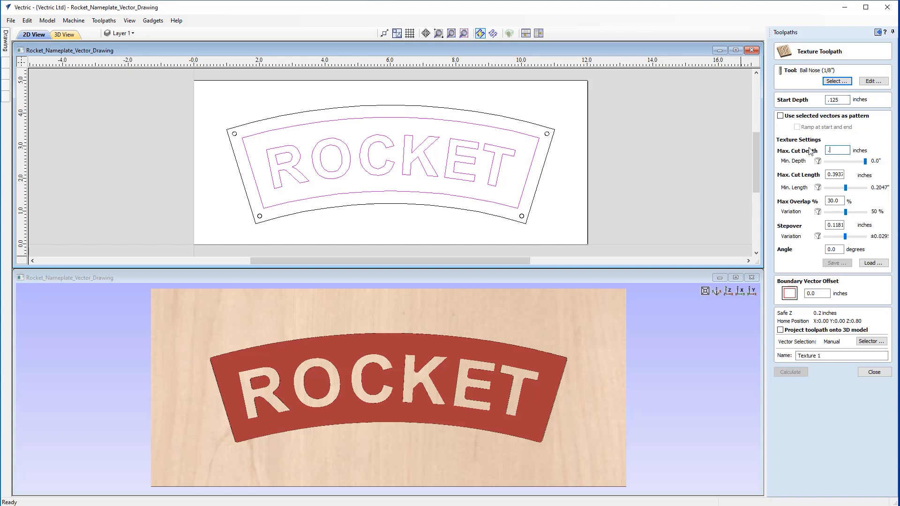
pyautogui.write('.03')
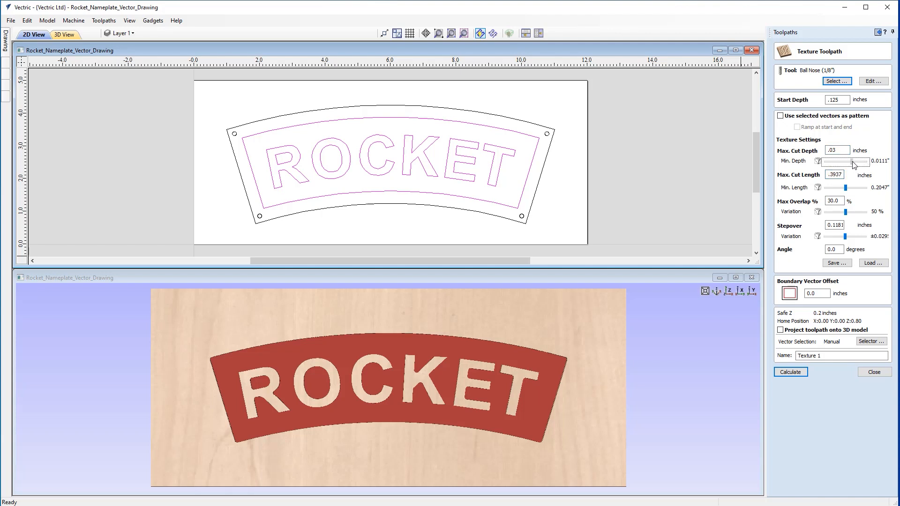
pyautogui.moveTo(841, 161); pyautogui.dragTo(849, 161)
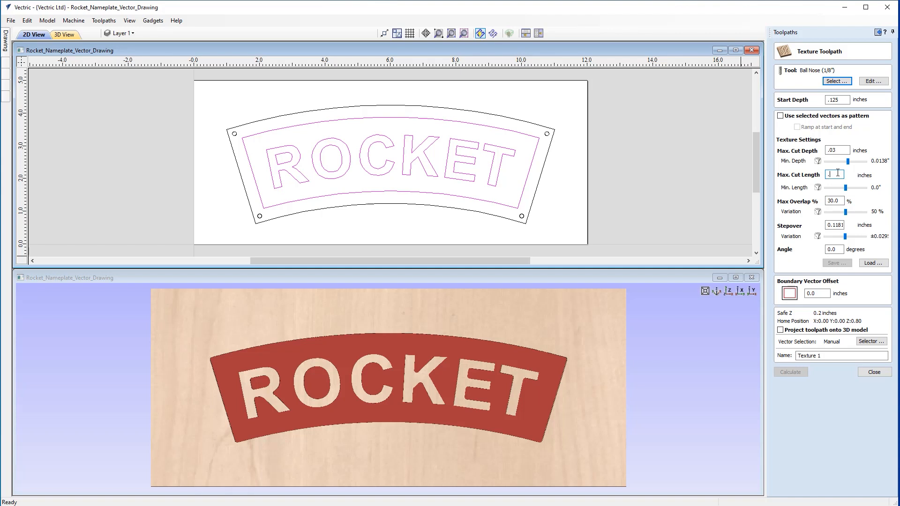
pyautogui.write('.5')
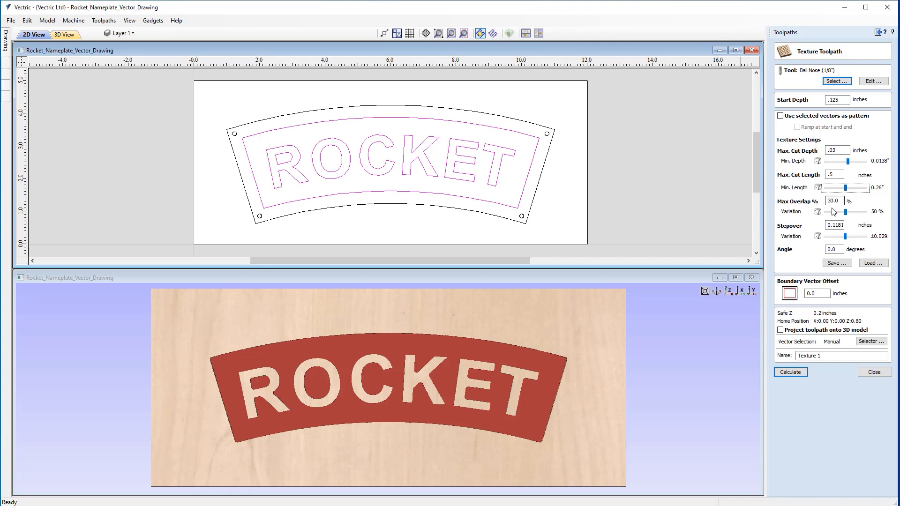
# - Set 20% maximum overlap and 0.05 in stepover, name it Texture Pocket, and calculate
pyautogui.click(836, 201)
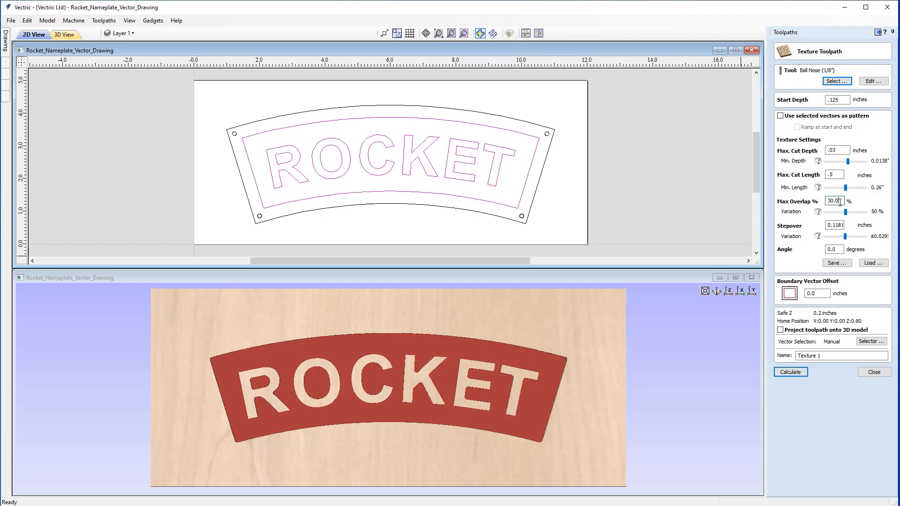
pyautogui.write('20')
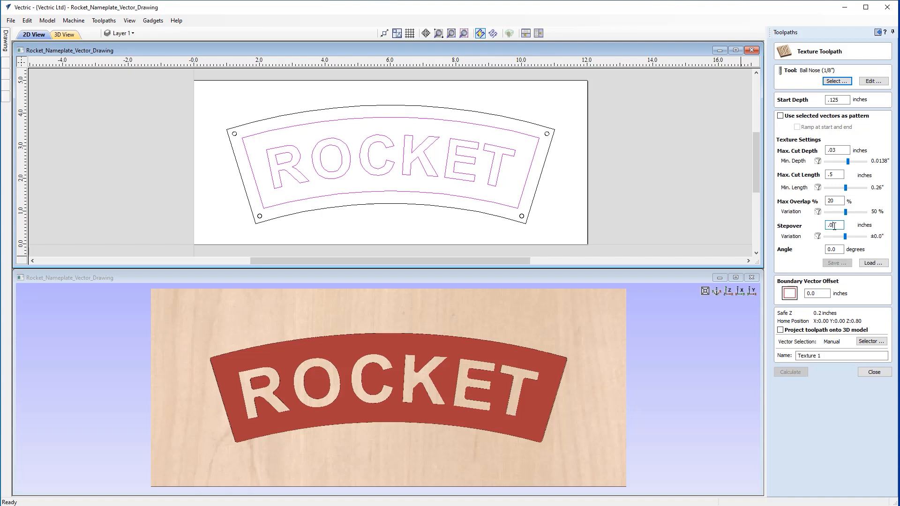
pyautogui.write('.05')
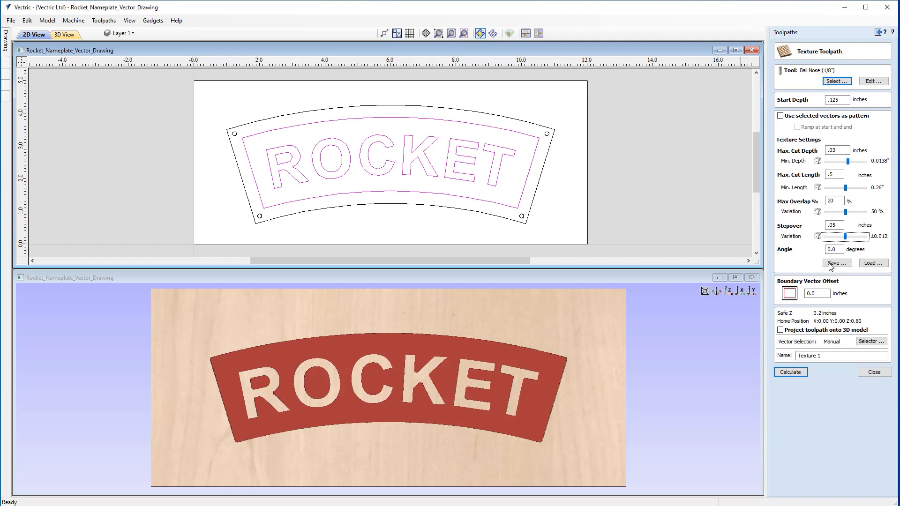
pyautogui.click(840, 355)
pyautogui.write('T')
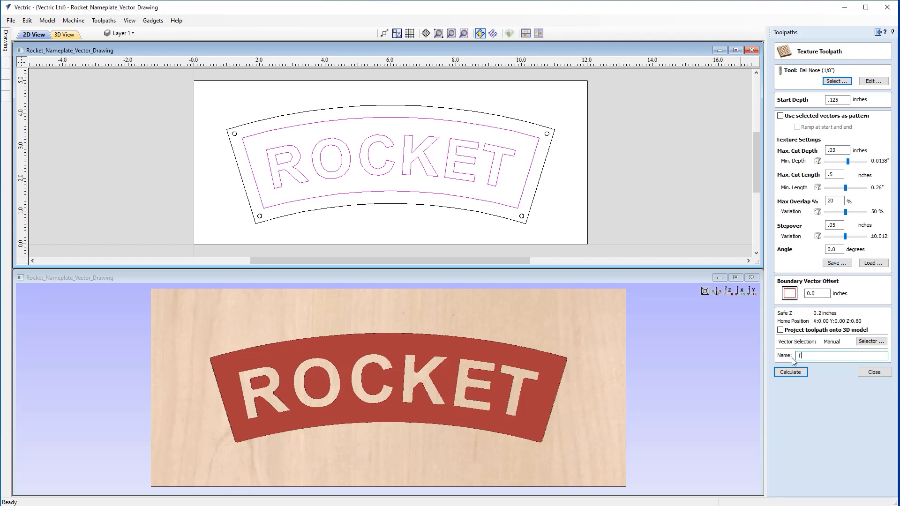
pyautogui.write('exture Pocket')
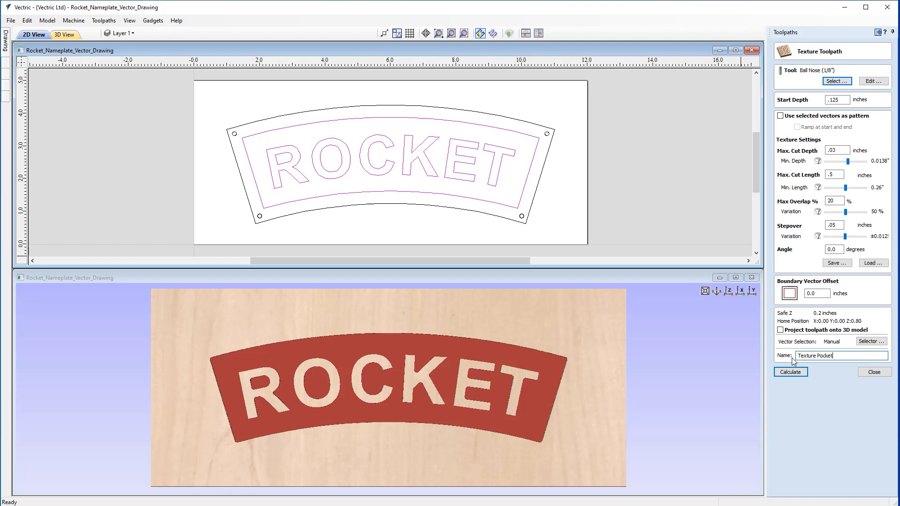
pyautogui.click(790, 372)
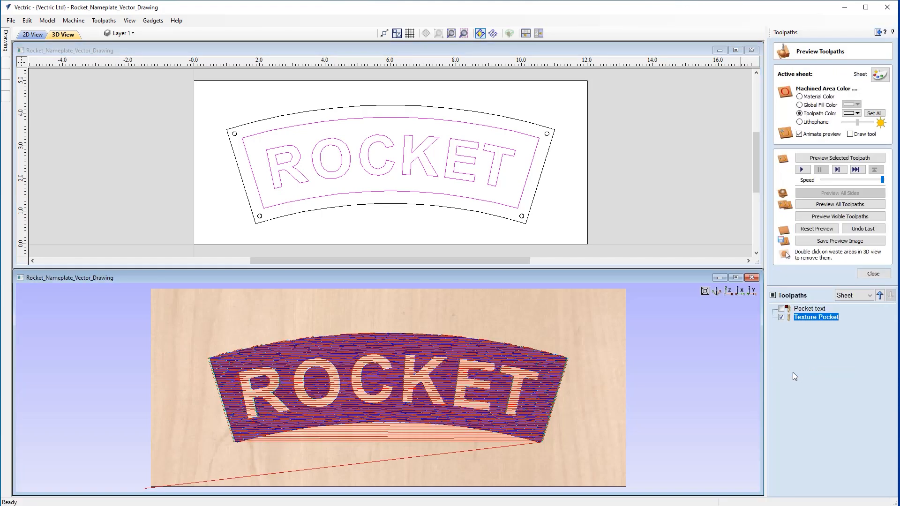
pyautogui.moveTo(711, 374)
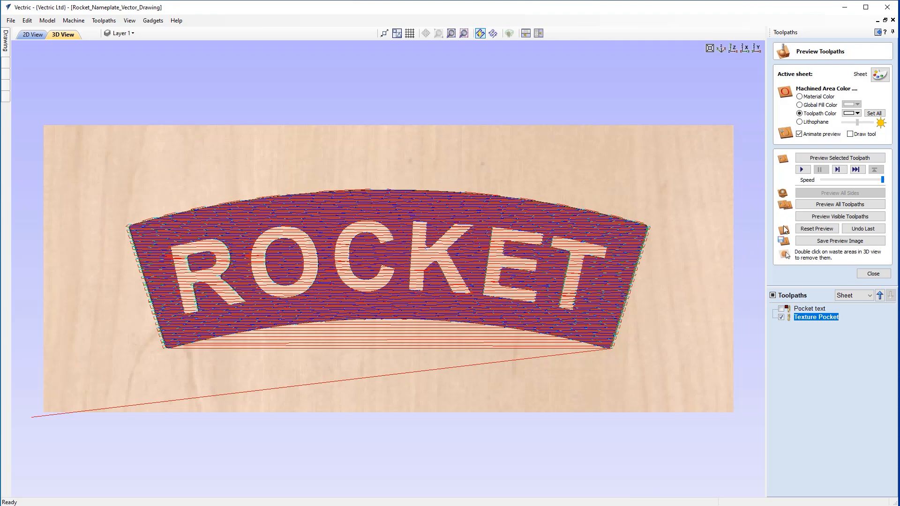
# - Run the Texture Pocket carving simulation, then reopen Texture Pocket's settings
pyautogui.click(802, 170)
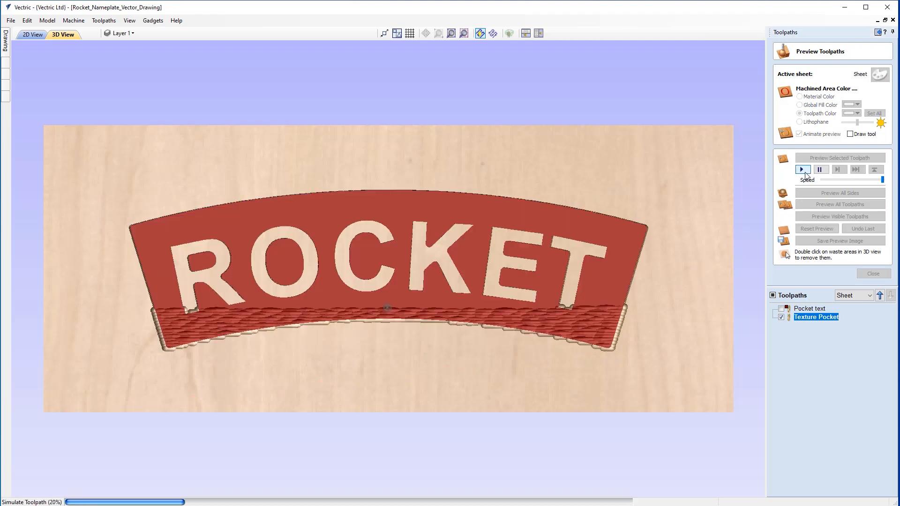
pyautogui.click(802, 170)
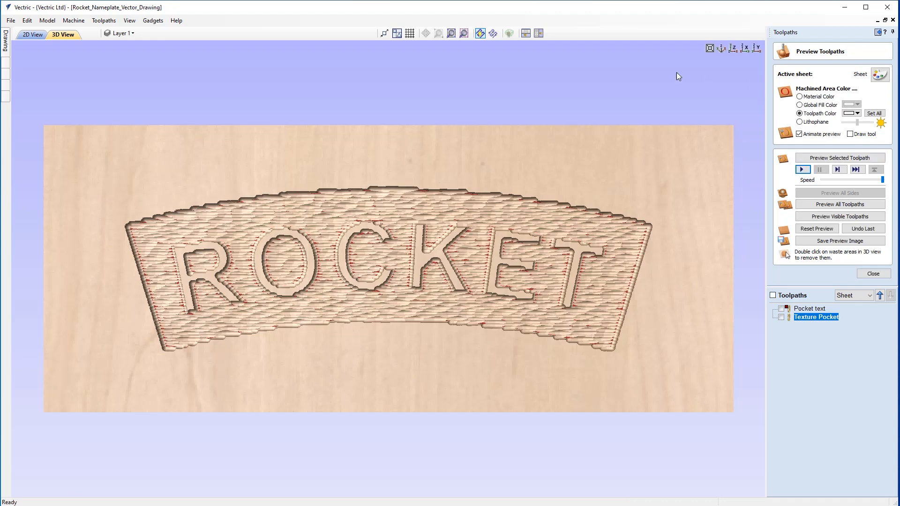
pyautogui.moveTo(277, 223)
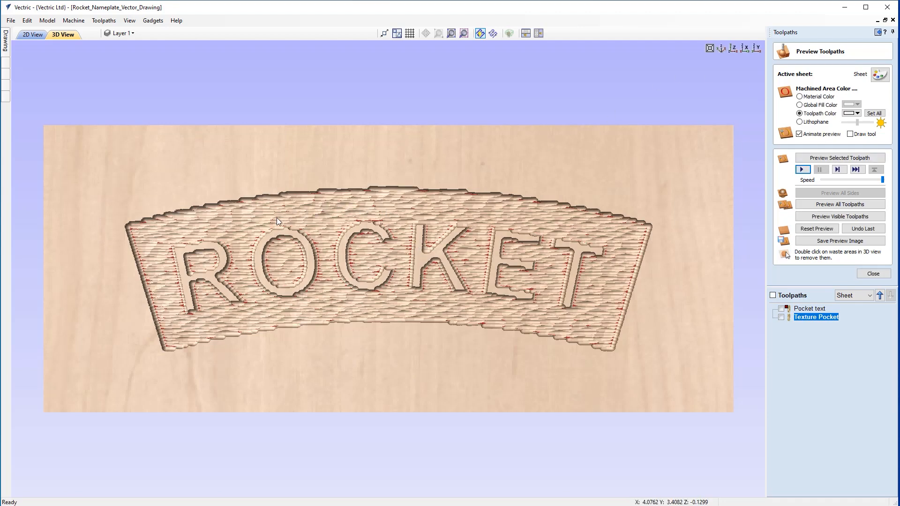
pyautogui.moveTo(309, 212)
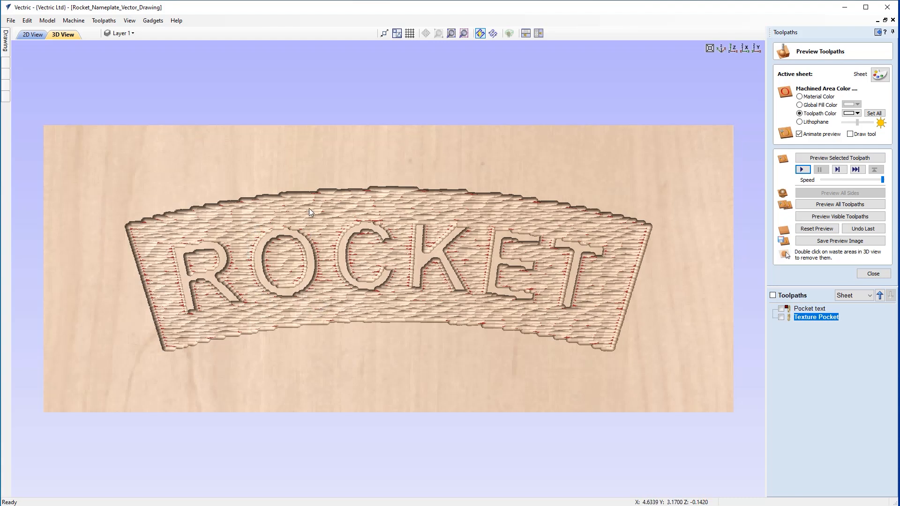
pyautogui.moveTo(187, 338)
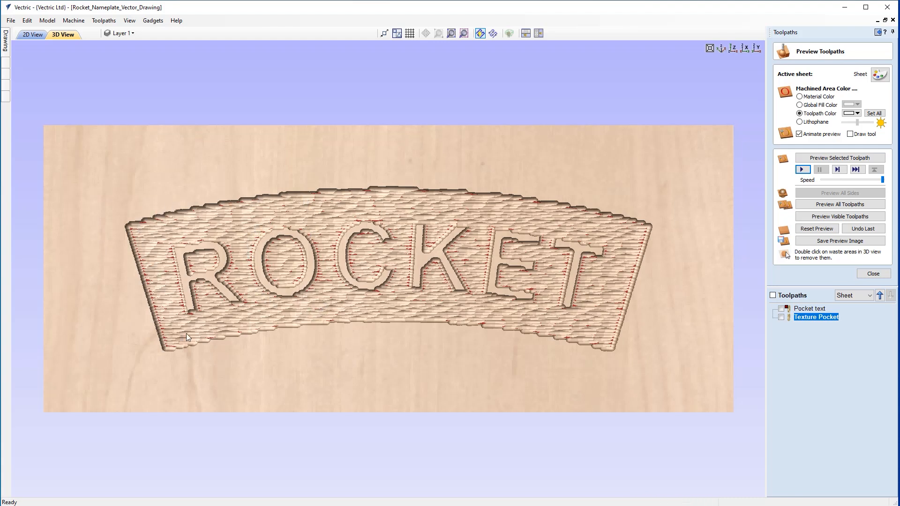
pyautogui.moveTo(380, 286)
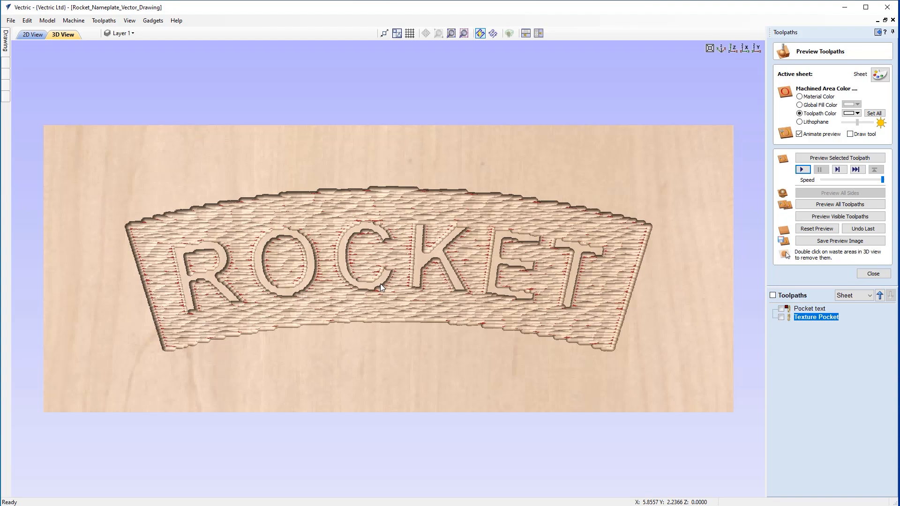
pyautogui.moveTo(353, 271)
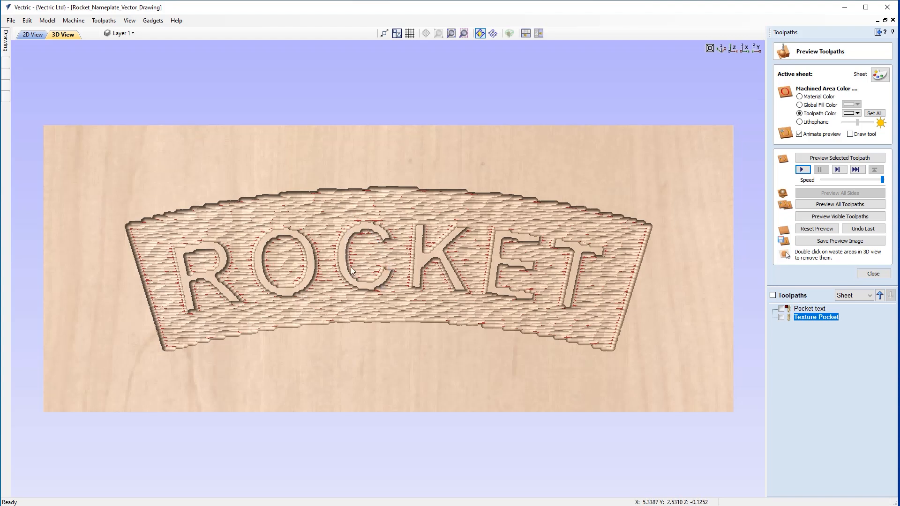
pyautogui.moveTo(395, 203)
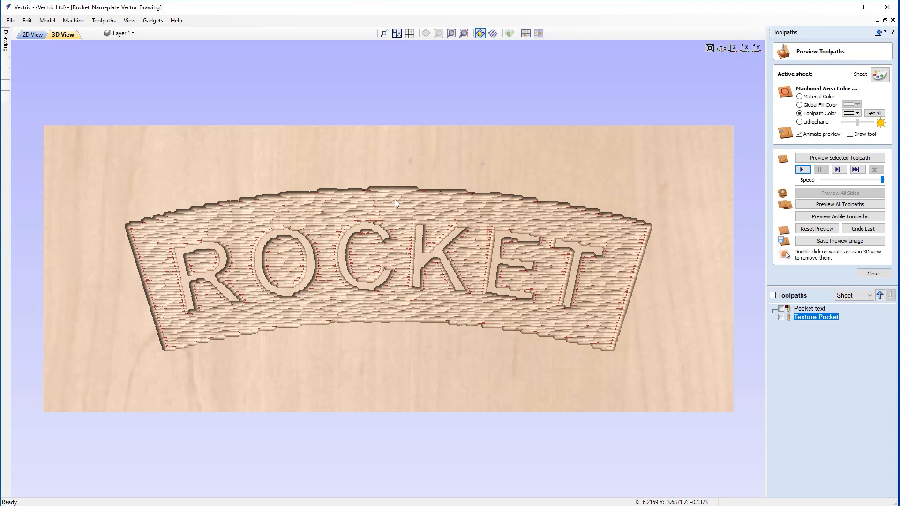
pyautogui.moveTo(374, 306)
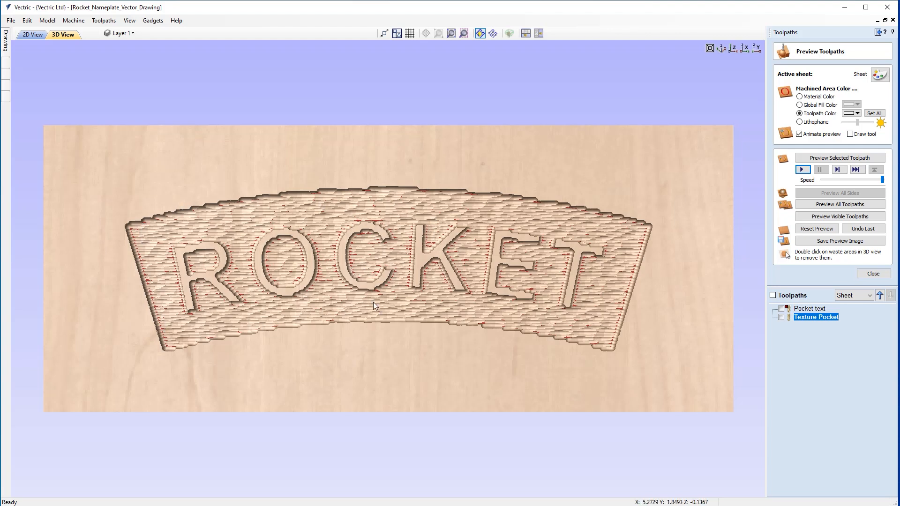
pyautogui.moveTo(633, 228)
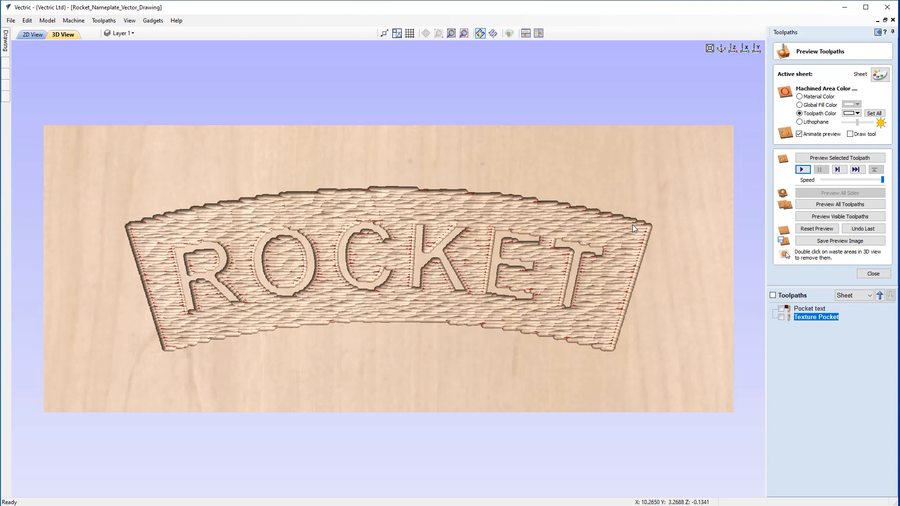
pyautogui.moveTo(469, 214)
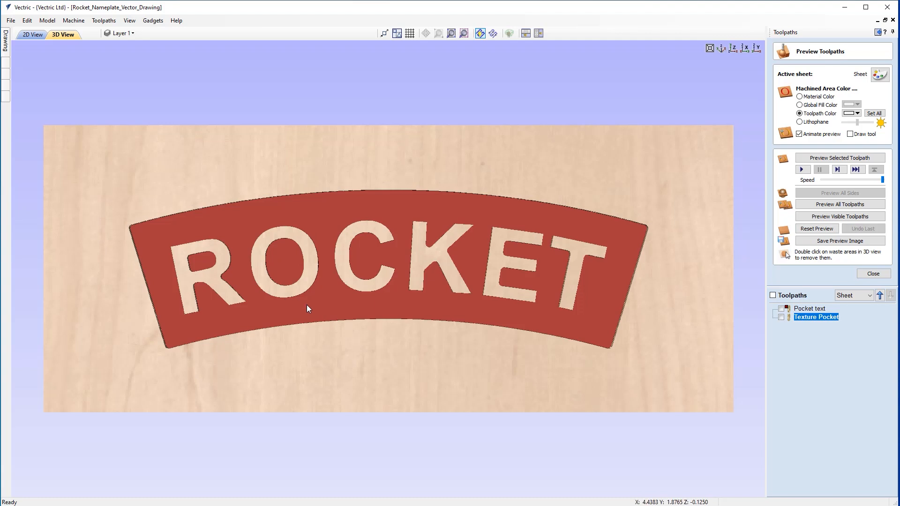
pyautogui.moveTo(653, 343)
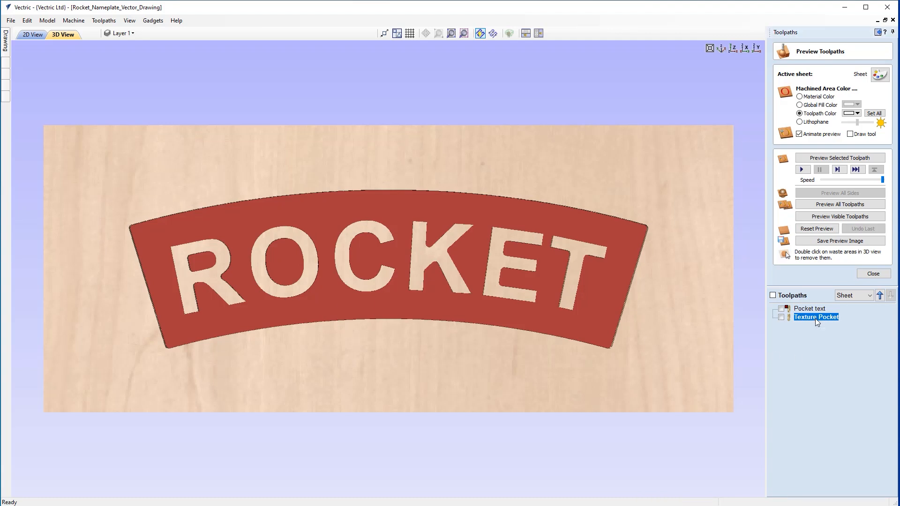
pyautogui.doubleClick(816, 317)
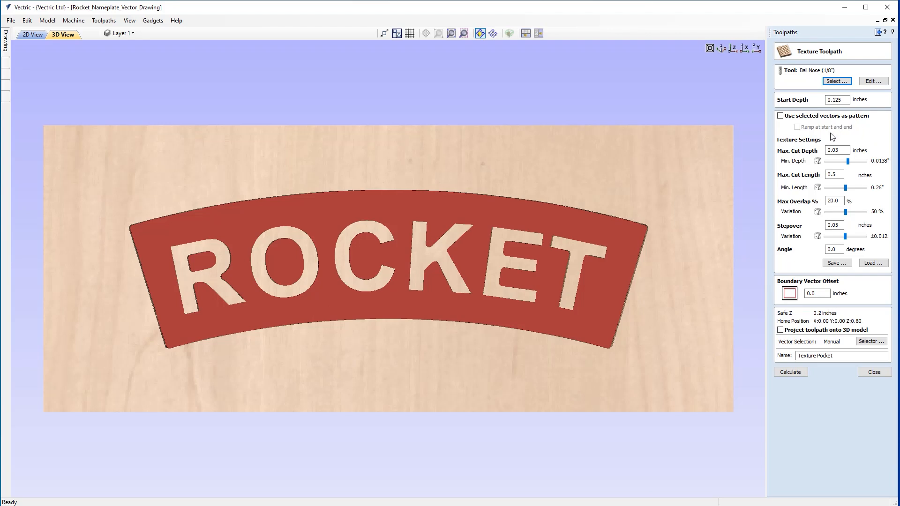
pyautogui.moveTo(807, 191)
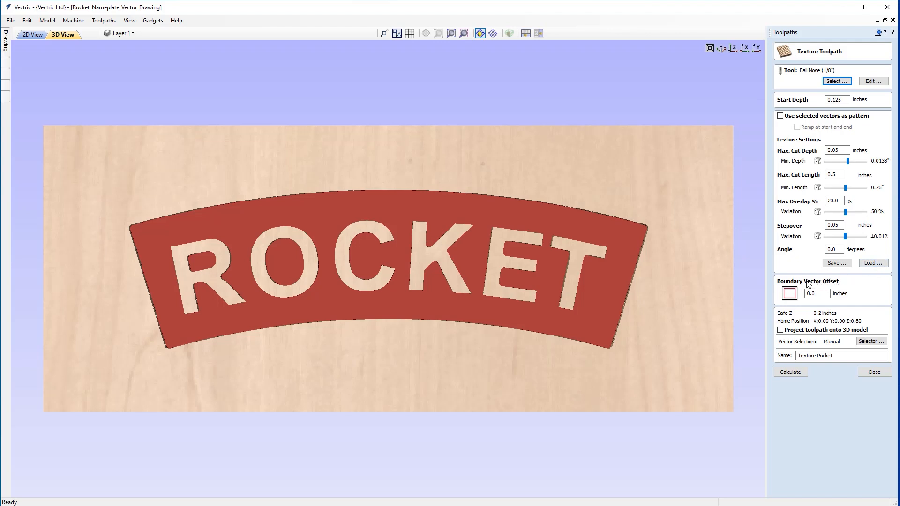
# - Enter a 0.07 in boundary vector offset and recalculate the Texture Pocket
pyautogui.click(818, 293)
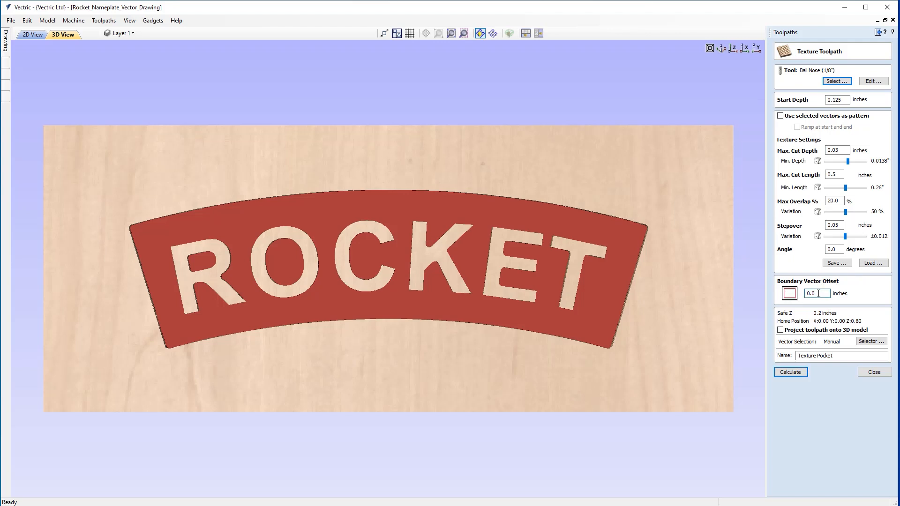
pyautogui.moveTo(473, 202)
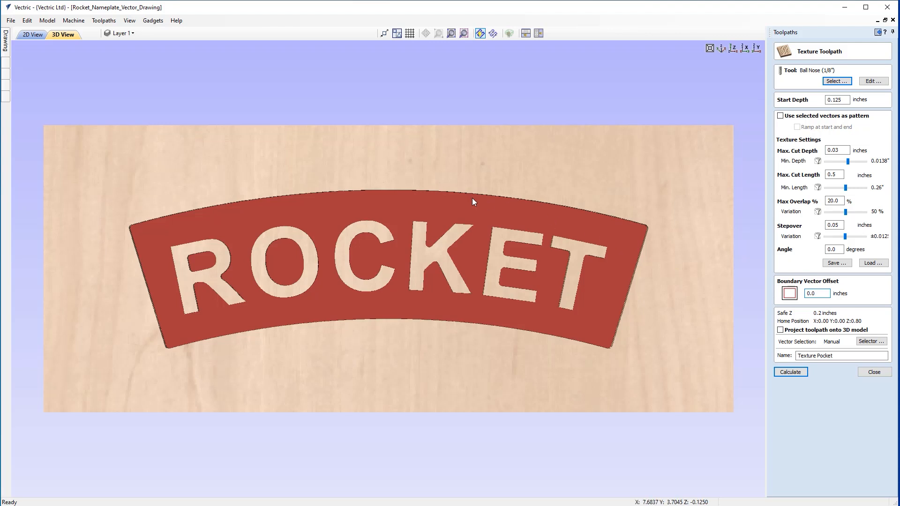
pyautogui.click(817, 293)
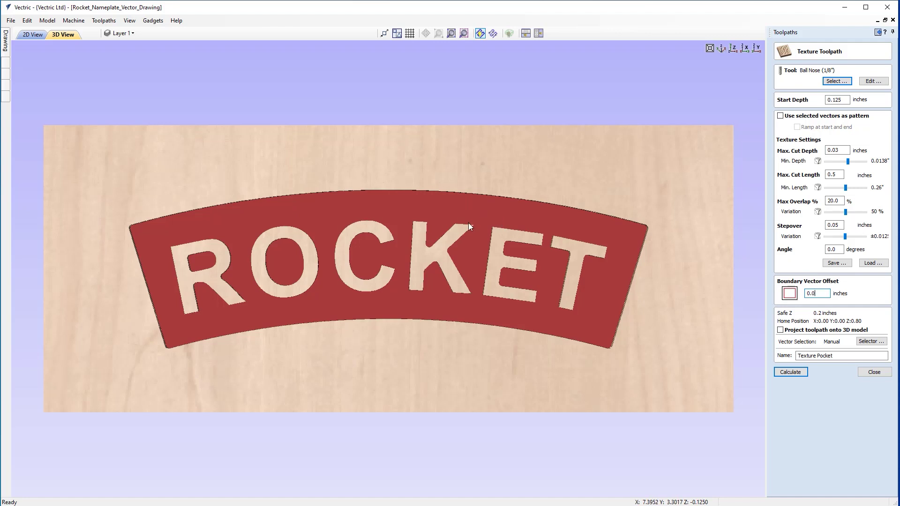
pyautogui.moveTo(462, 200)
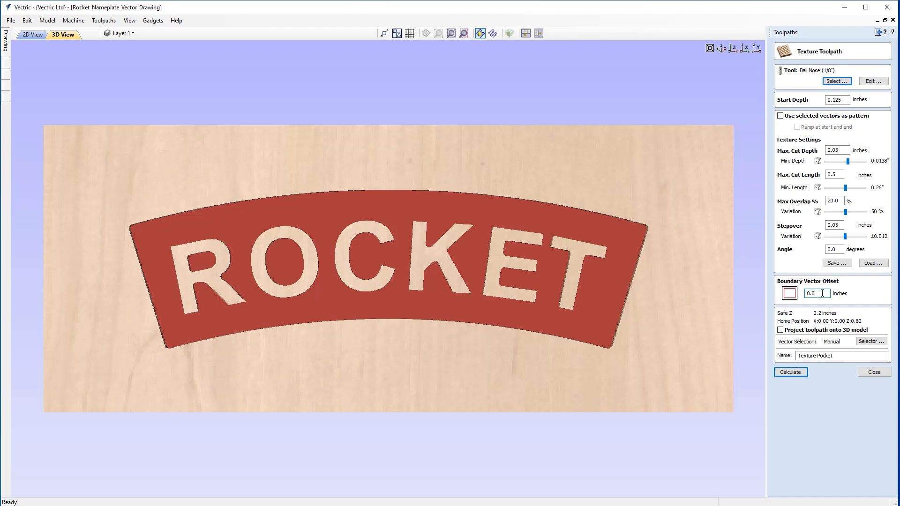
pyautogui.write('0.07')
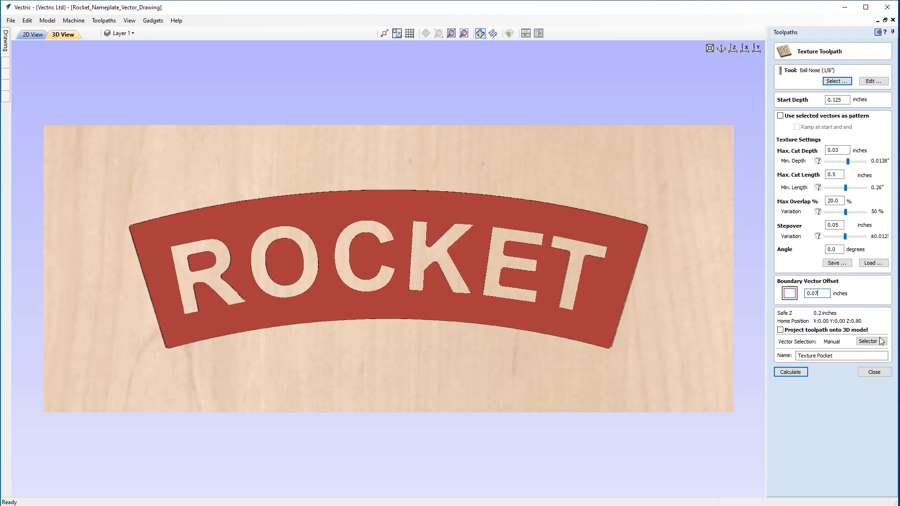
pyautogui.click(790, 372)
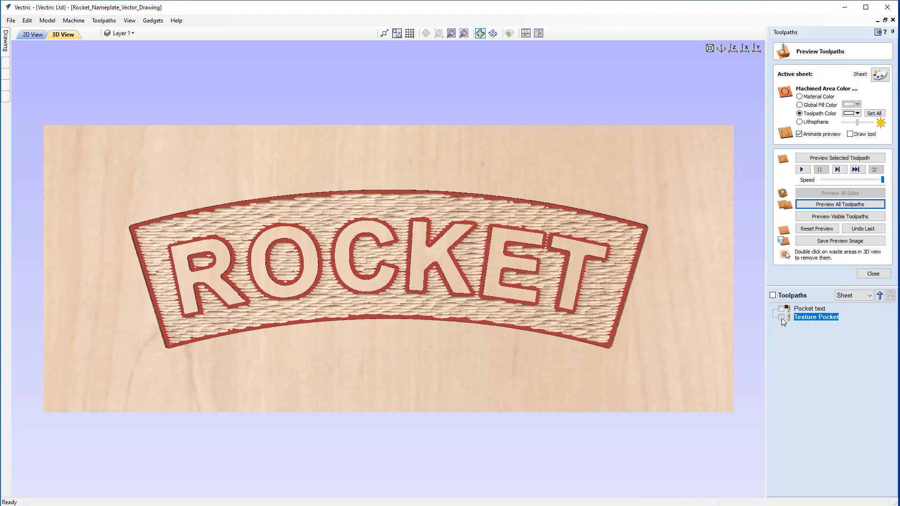
# - Preview all visible toolpaths to render the textured red pocket around ROCKET in 3D
pyautogui.click(839, 217)
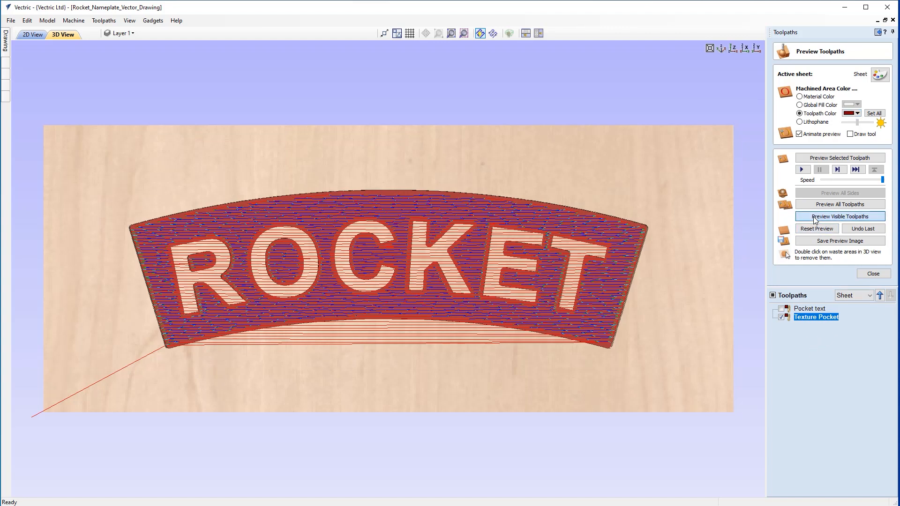
pyautogui.click(840, 217)
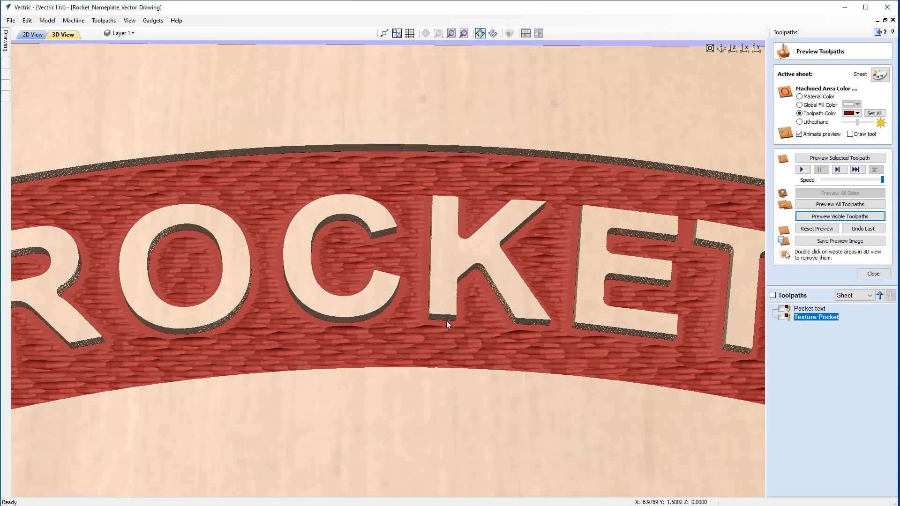
pyautogui.moveTo(95, 193)
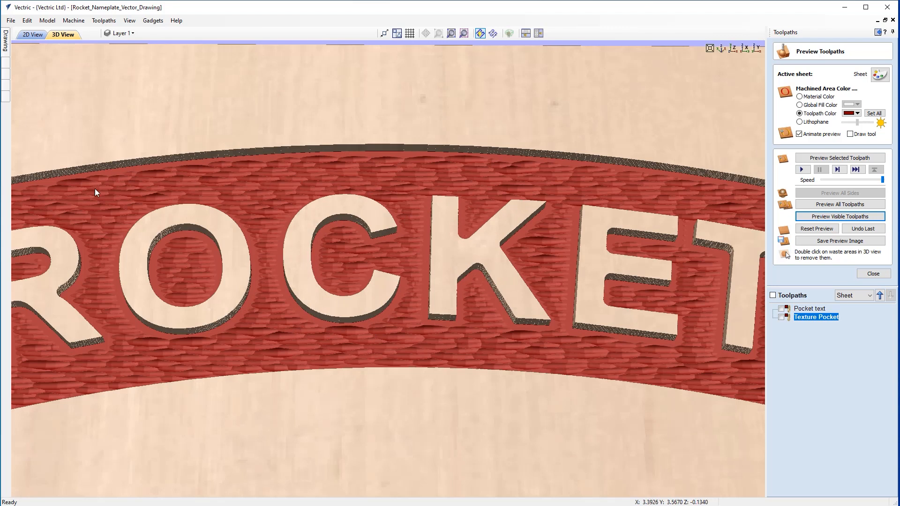
pyautogui.moveTo(369, 338)
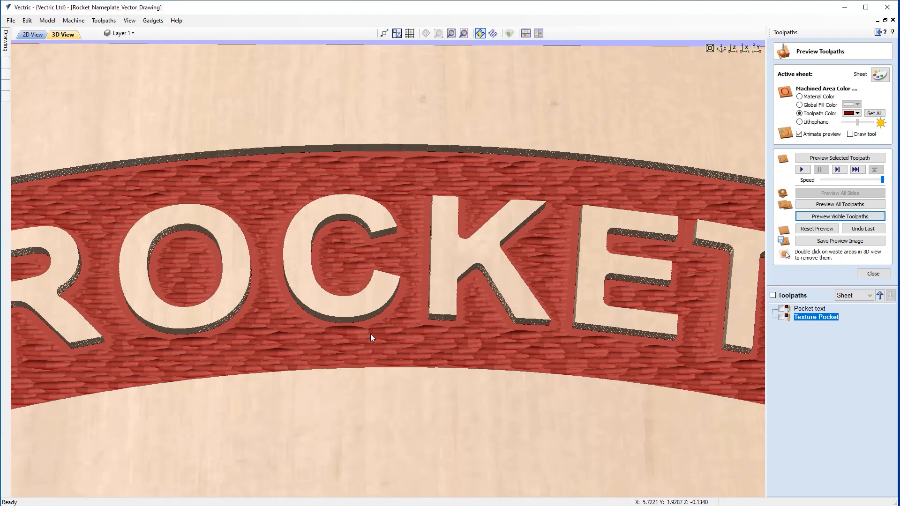
pyautogui.moveTo(276, 170)
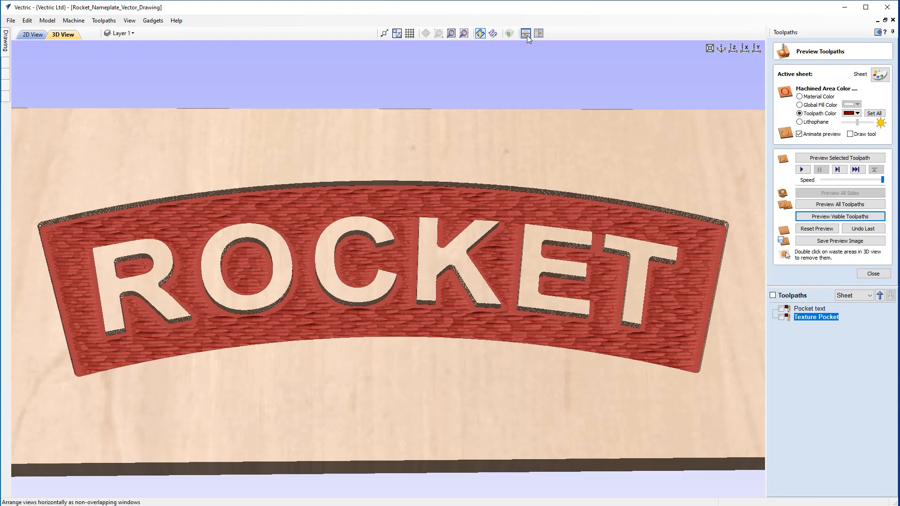
# - Tile the 2D drawing and 3D preview horizontally and close the Preview Toolpaths panel
pyautogui.click(526, 33)
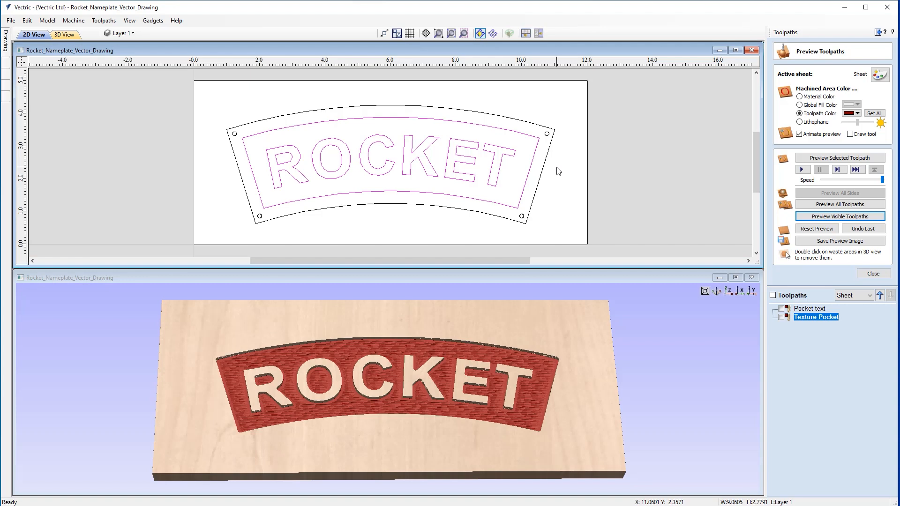
pyautogui.moveTo(240, 138)
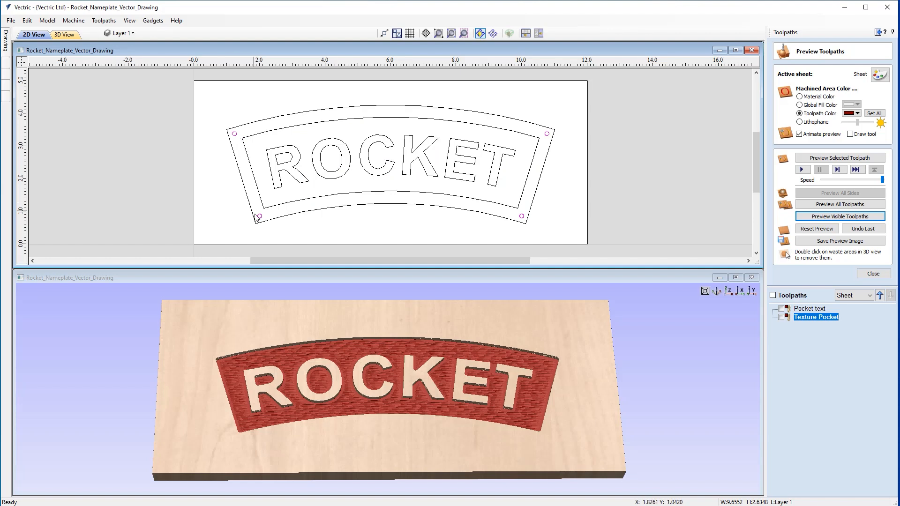
pyautogui.moveTo(546, 135)
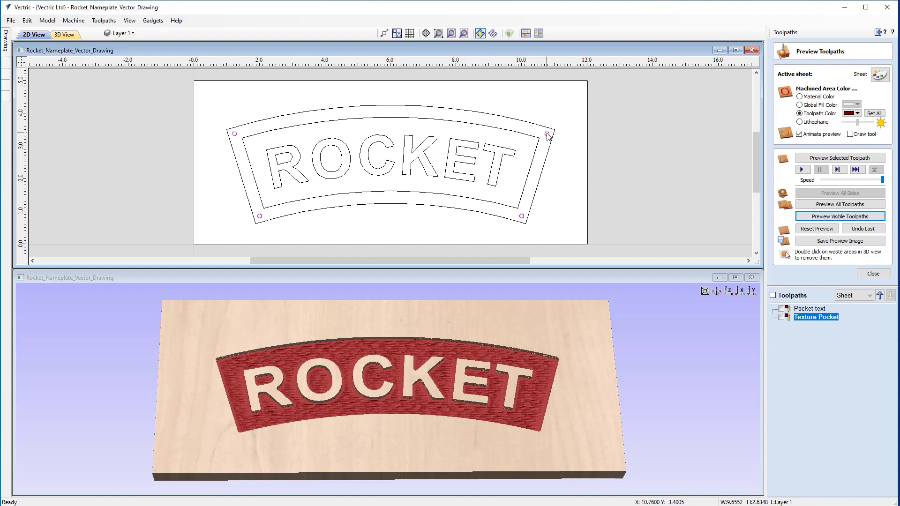
pyautogui.moveTo(843, 270)
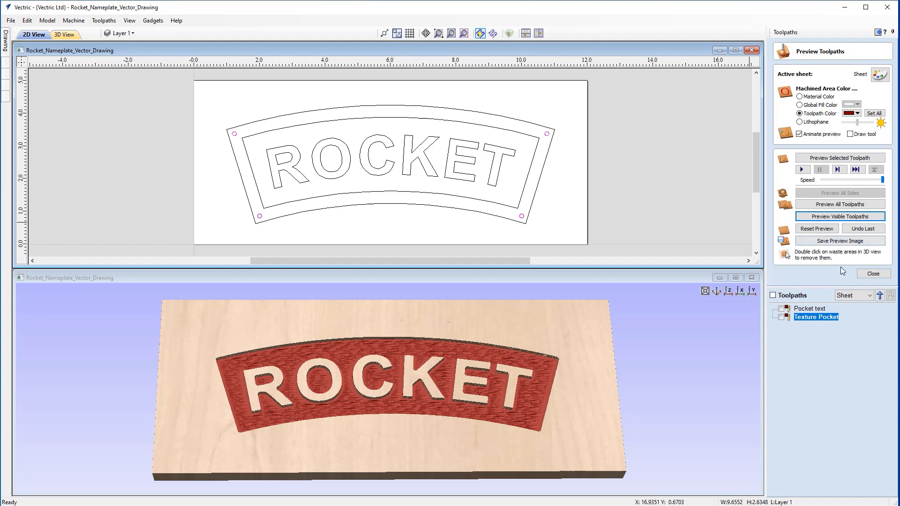
pyautogui.click(873, 273)
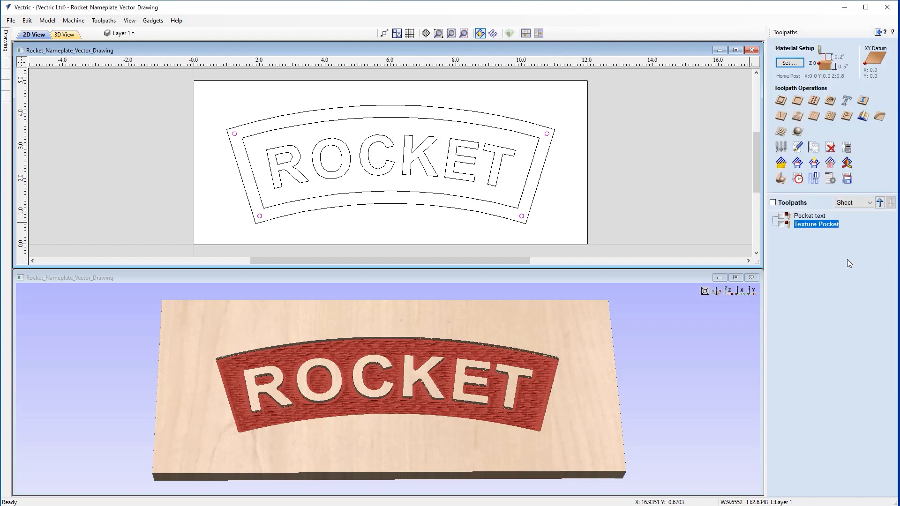
pyautogui.moveTo(812, 101)
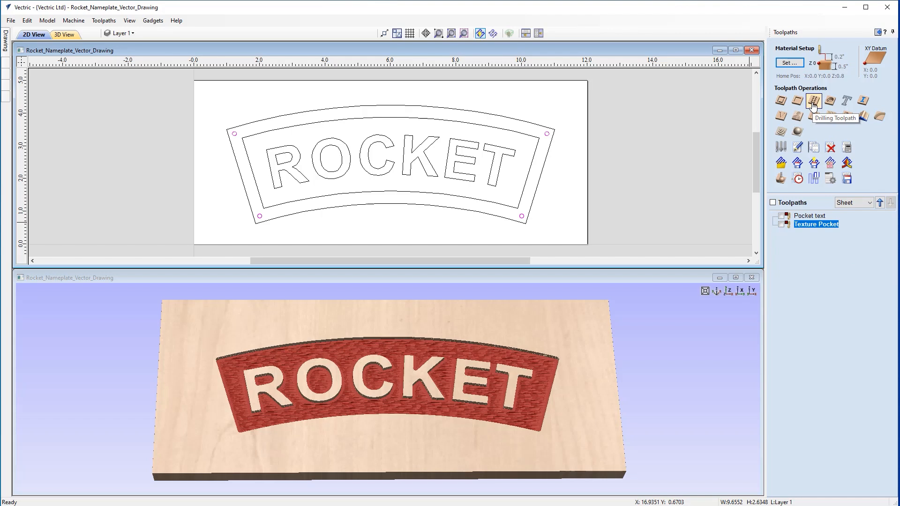
# - Start a drilling toolpath with a 0.5-inch cut depth and open the tool library
pyautogui.click(813, 100)
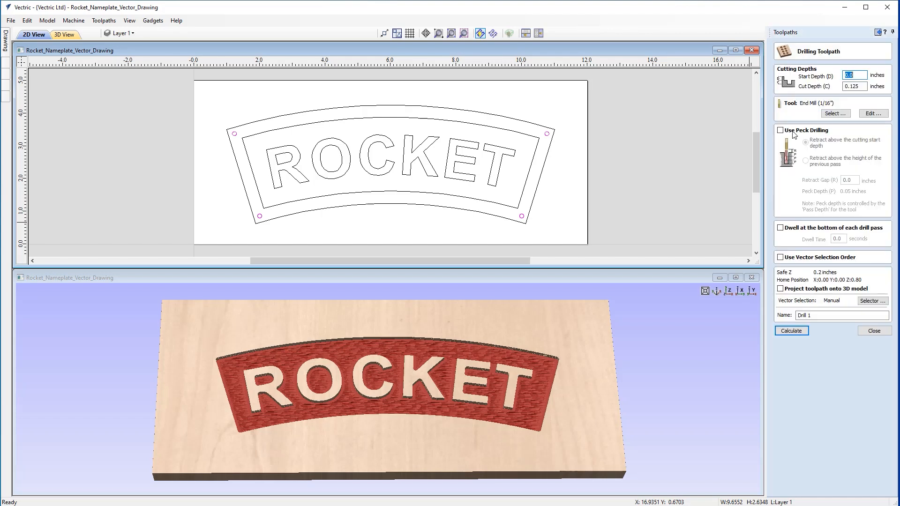
pyautogui.moveTo(220, 424)
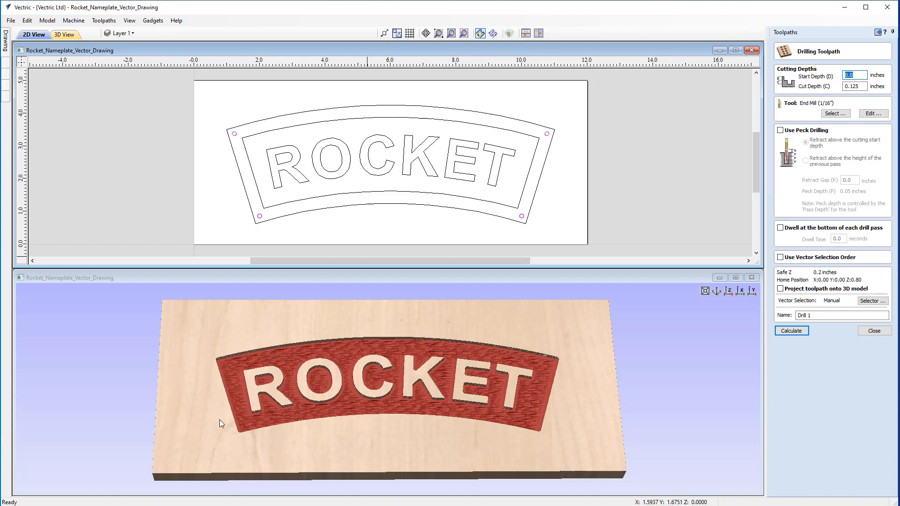
pyautogui.moveTo(821, 90)
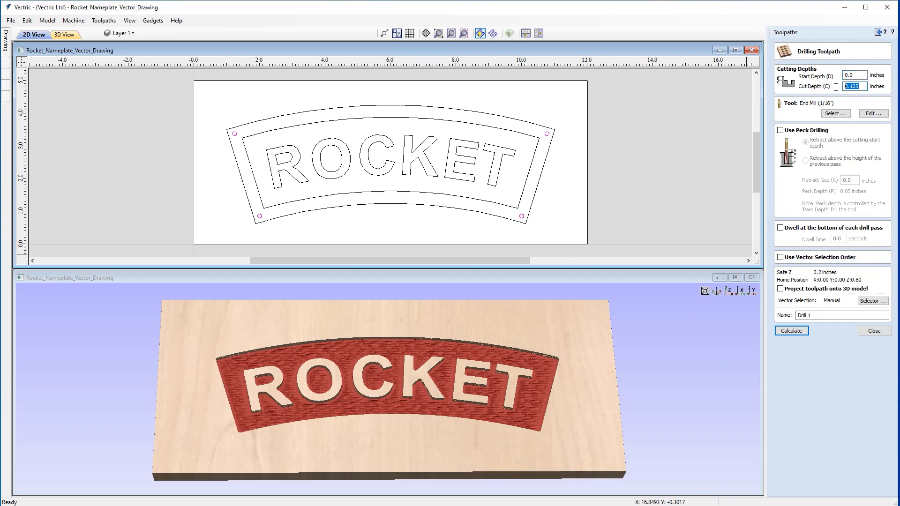
pyautogui.click(855, 87)
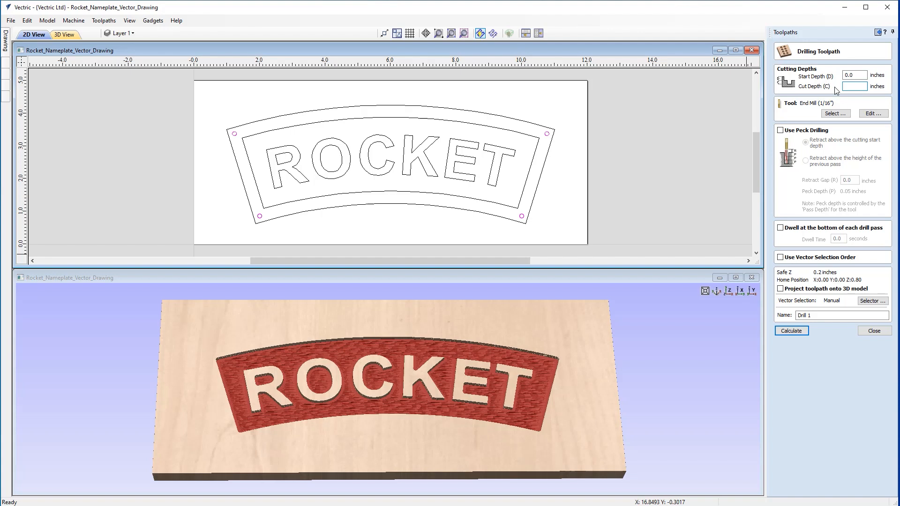
pyautogui.write('2')
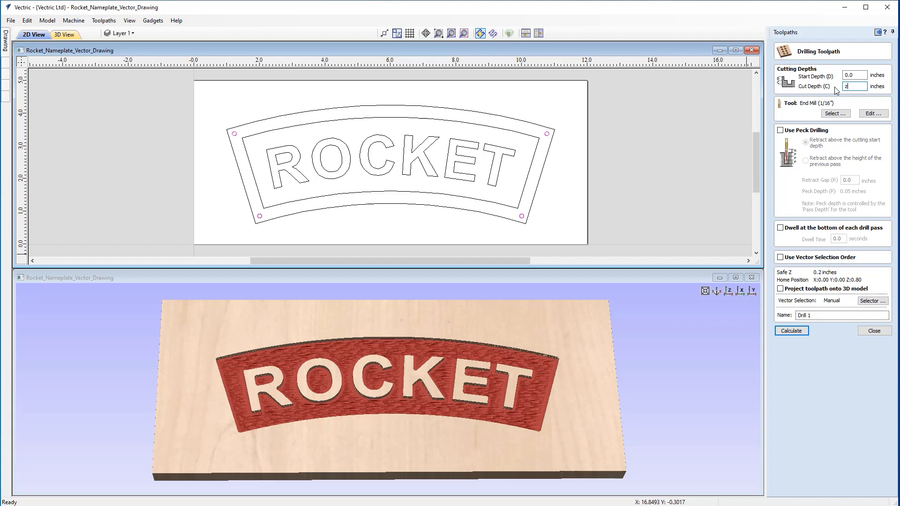
pyautogui.write('0.5')
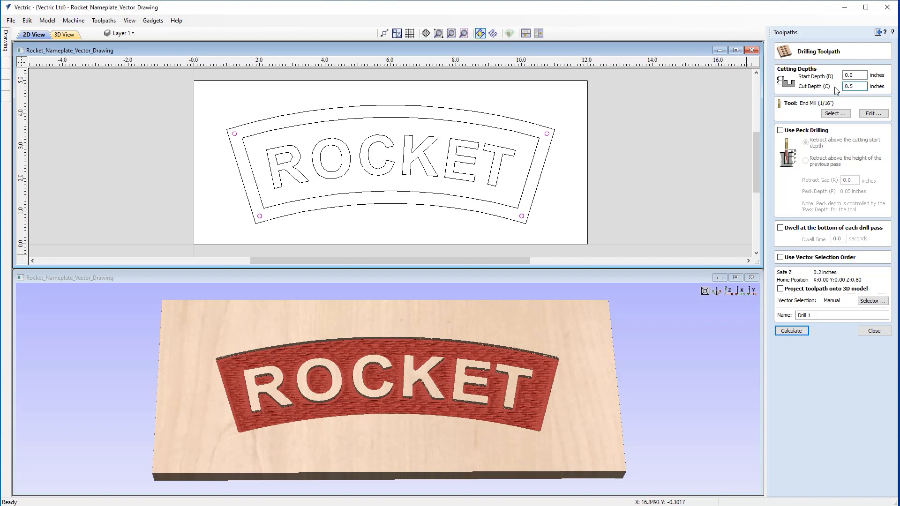
pyautogui.click(853, 86)
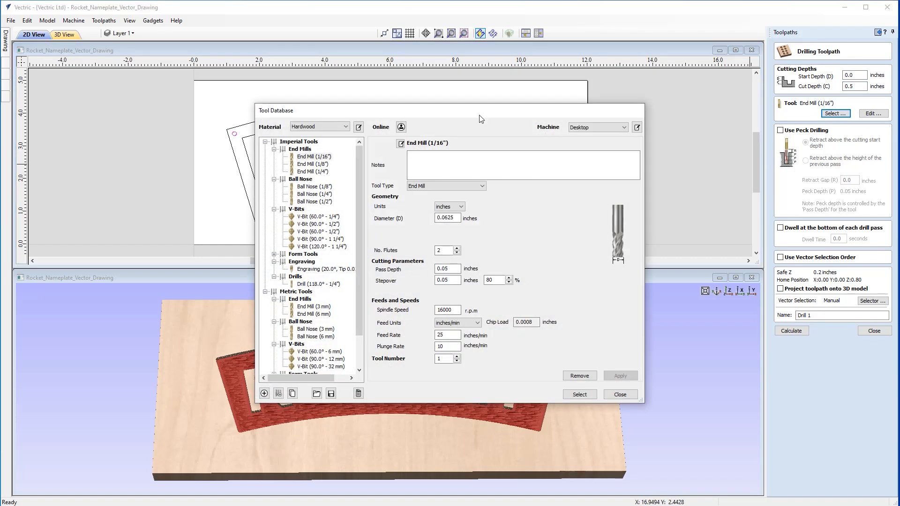
# - Pick End Mill (1/8") from the Tool Database for the drilling toolpath
pyautogui.click(313, 165)
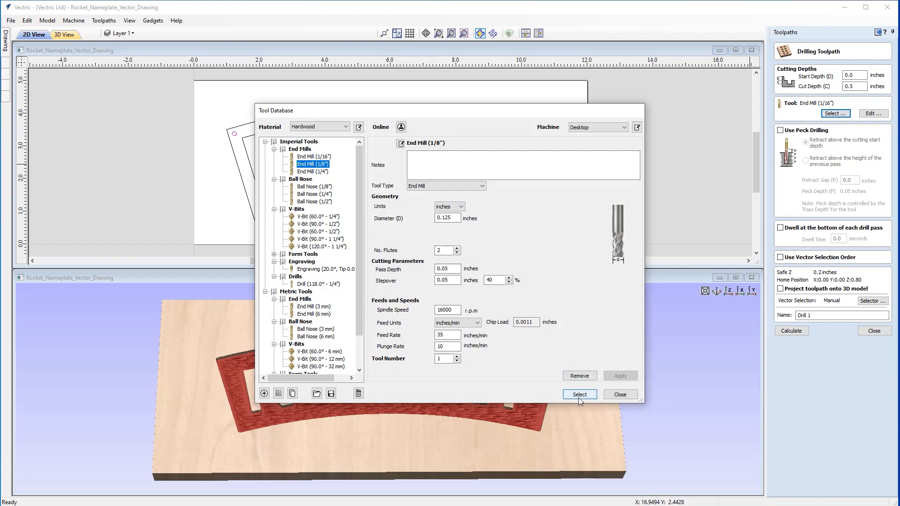
pyautogui.click(579, 394)
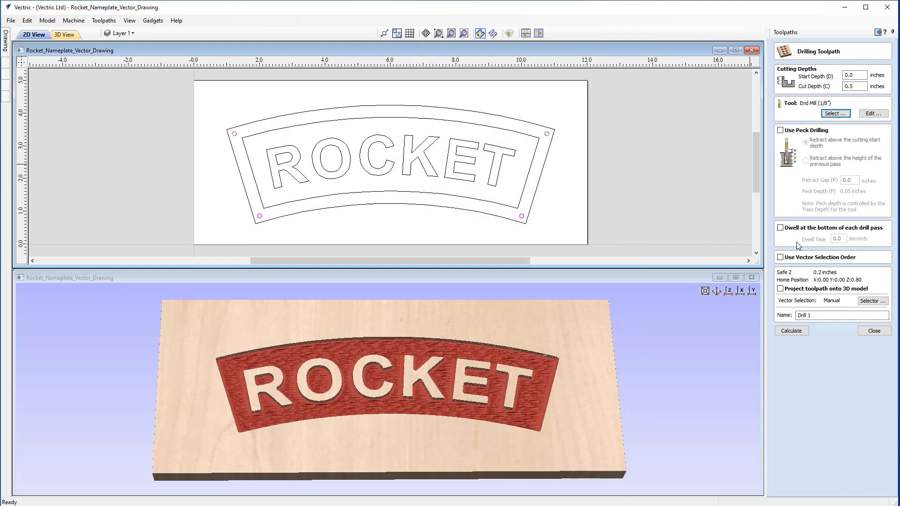
# - Name the drilling toolpath 'Drill Holes' and calculate it
pyautogui.click(829, 315)
pyautogui.write('D')
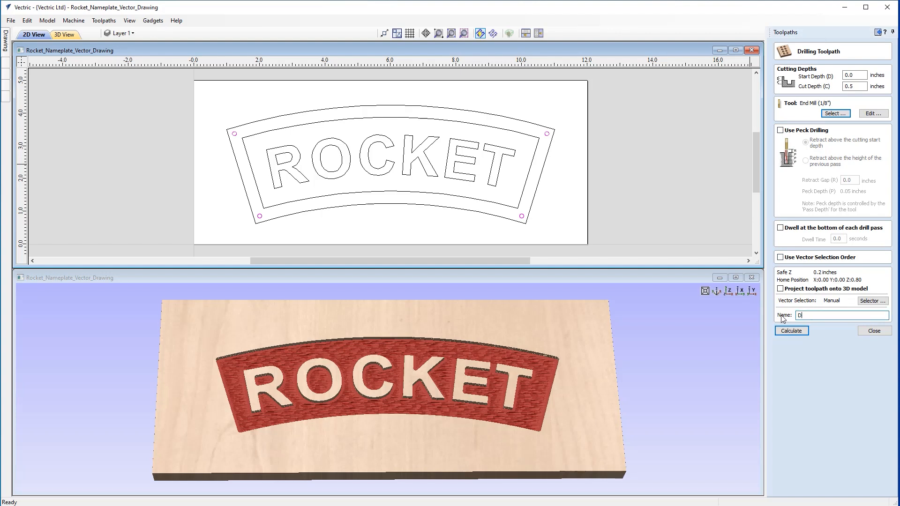
pyautogui.write('rill Holes')
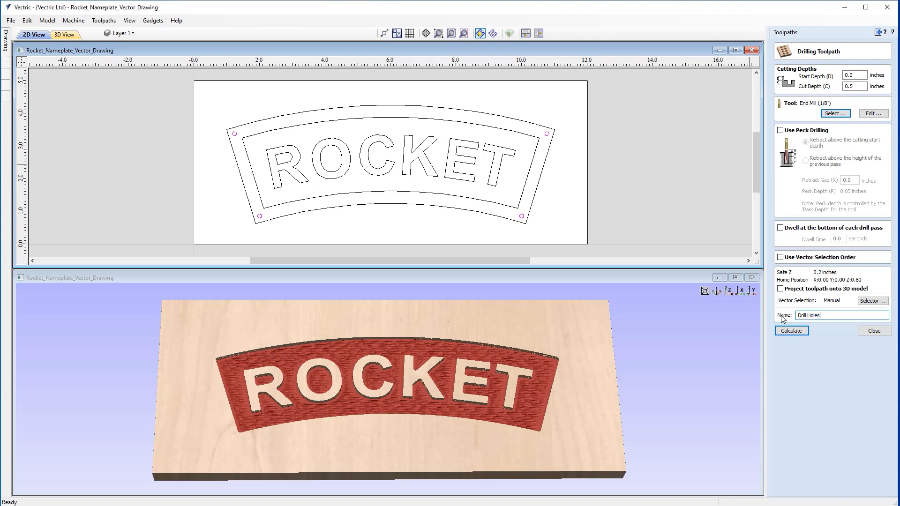
pyautogui.click(791, 331)
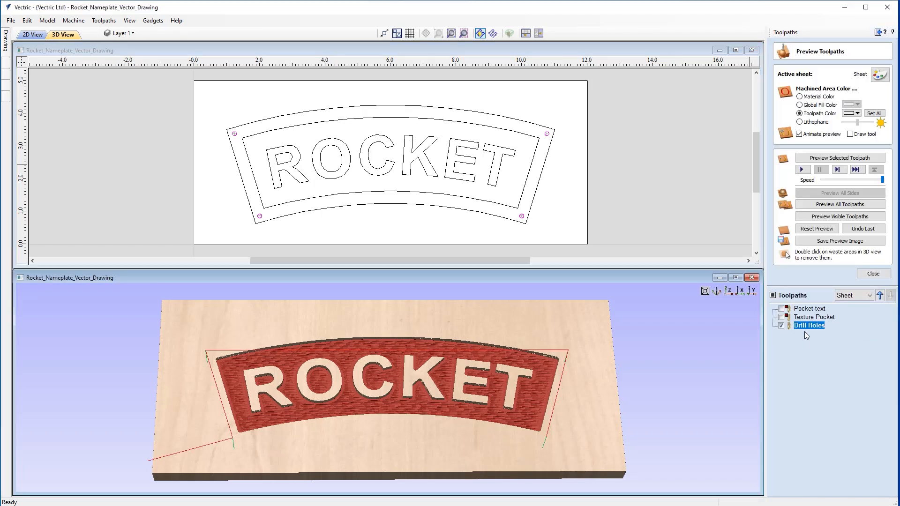
pyautogui.moveTo(217, 361)
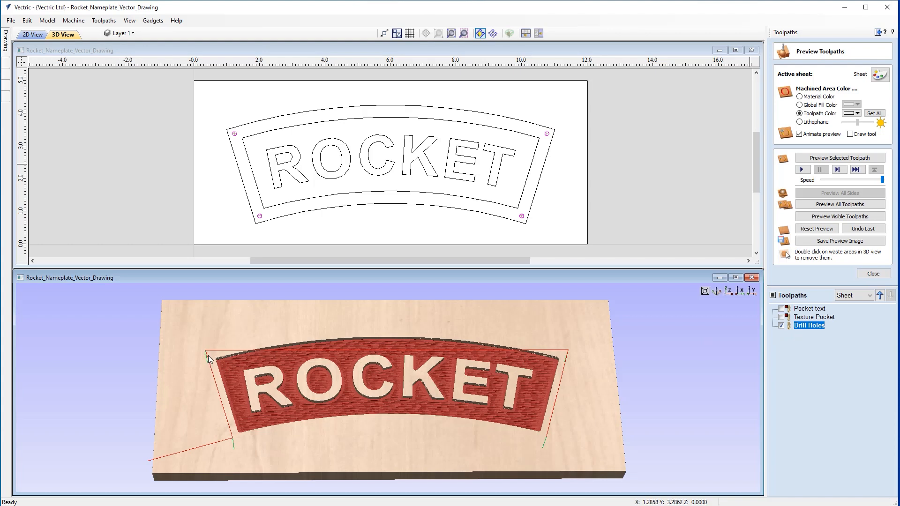
pyautogui.moveTo(249, 450)
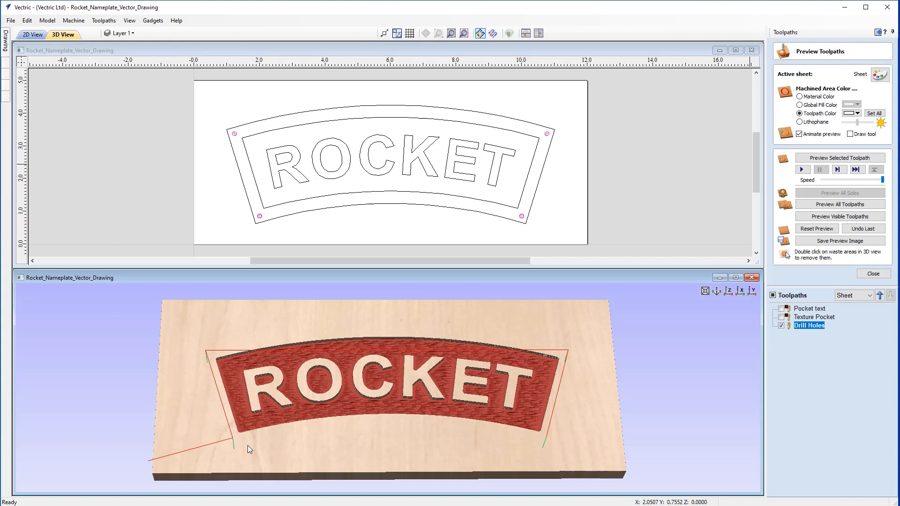
pyautogui.moveTo(569, 362)
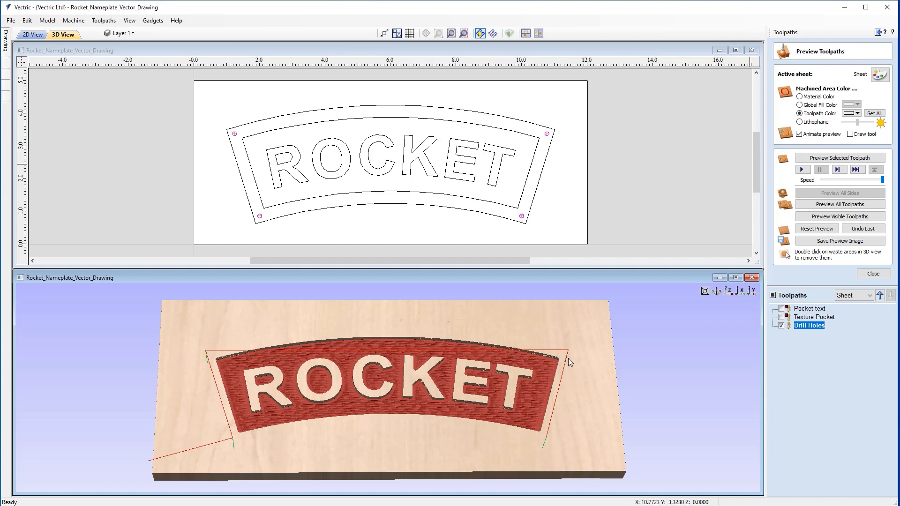
pyautogui.moveTo(578, 367)
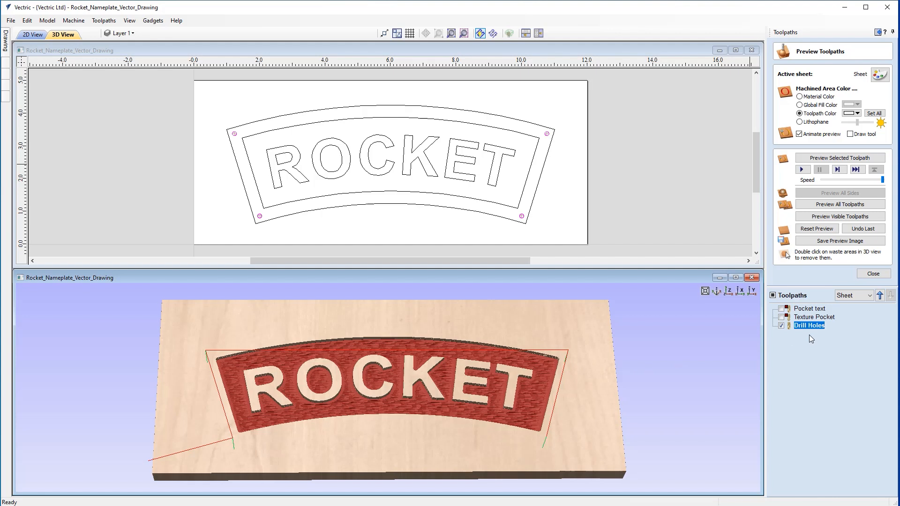
pyautogui.moveTo(549, 356)
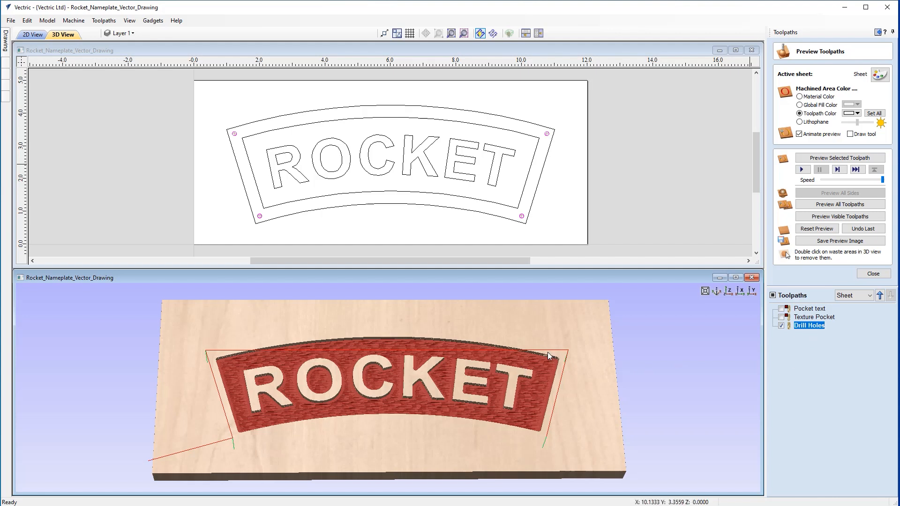
pyautogui.moveTo(798, 355)
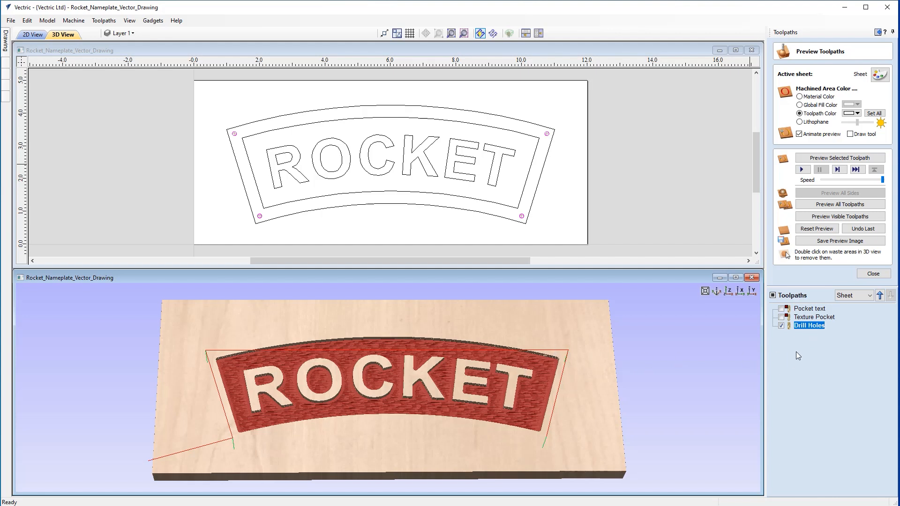
pyautogui.moveTo(825, 354)
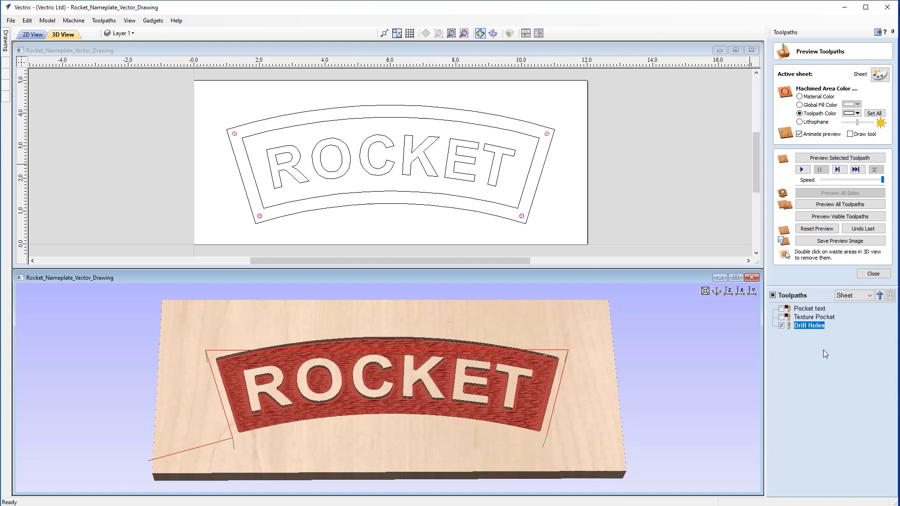
pyautogui.moveTo(815, 337)
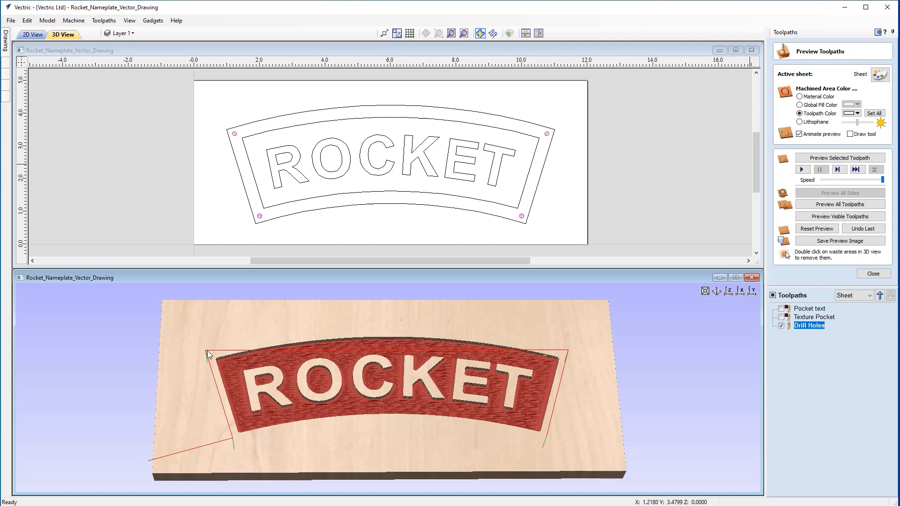
pyautogui.moveTo(261, 224)
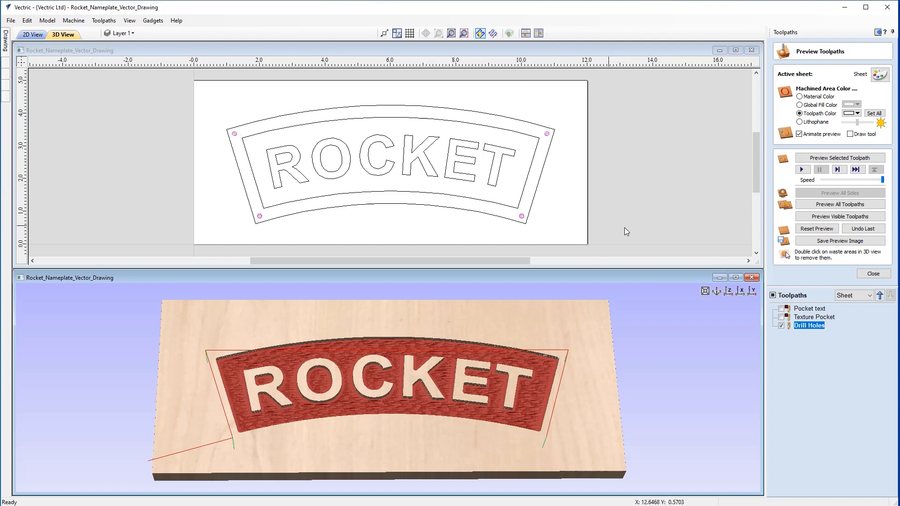
# - Render the visible toolpaths to show the four drilled corner holes on the nameplate
pyautogui.click(839, 216)
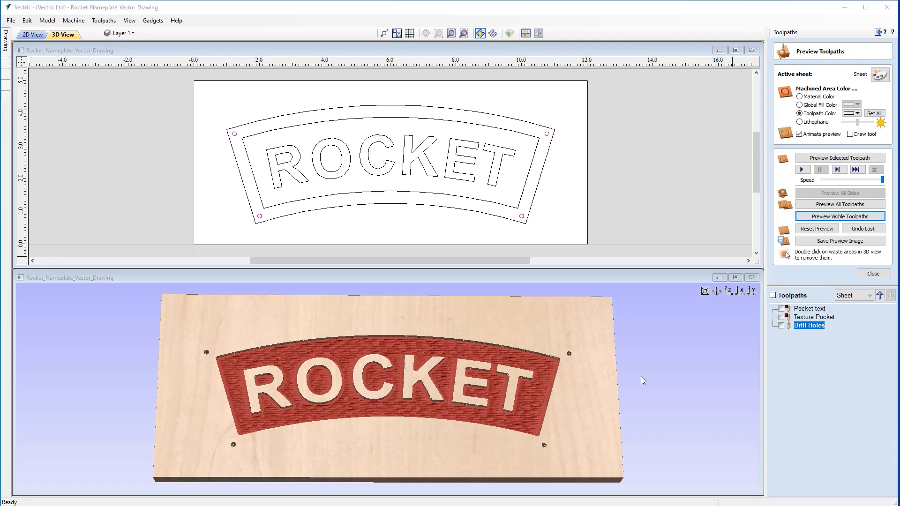
pyautogui.moveTo(202, 372)
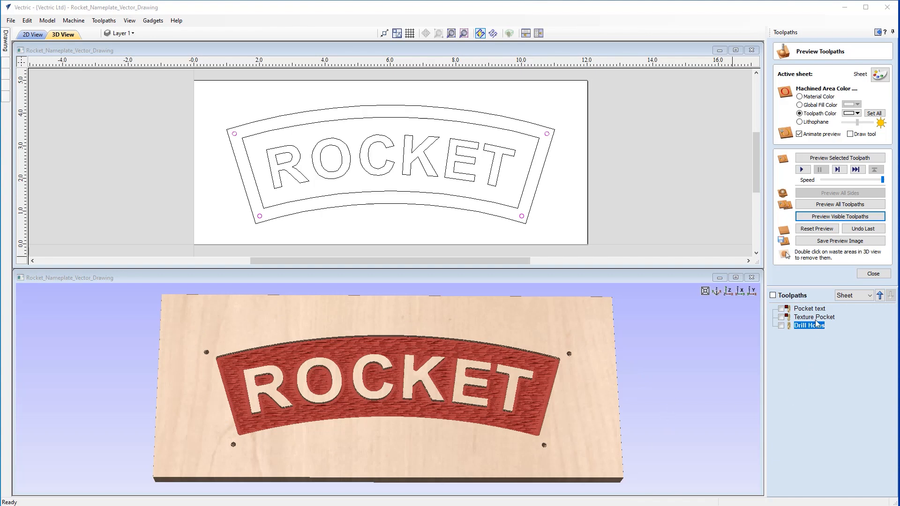
# - Close the Preview Toolpaths panel to return to the toolpath operations
pyautogui.click(873, 273)
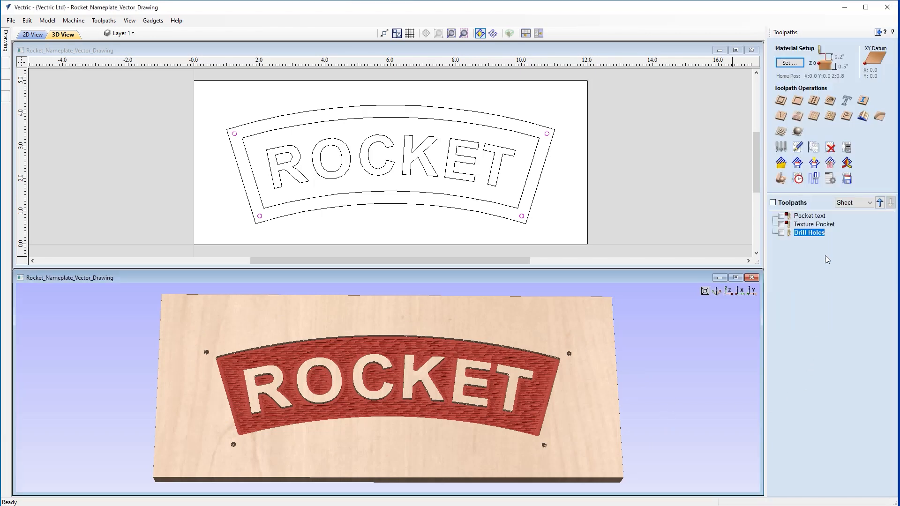
pyautogui.moveTo(543, 178)
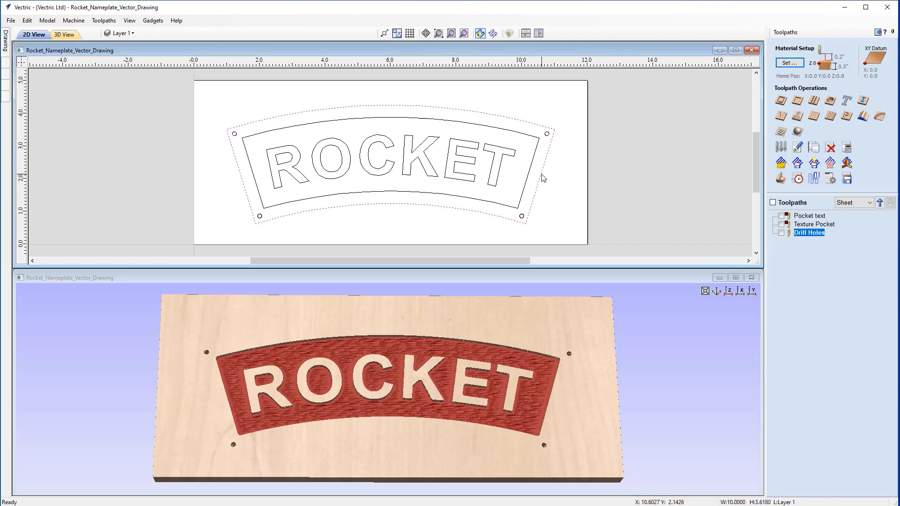
pyautogui.moveTo(671, 200)
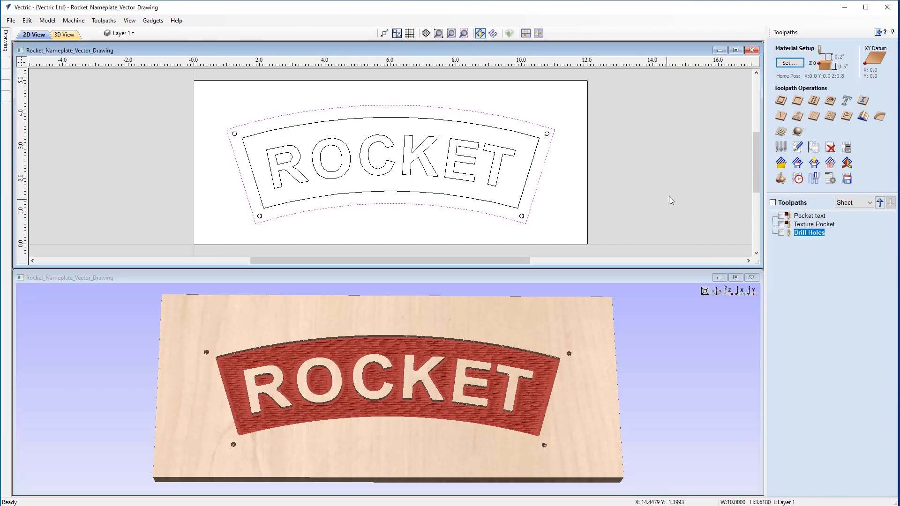
pyautogui.moveTo(781, 102)
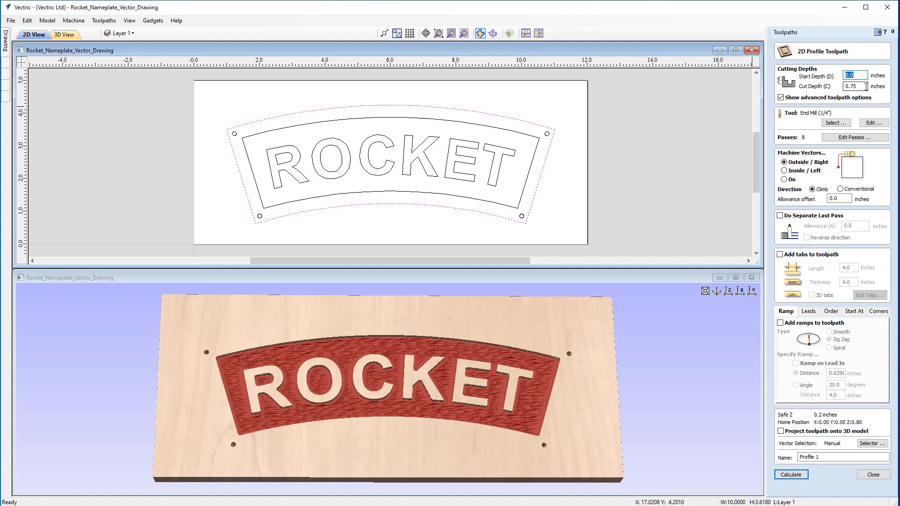
# - Set the profile cut depth to 0.5 inches and open the Tool Database
pyautogui.click(855, 86)
pyautogui.write('0.5')
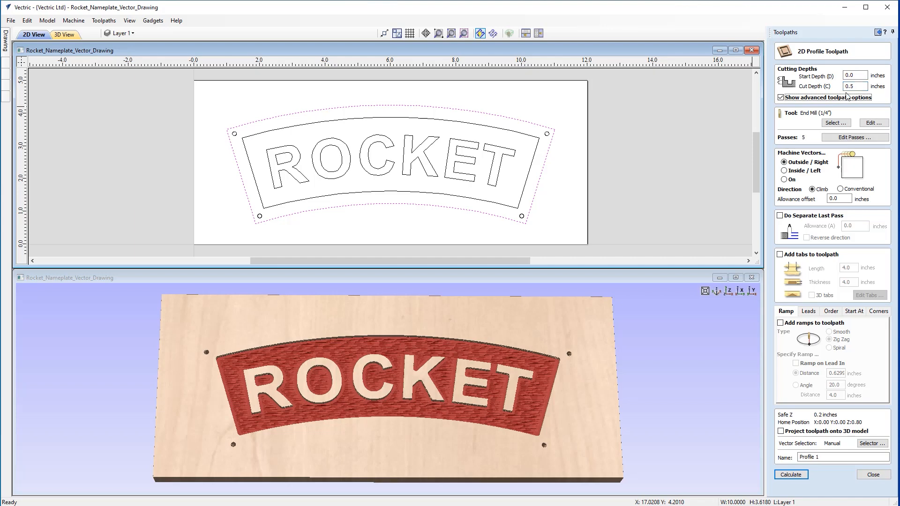
pyautogui.click(835, 123)
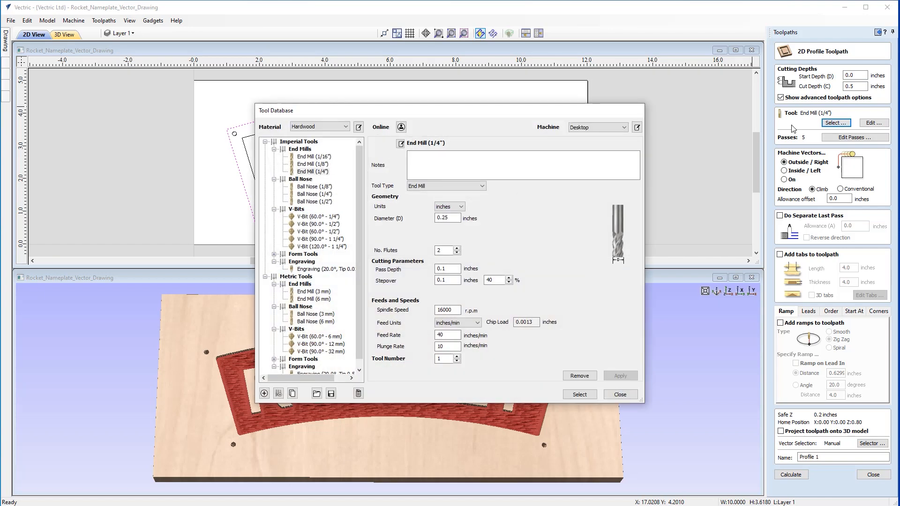
# - Select End Mill (1/8") for the outer-border profile toolpath
pyautogui.click(312, 164)
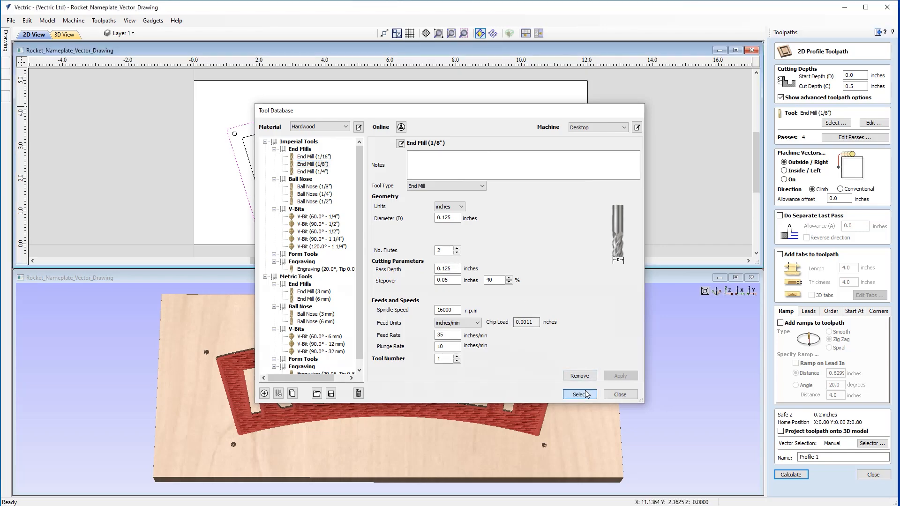
pyautogui.click(579, 394)
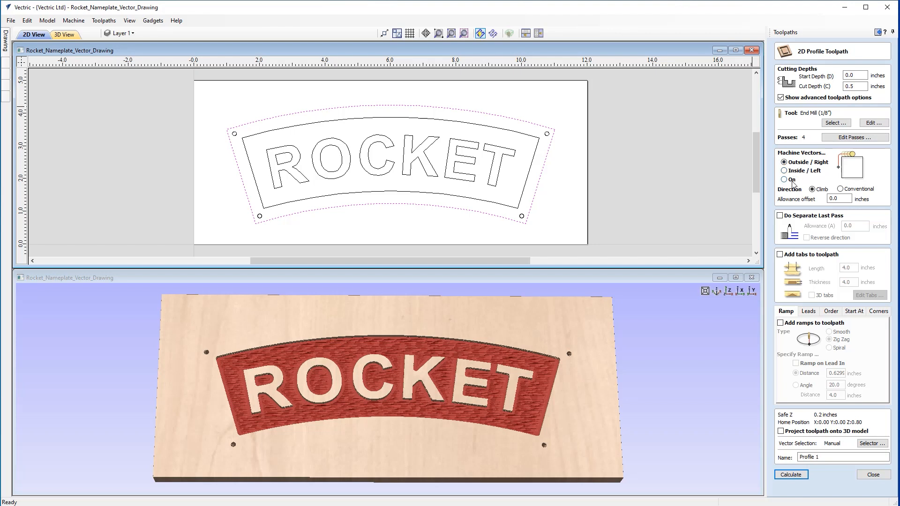
pyautogui.moveTo(526, 116)
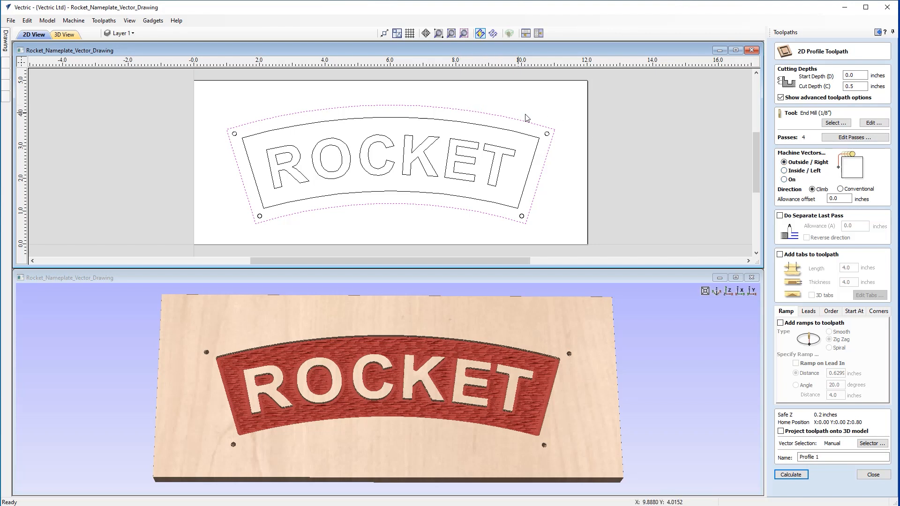
pyautogui.moveTo(535, 234)
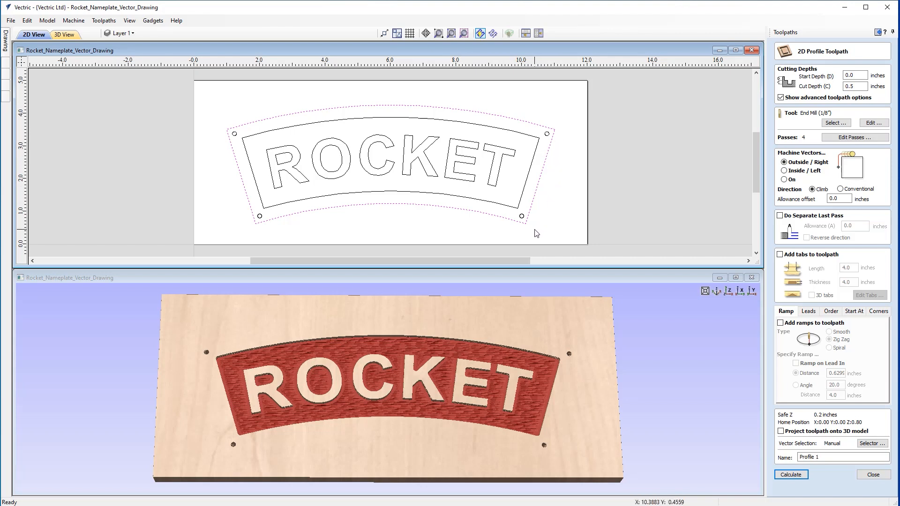
pyautogui.moveTo(454, 213)
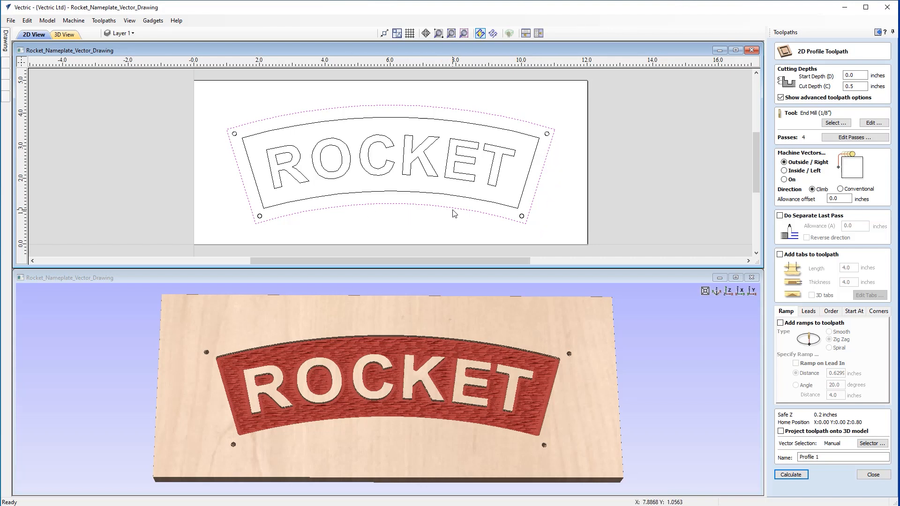
pyautogui.moveTo(664, 230)
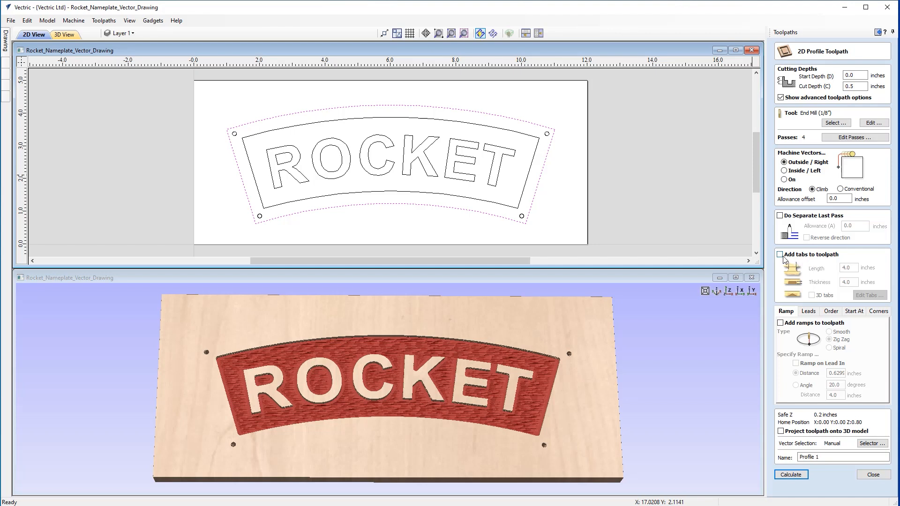
# - Enable holding tabs 0.25 inches long and 0.1 thick, then open Edit Tabs
pyautogui.click(780, 254)
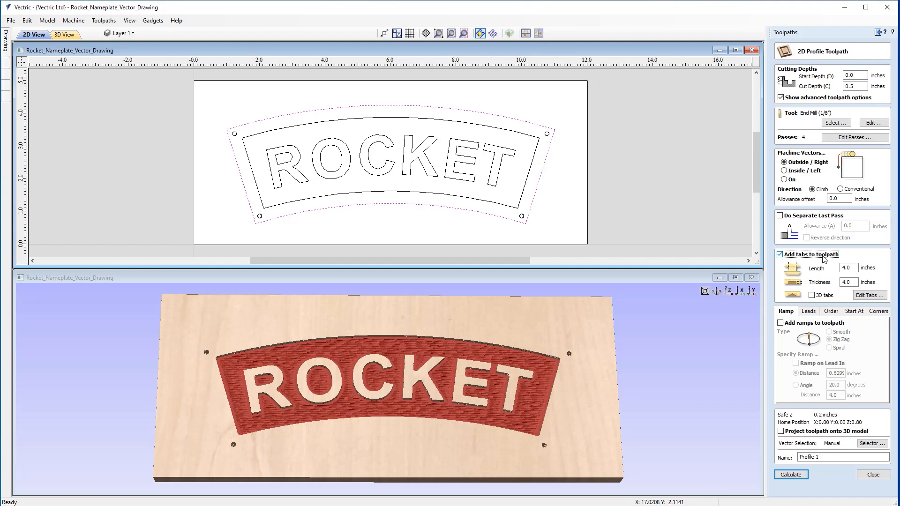
pyautogui.moveTo(804, 265)
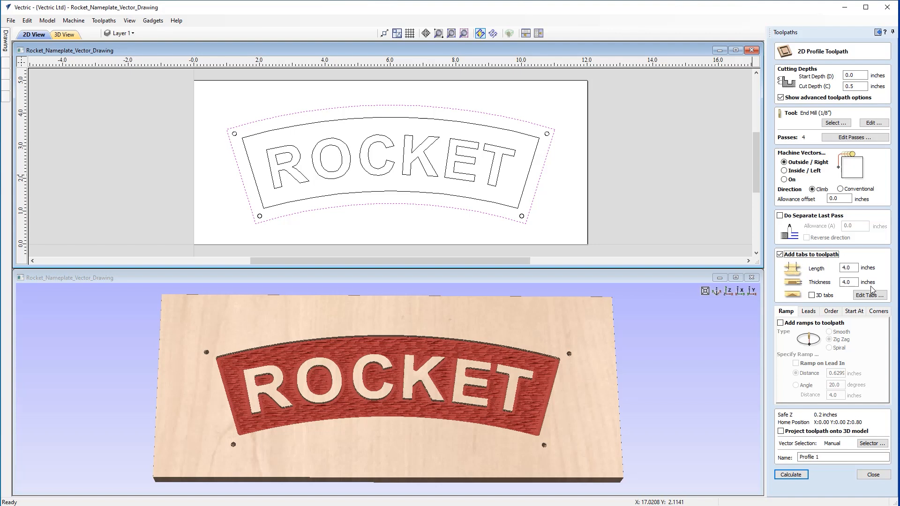
pyautogui.click(848, 268)
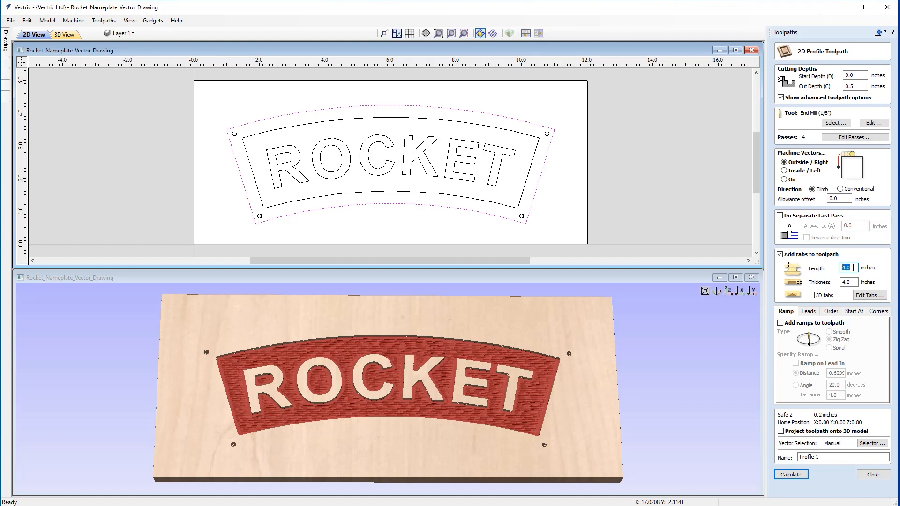
pyautogui.write('.25')
pyautogui.click(847, 282)
pyautogui.write('0.1')
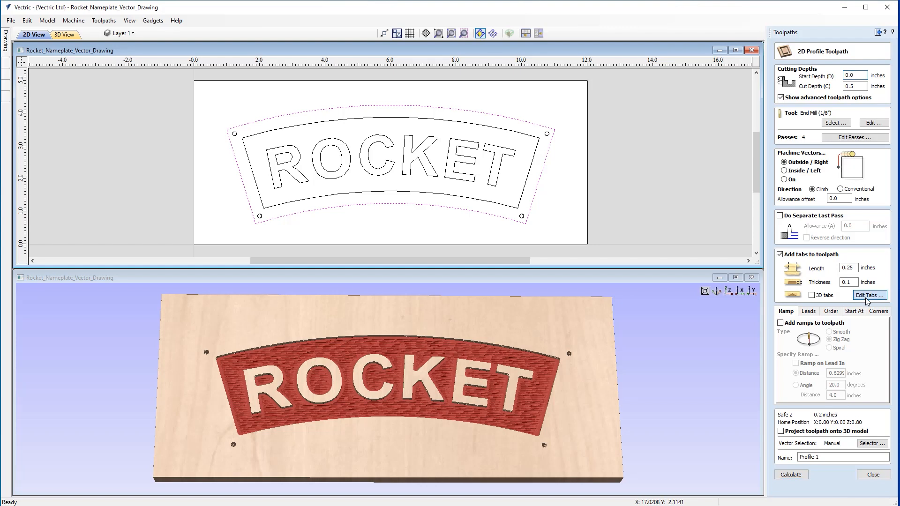
pyautogui.click(868, 295)
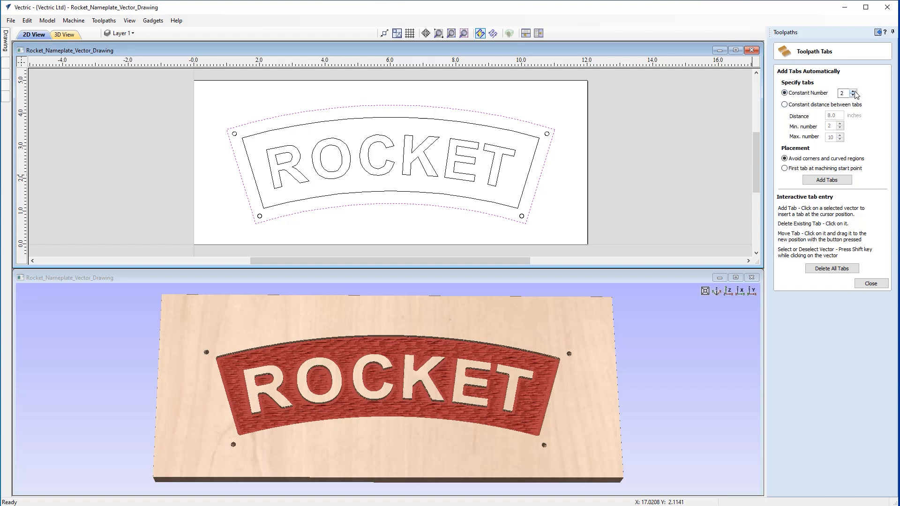
# - Add four evenly spaced holding tabs around the outer curved border
pyautogui.click(854, 90)
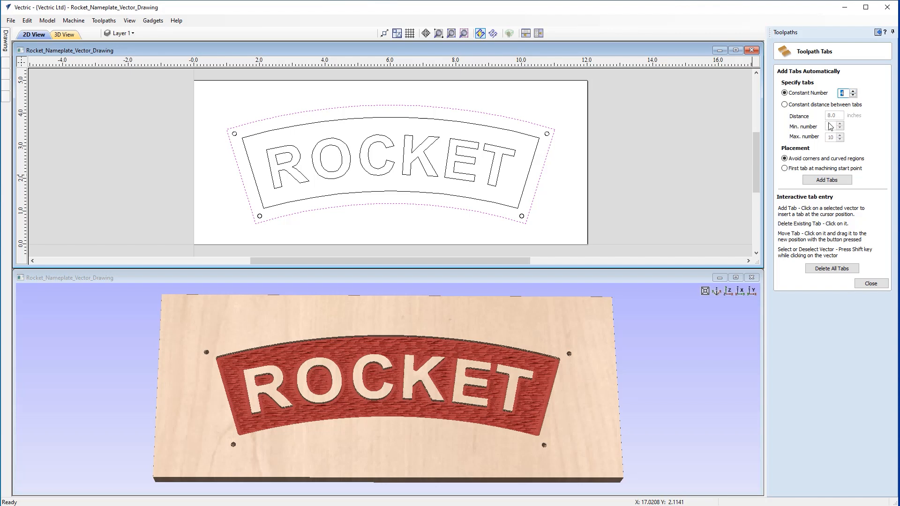
pyautogui.click(827, 180)
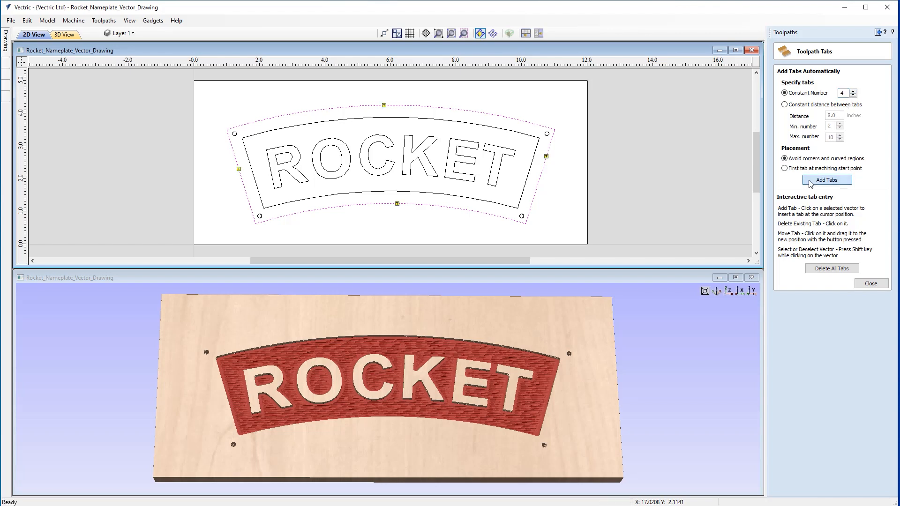
pyautogui.moveTo(814, 181)
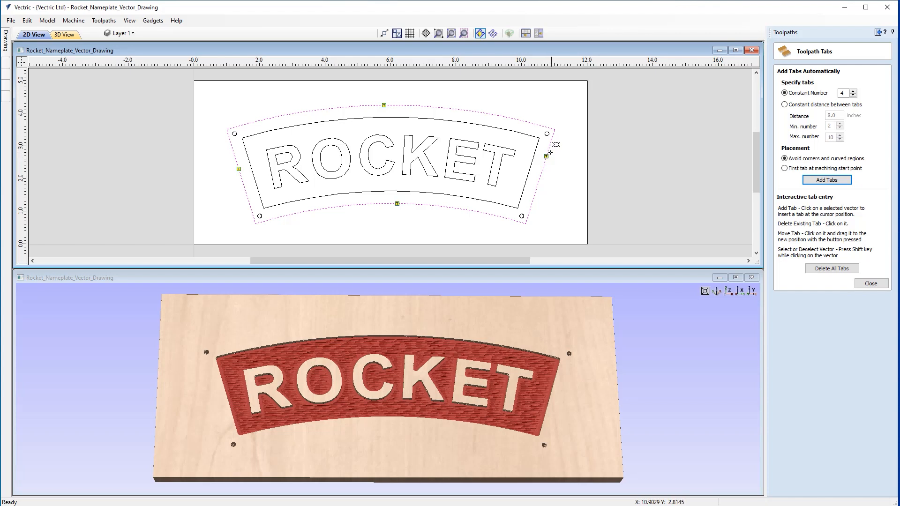
pyautogui.moveTo(549, 159)
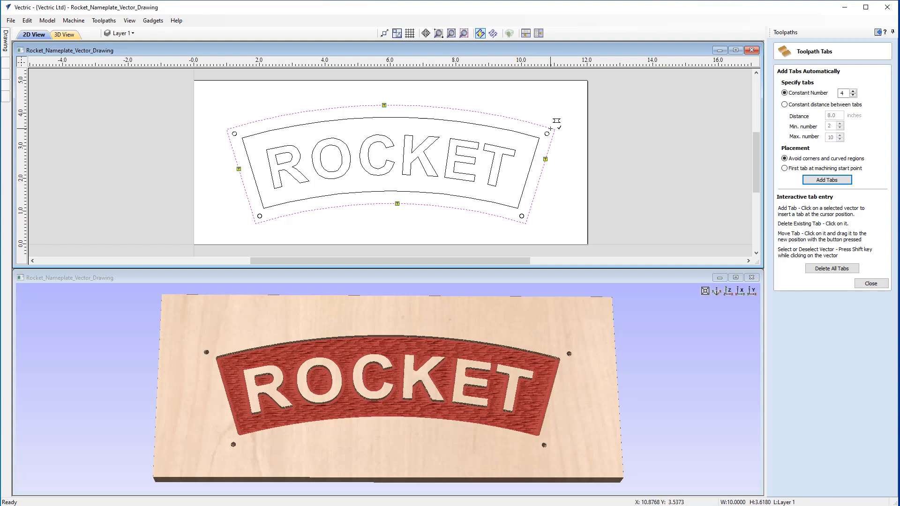
pyautogui.moveTo(525, 229)
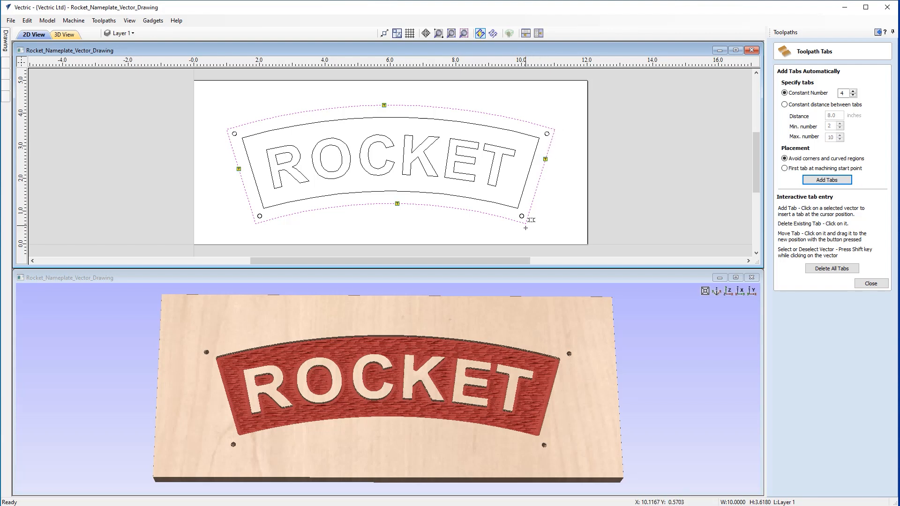
pyautogui.moveTo(527, 223)
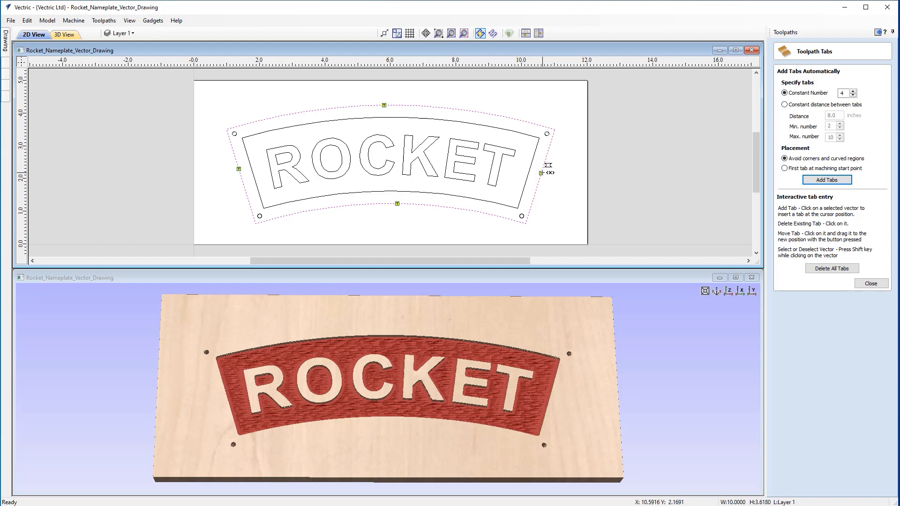
pyautogui.moveTo(389, 214)
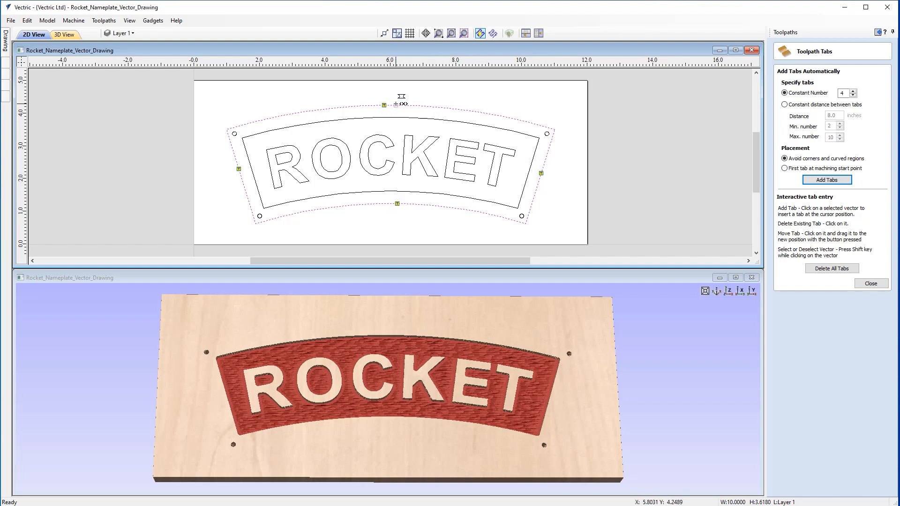
pyautogui.moveTo(236, 162)
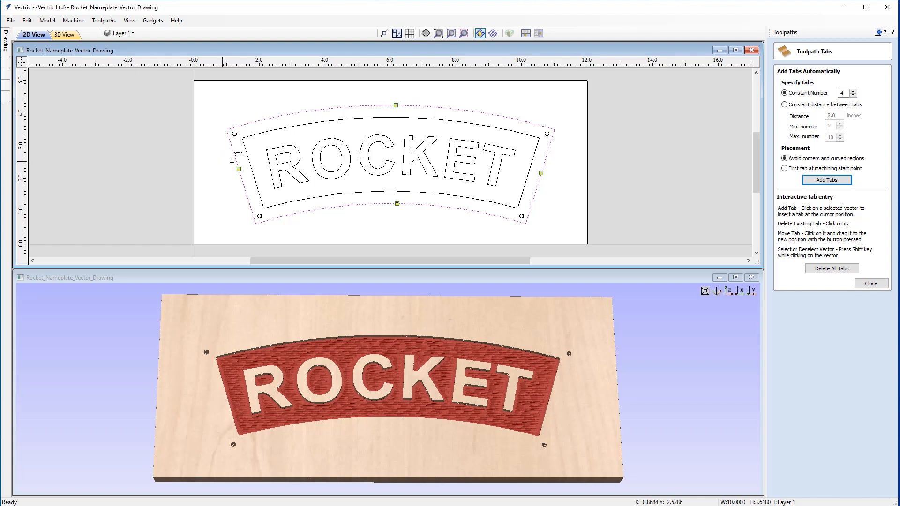
pyautogui.moveTo(240, 179)
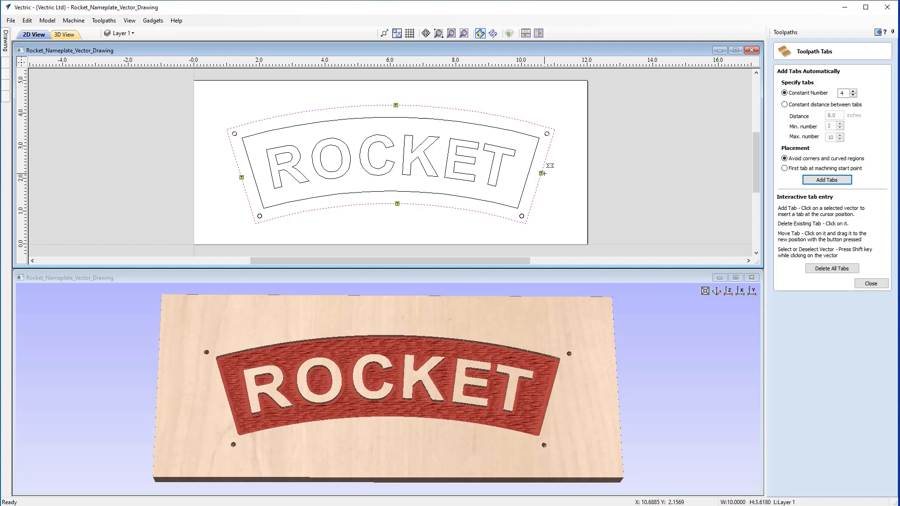
pyautogui.moveTo(548, 177)
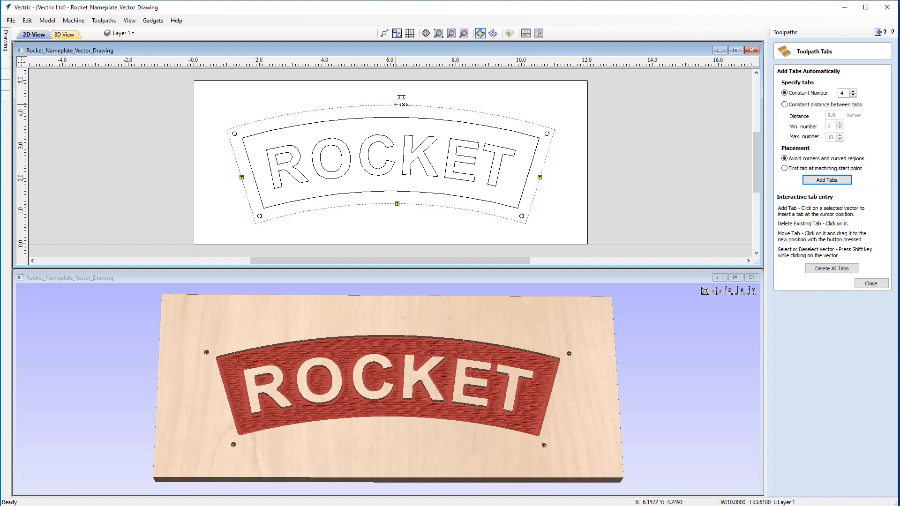
pyautogui.moveTo(401, 104)
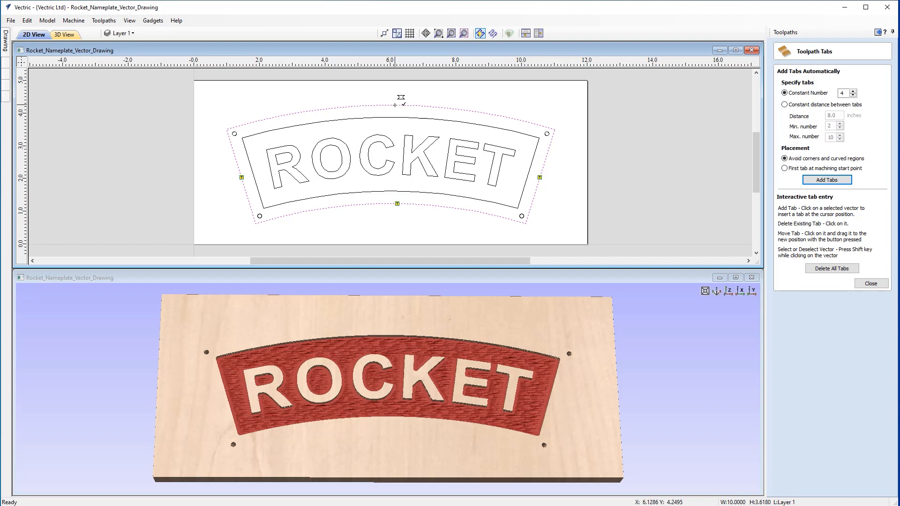
pyautogui.moveTo(395, 105)
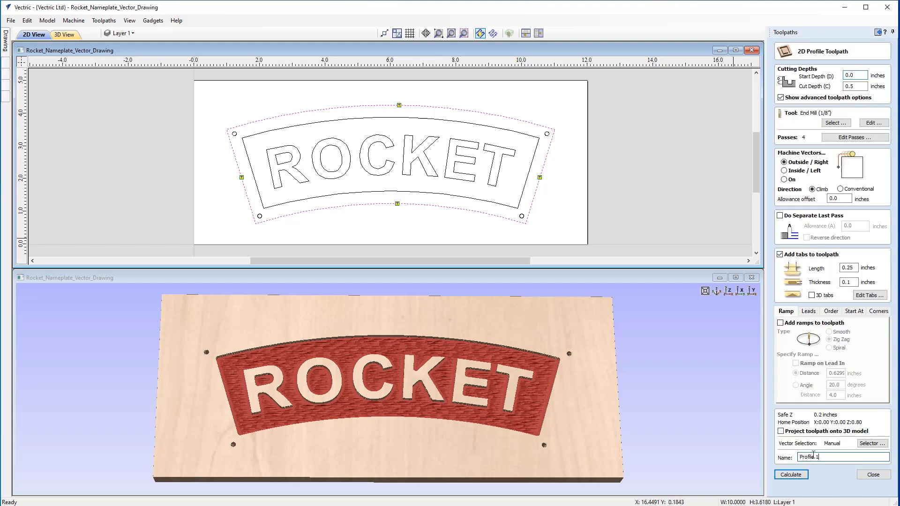
# - Rename the tabbed profile toolpath to 'Cutout' and calculate it
pyautogui.doubleClick(809, 457)
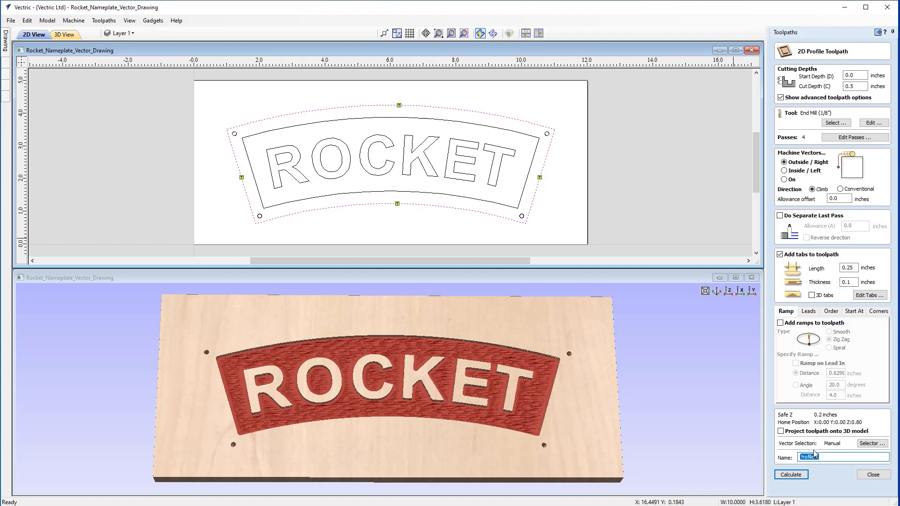
pyautogui.write('Cutout')
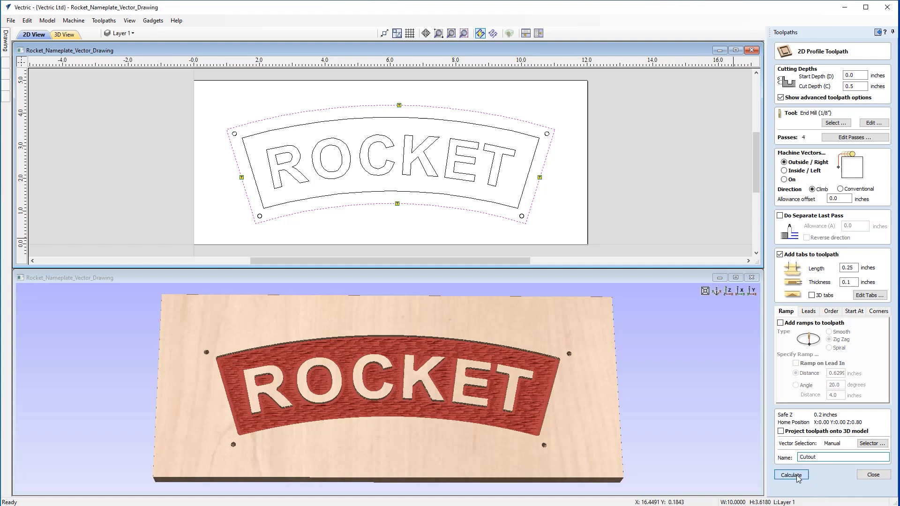
pyautogui.click(791, 474)
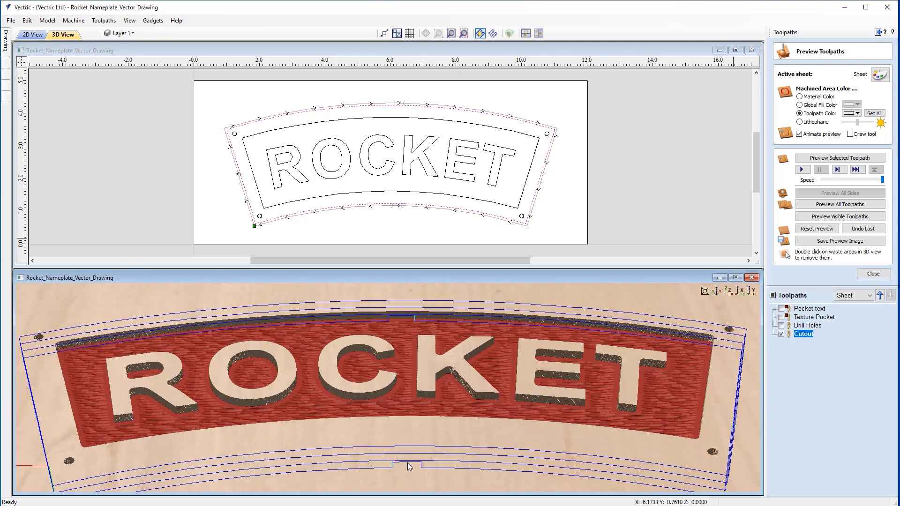
pyautogui.moveTo(421, 465)
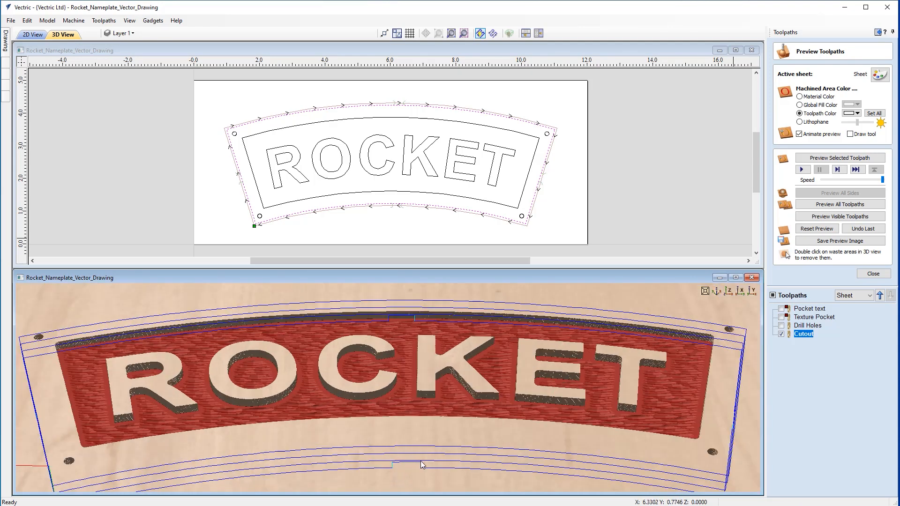
pyautogui.moveTo(392, 467)
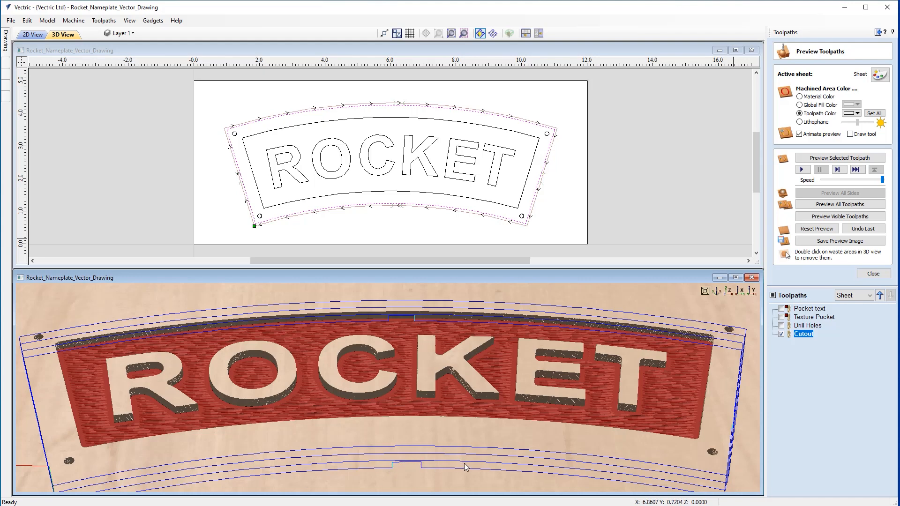
pyautogui.moveTo(442, 473)
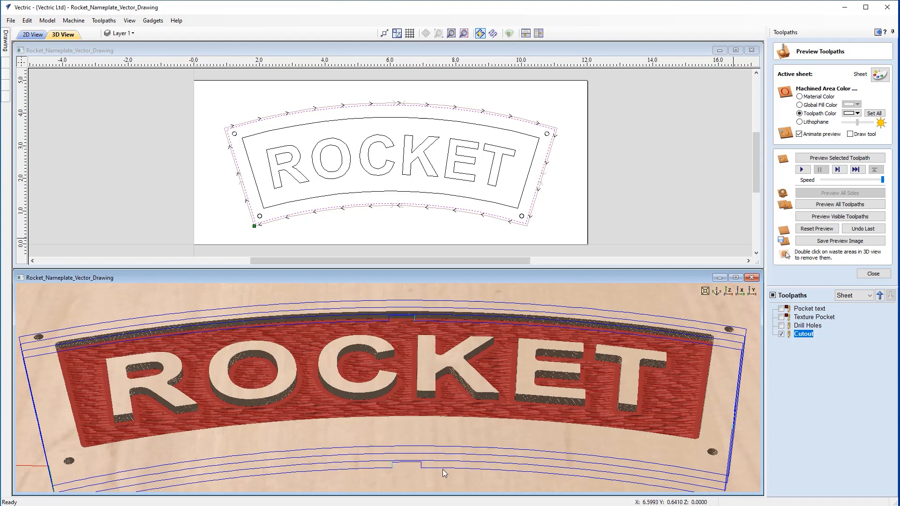
pyautogui.moveTo(406, 477)
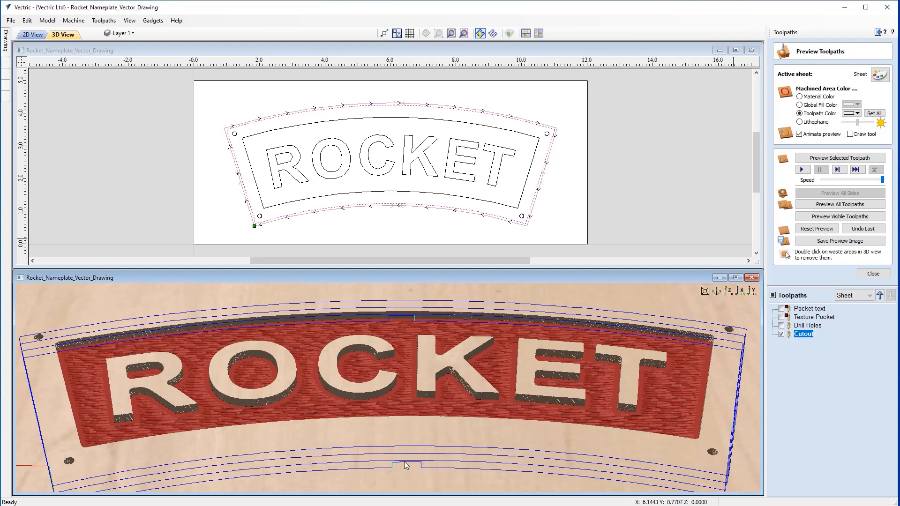
pyautogui.moveTo(421, 465)
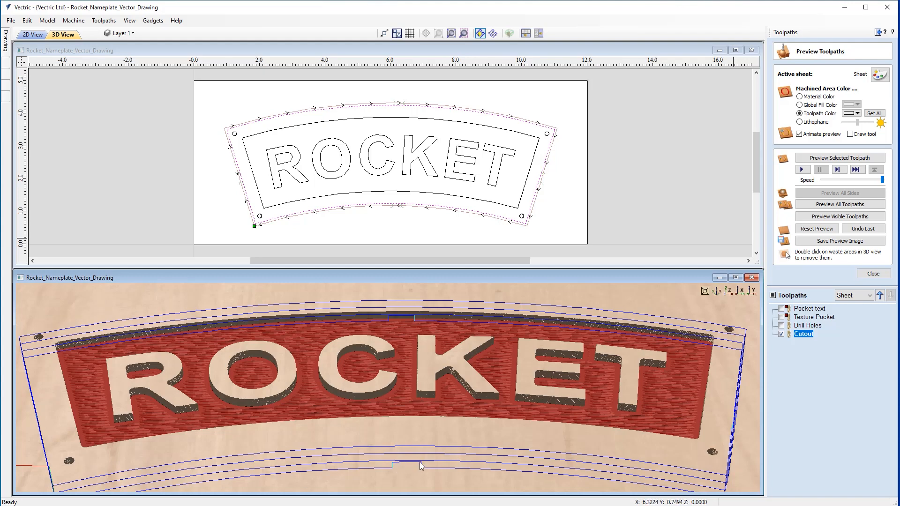
pyautogui.moveTo(401, 464)
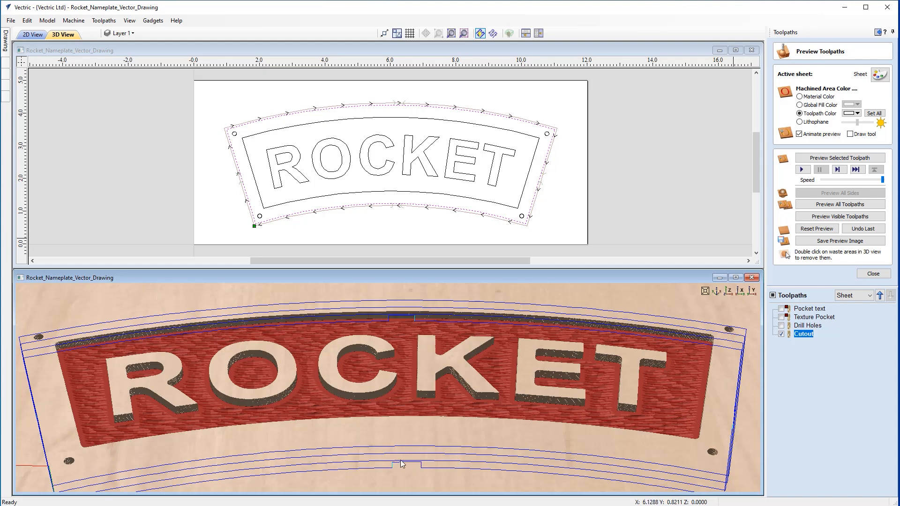
pyautogui.moveTo(421, 482)
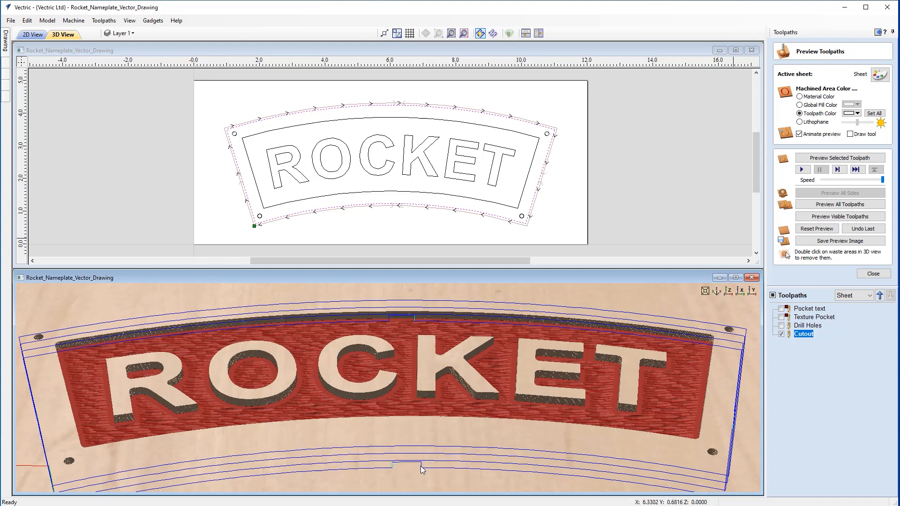
pyautogui.moveTo(466, 468)
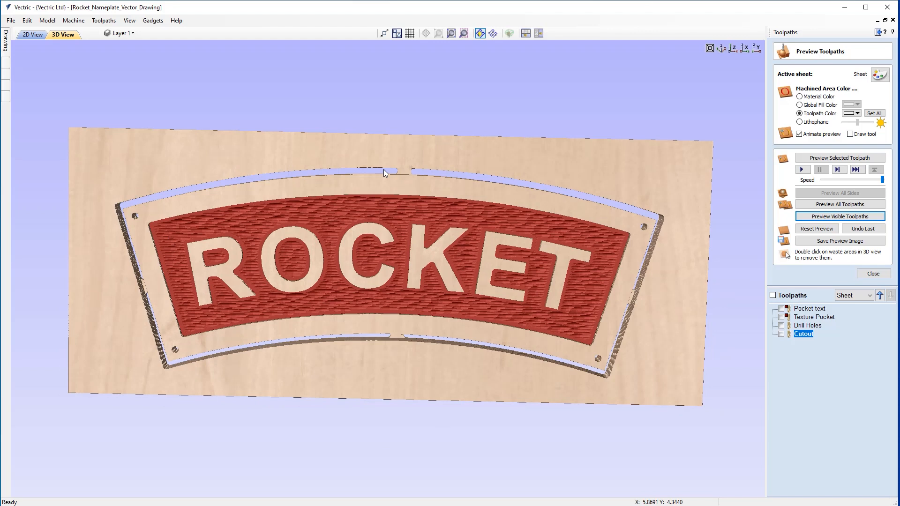
pyautogui.moveTo(605, 375)
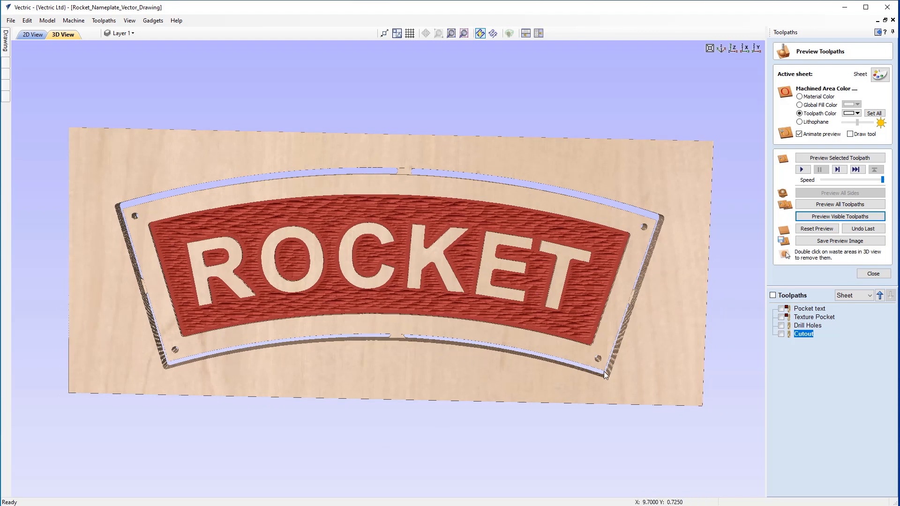
pyautogui.moveTo(637, 263)
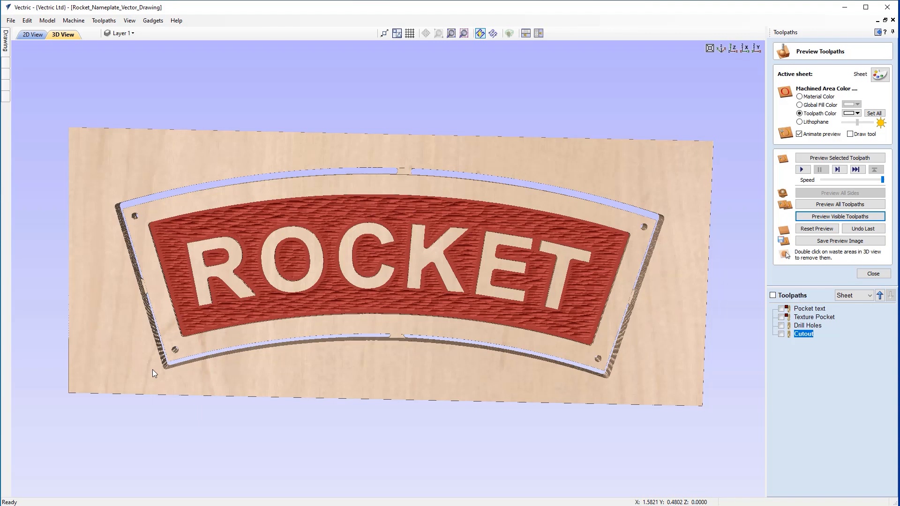
pyautogui.moveTo(615, 305)
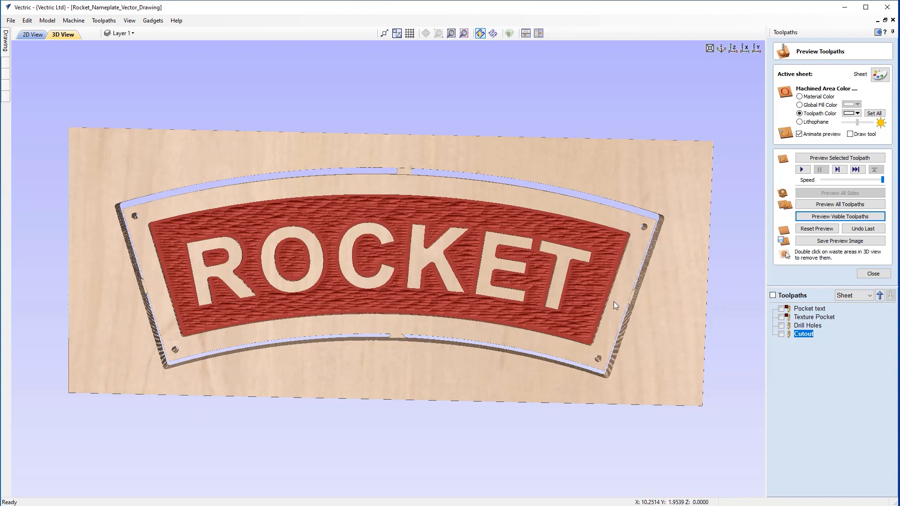
pyautogui.moveTo(795, 325)
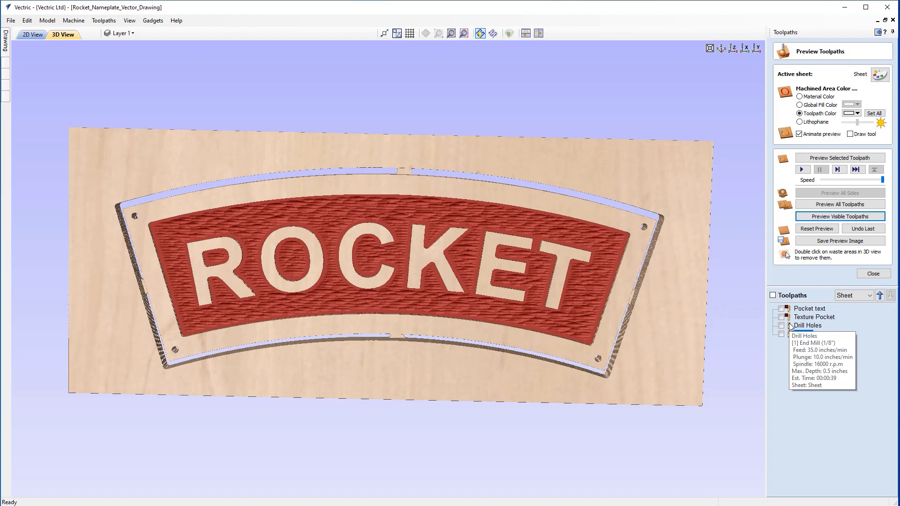
# - Preview the visible toolpaths in 3D showing the nameplate cut free, then close the preview
pyautogui.click(803, 333)
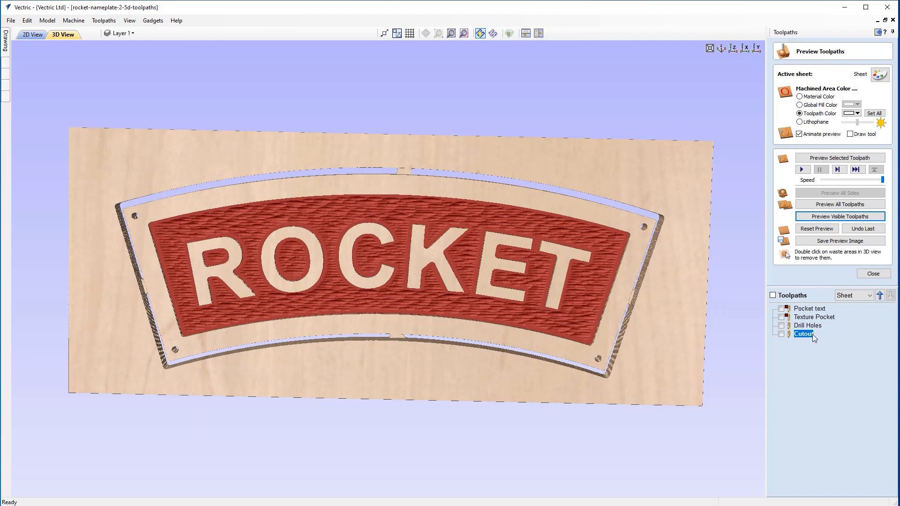
pyautogui.click(873, 273)
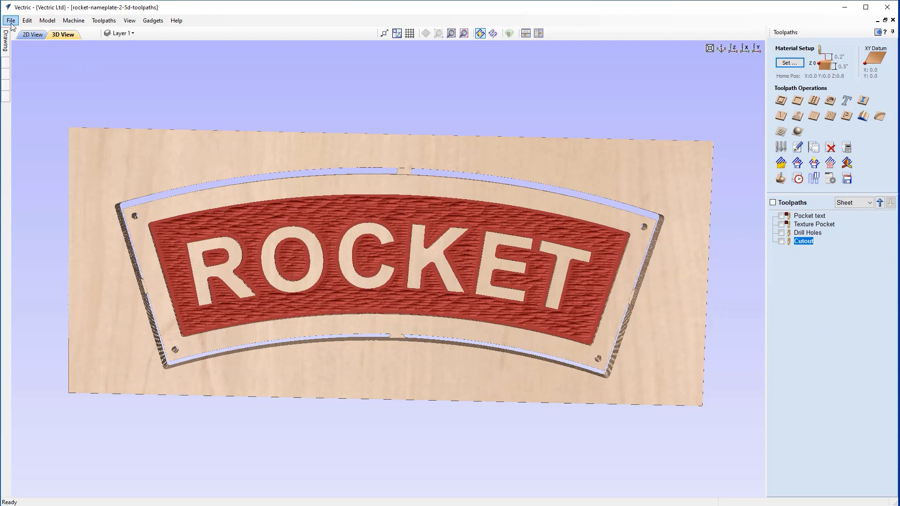
# - Save the project via Save As, replacing the existing rocket-nameplate-2-5d-toolpaths CRV file
pyautogui.click(14, 20)
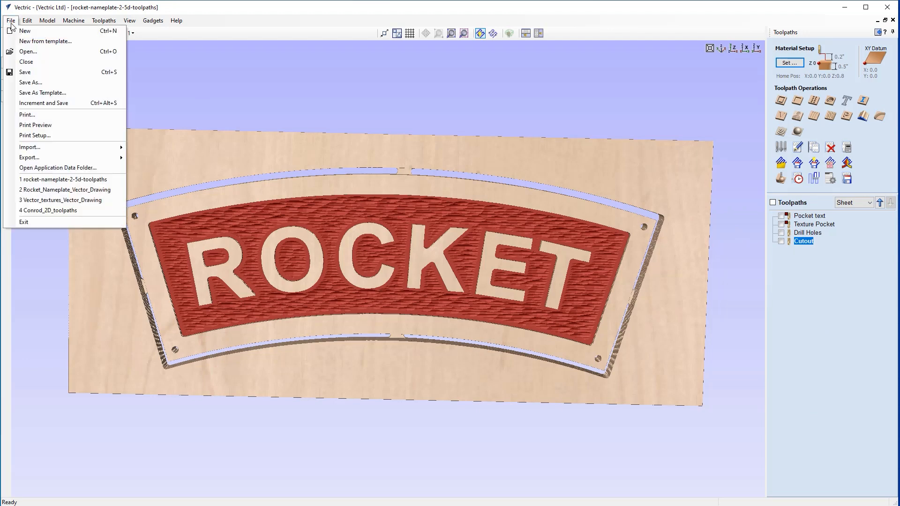
pyautogui.click(30, 82)
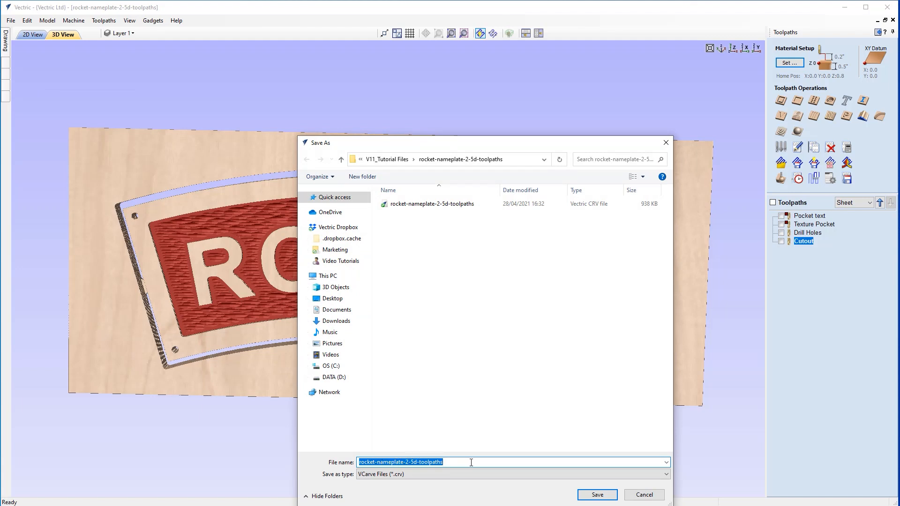
pyautogui.click(597, 495)
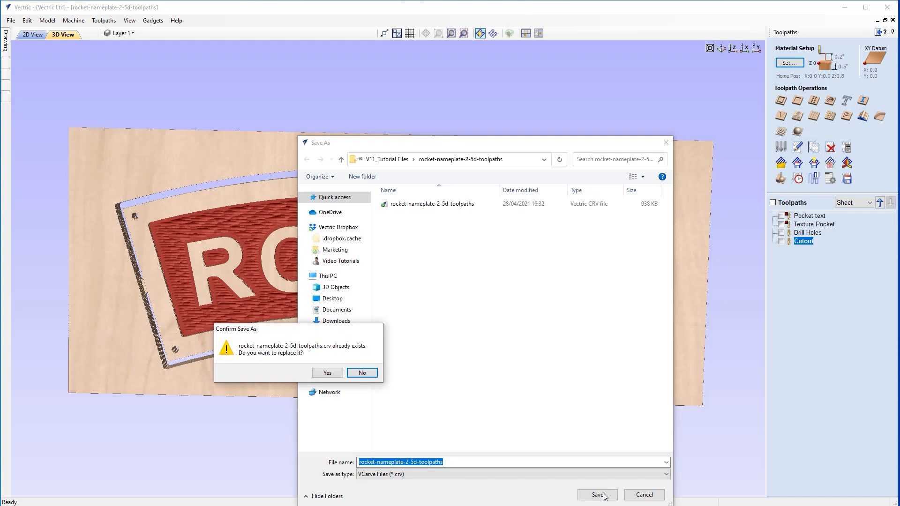
pyautogui.click(327, 372)
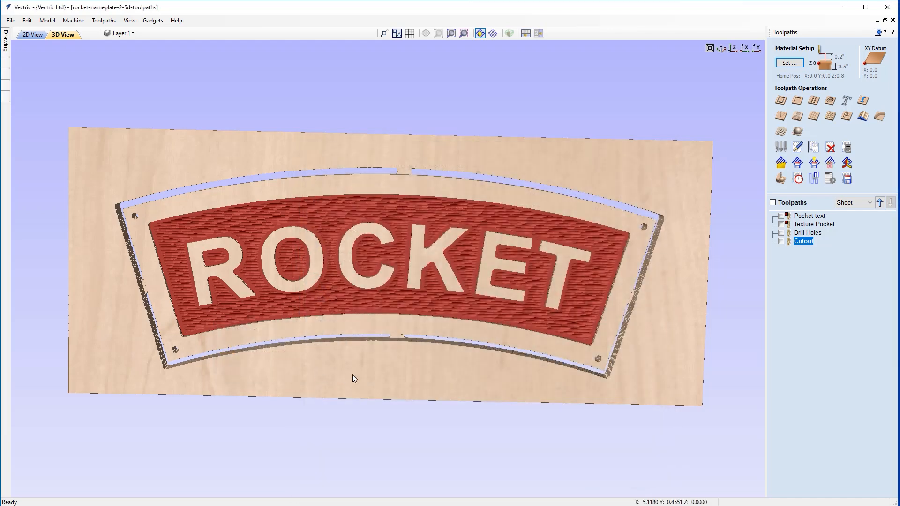
pyautogui.moveTo(830, 250)
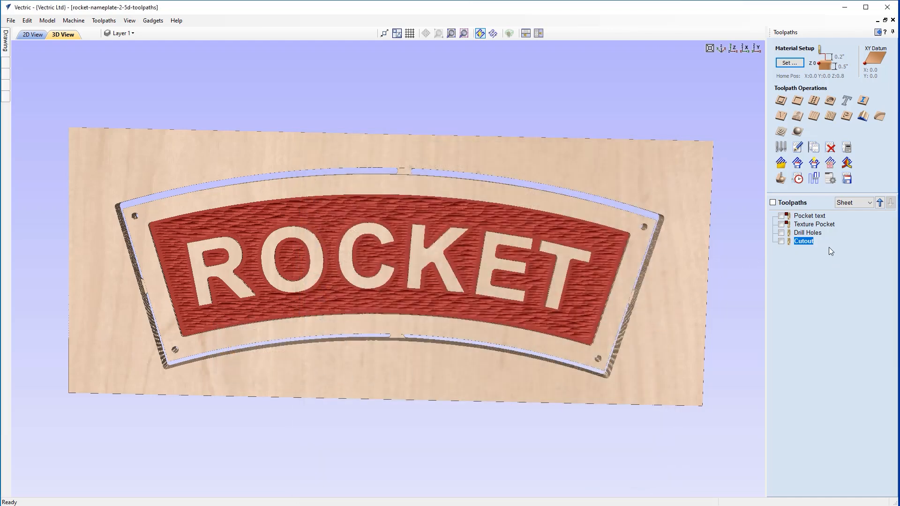
pyautogui.moveTo(453, 154)
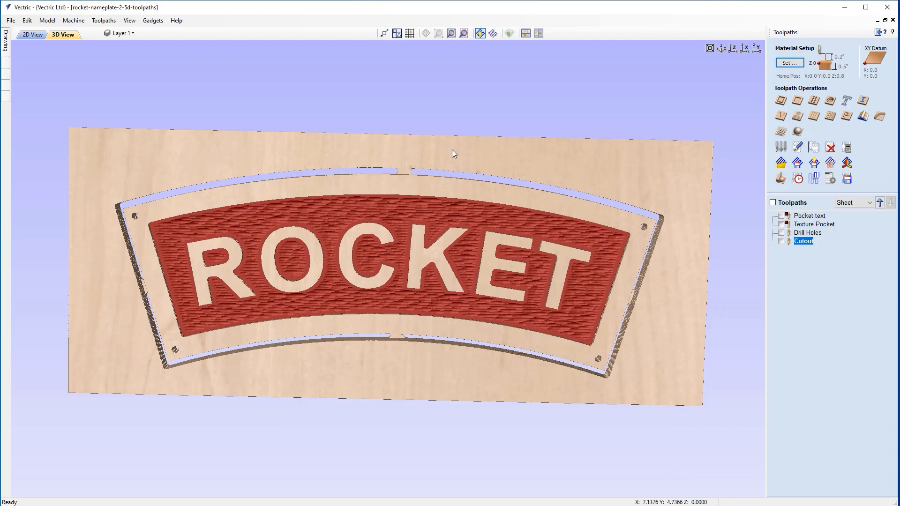